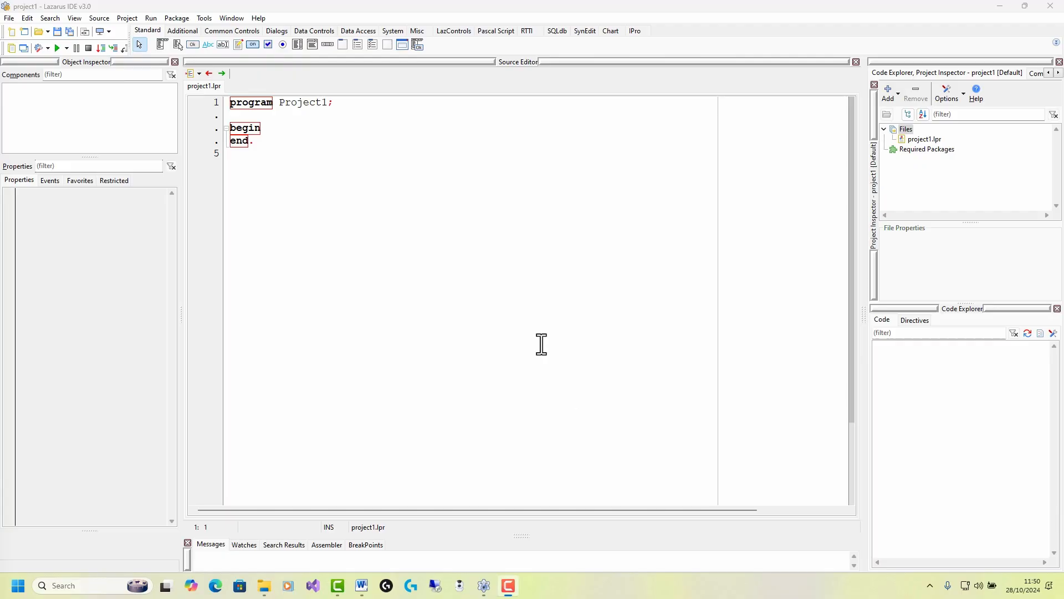
{"action": "mouse_move", "coordinate": [200, 34]}
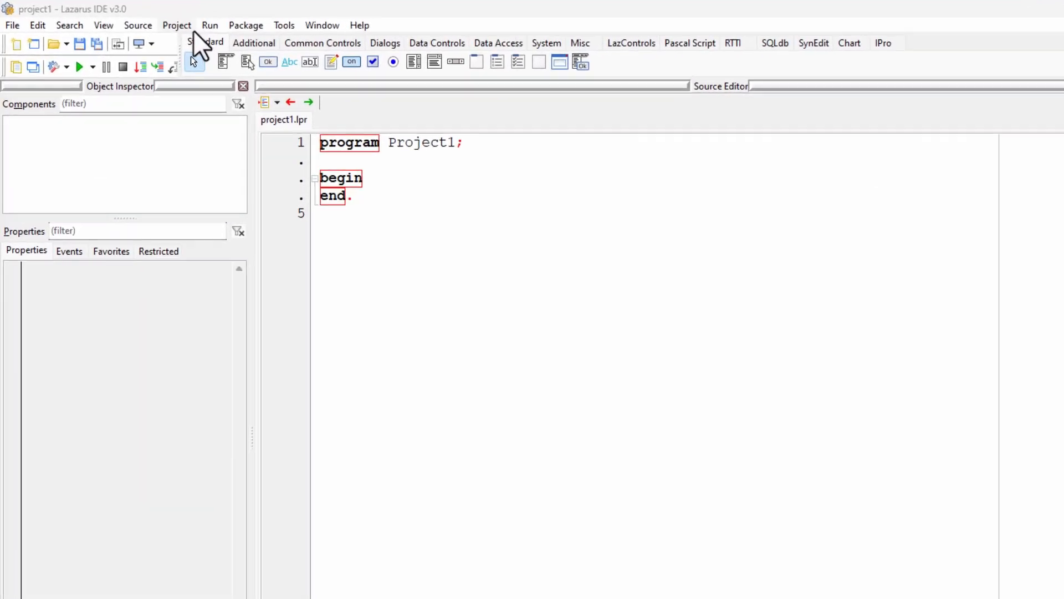
Create a new Simple Program project with an empty Project1 program skeleton.
{"action": "left_click", "coordinate": [178, 25]}
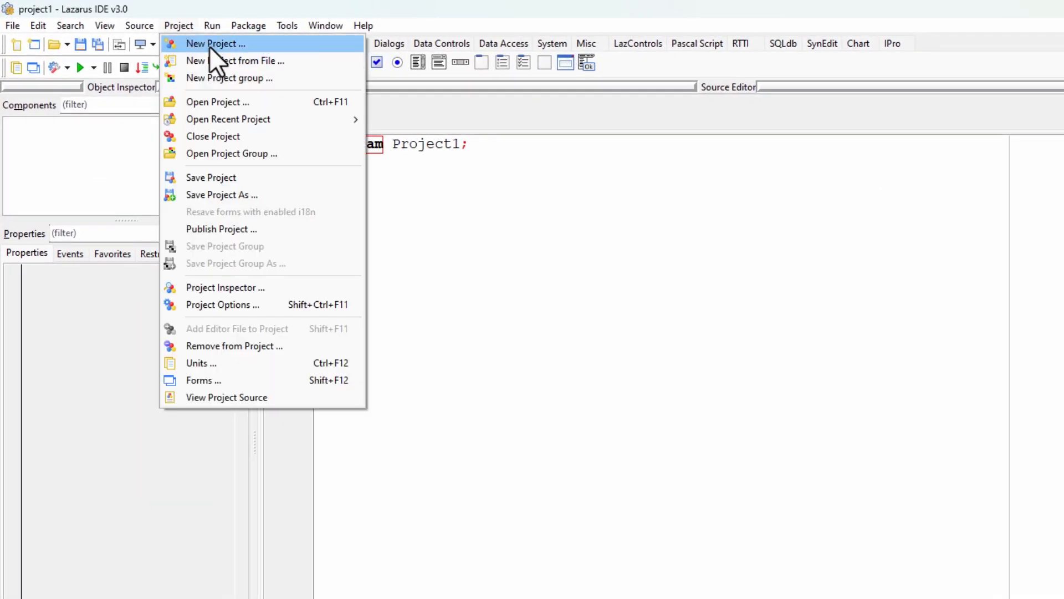
{"action": "left_click", "coordinate": [215, 44]}
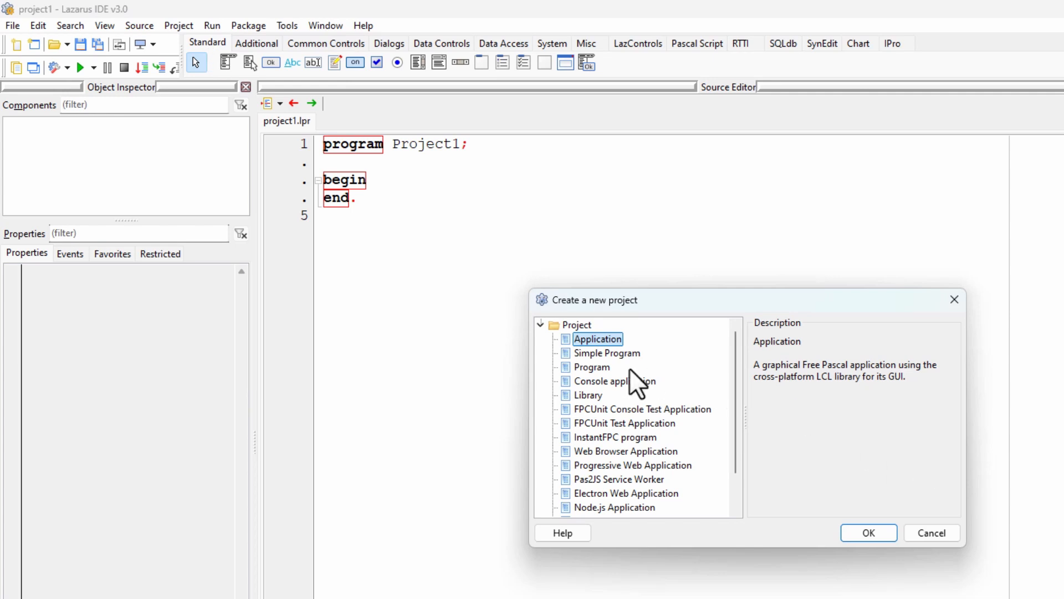
{"action": "left_click", "coordinate": [606, 353]}
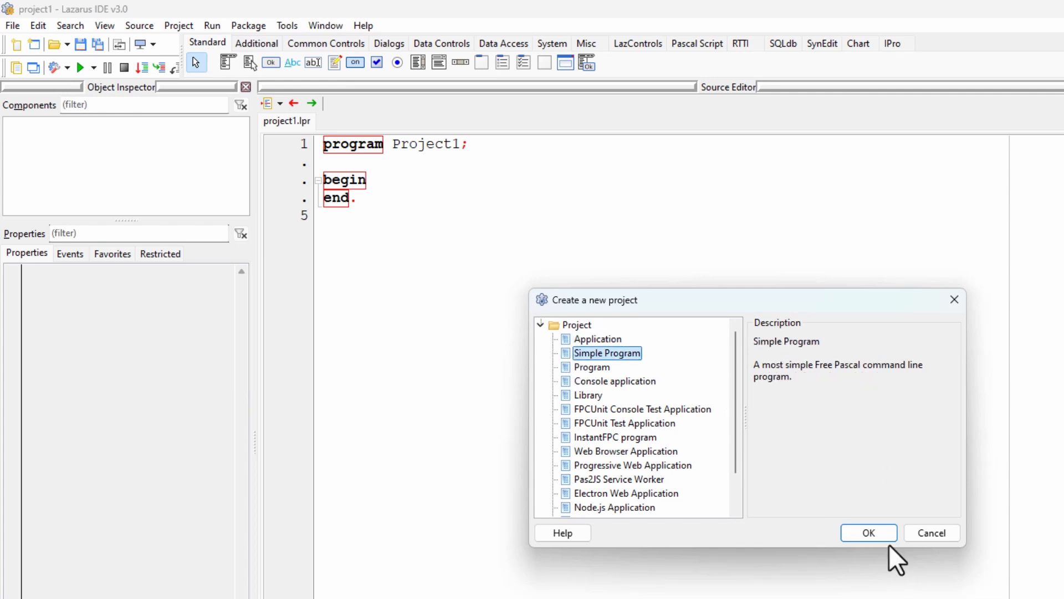
{"action": "left_click", "coordinate": [868, 532]}
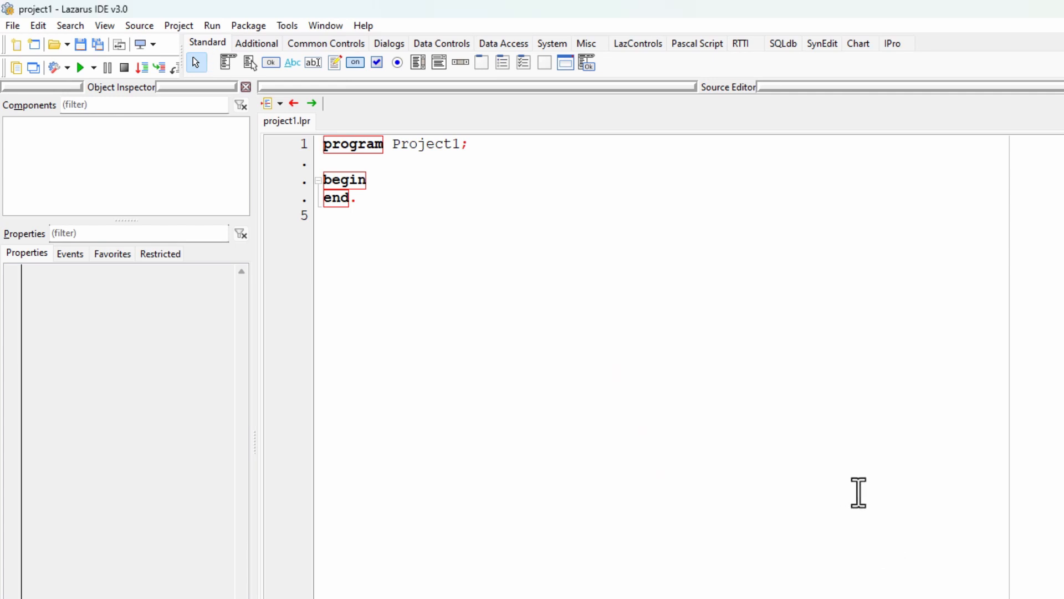
{"action": "mouse_move", "coordinate": [38, 46]}
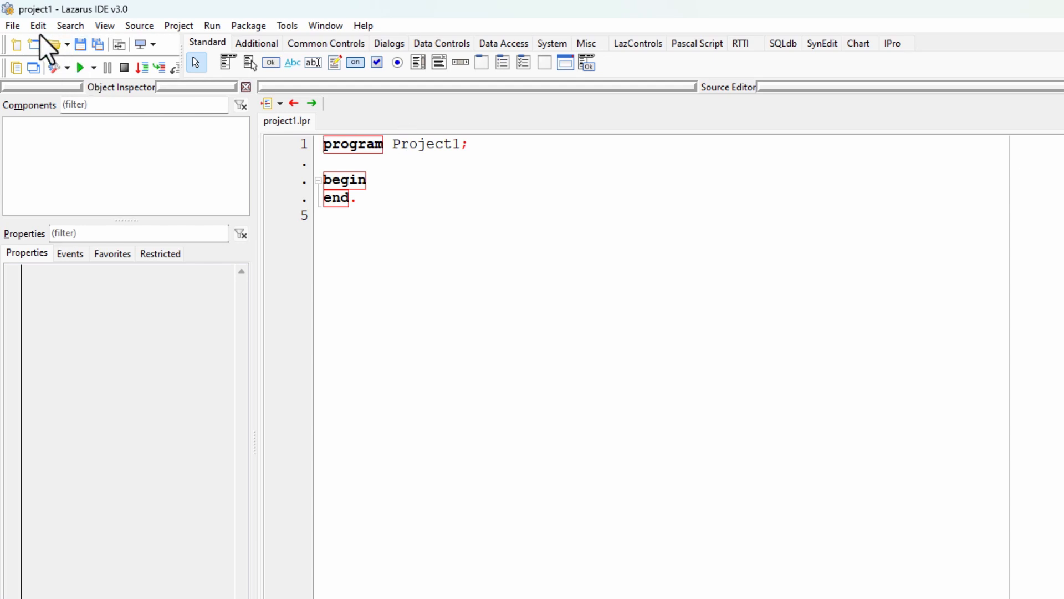
Save the project as 'adv' inside a newly created 'Adventure' folder.
{"action": "left_click", "coordinate": [12, 26]}
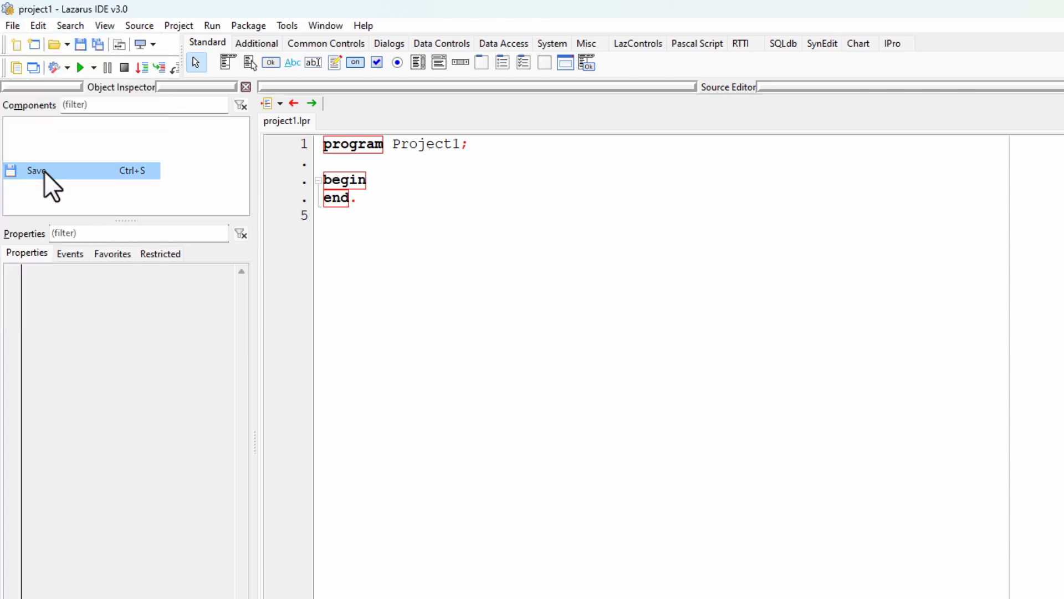
{"action": "left_click", "coordinate": [34, 170]}
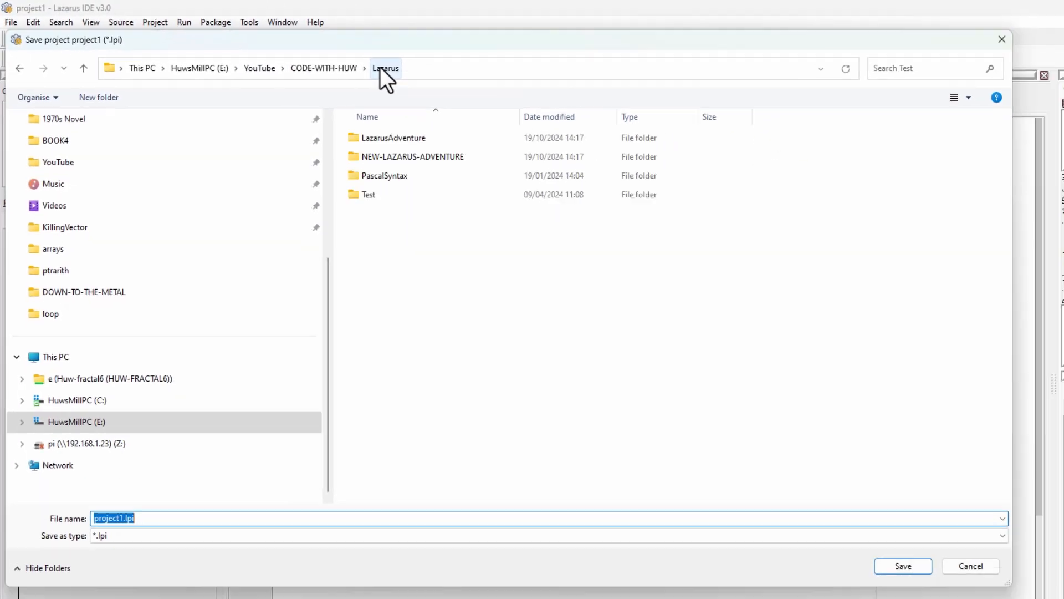
{"action": "right_click", "coordinate": [486, 438]}
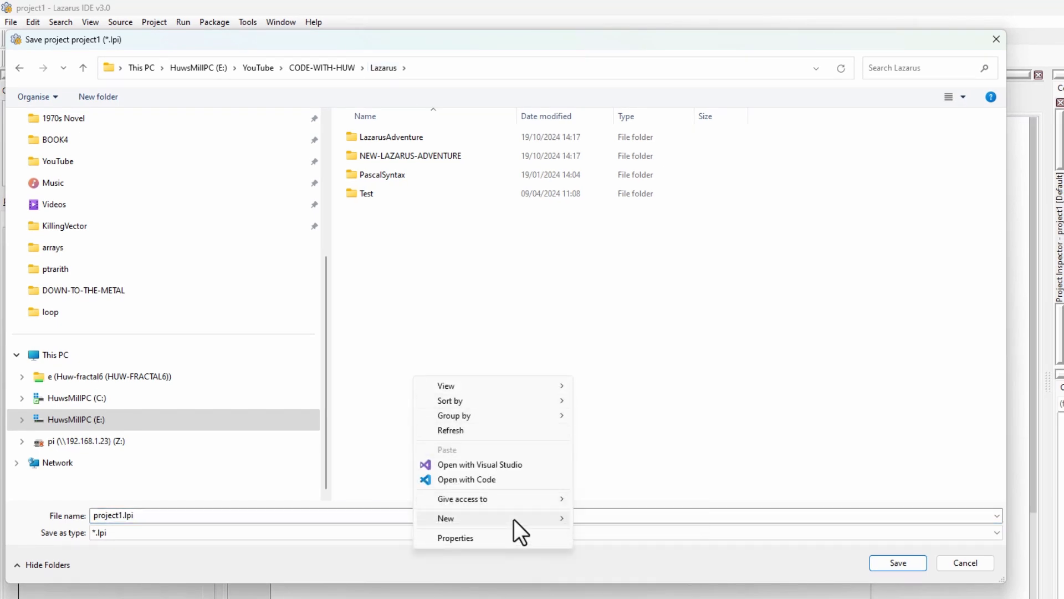
{"action": "left_click", "coordinate": [446, 518]}
{"action": "type", "text": "A"}
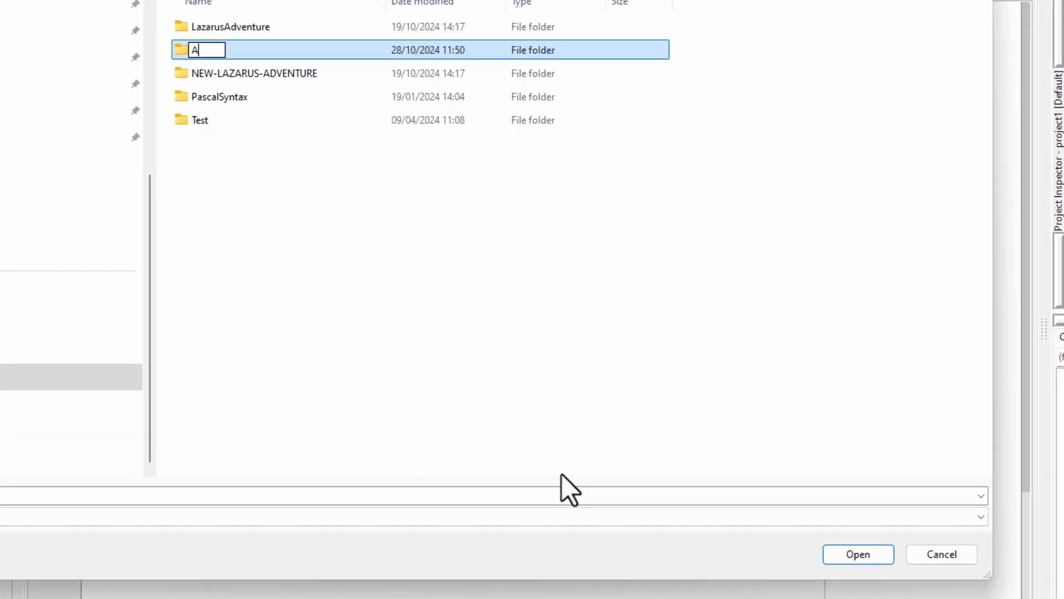
{"action": "type", "text": "dventure"}
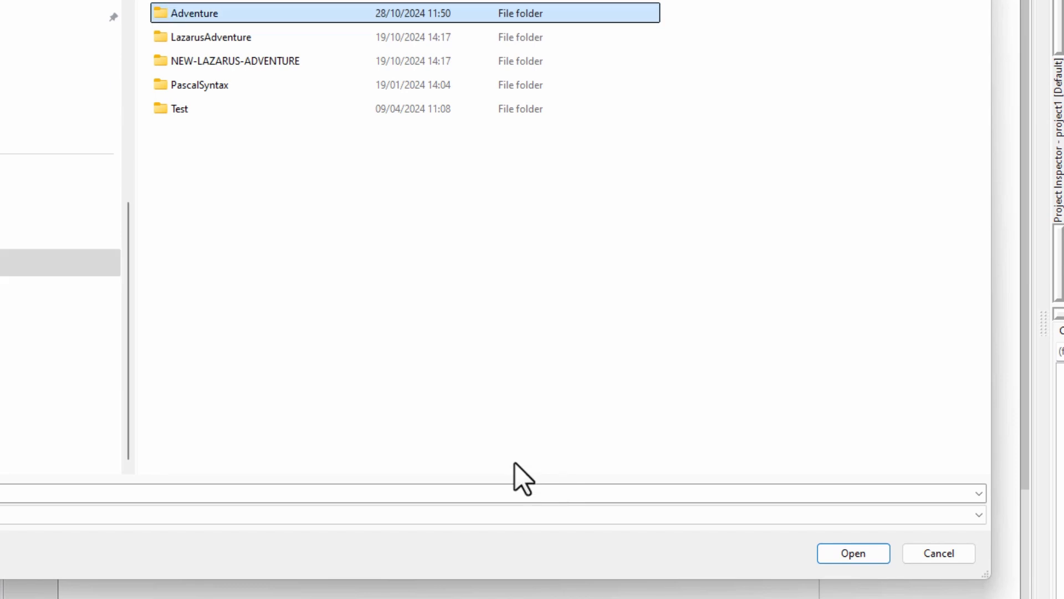
{"action": "mouse_move", "coordinate": [314, 22]}
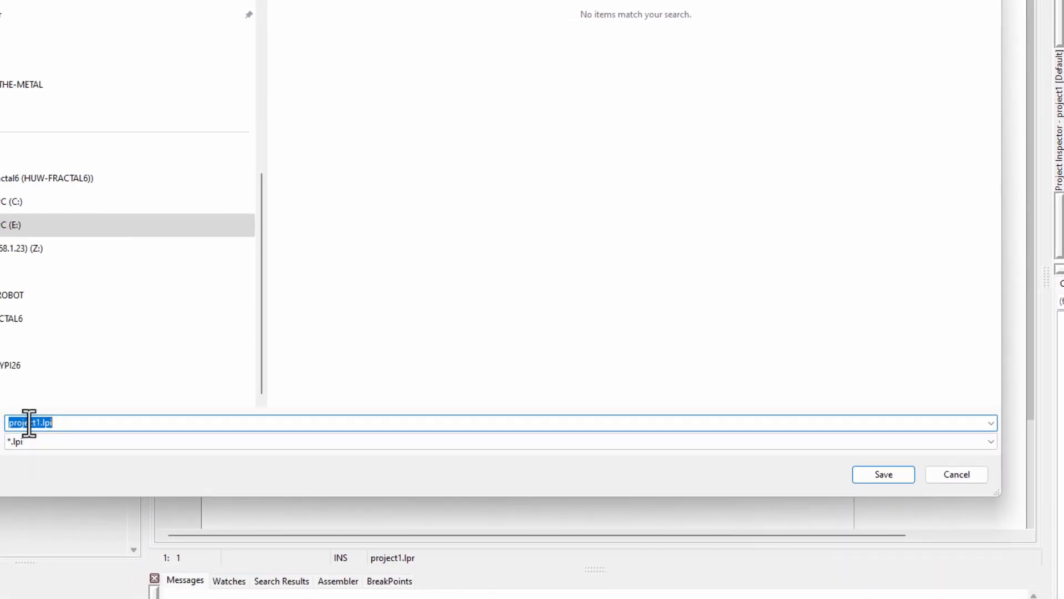
{"action": "left_click", "coordinate": [34, 423]}
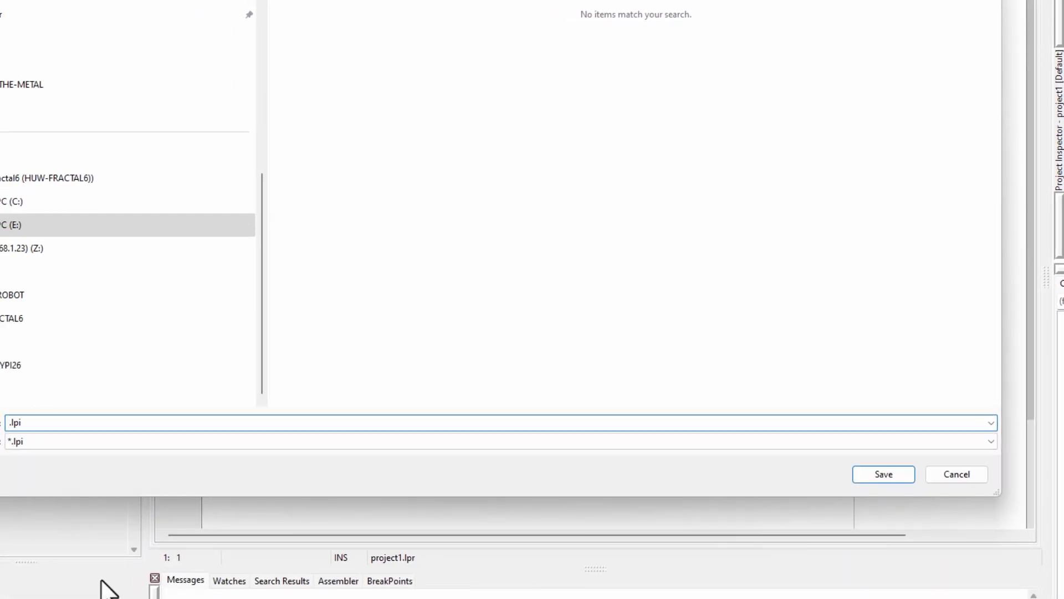
{"action": "type", "text": "adv"}
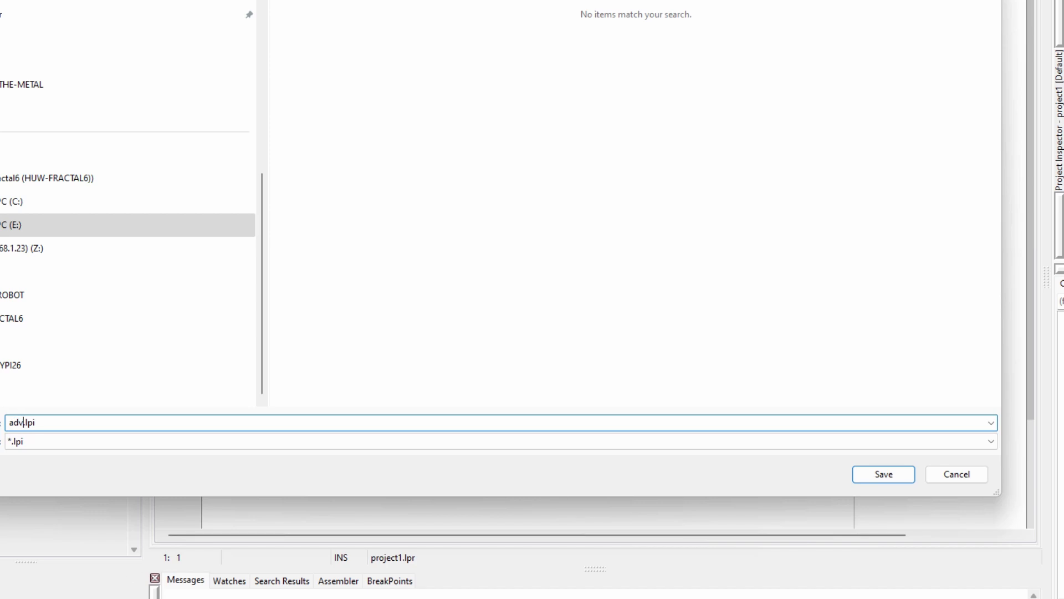
{"action": "left_click", "coordinate": [883, 474]}
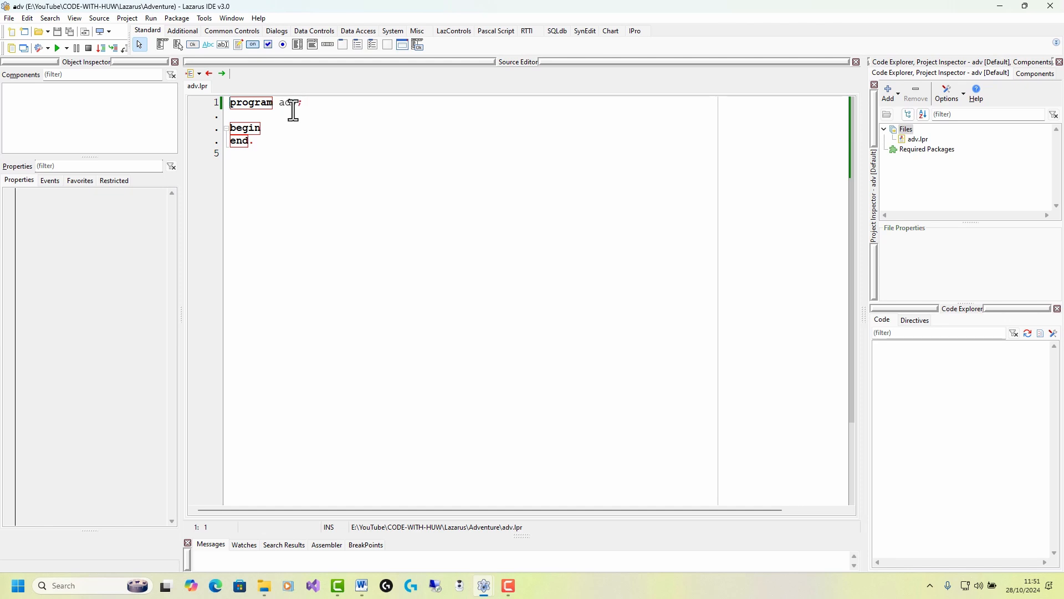
{"action": "double_click", "coordinate": [286, 103]}
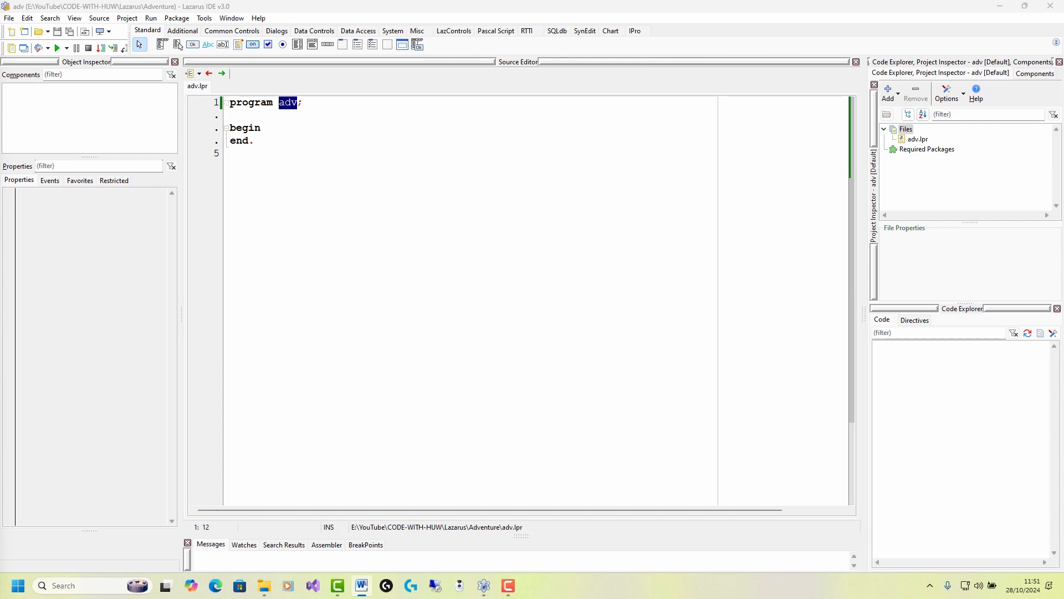
{"action": "mouse_move", "coordinate": [509, 308]}
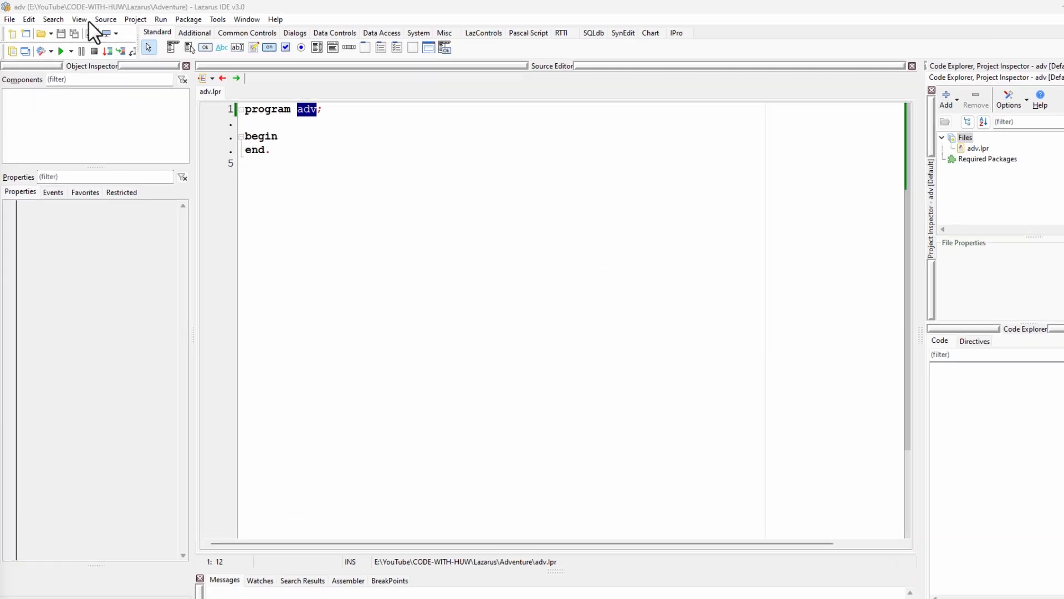
Add a new unit to the project and save it as roomunit.pas.
{"action": "left_click", "coordinate": [9, 18]}
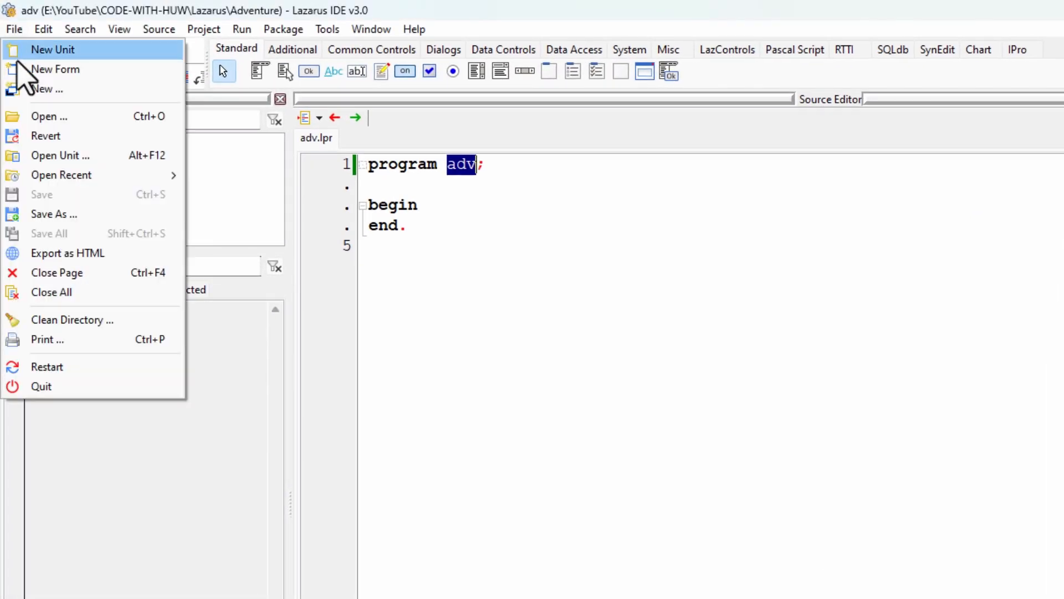
{"action": "left_click", "coordinate": [53, 50]}
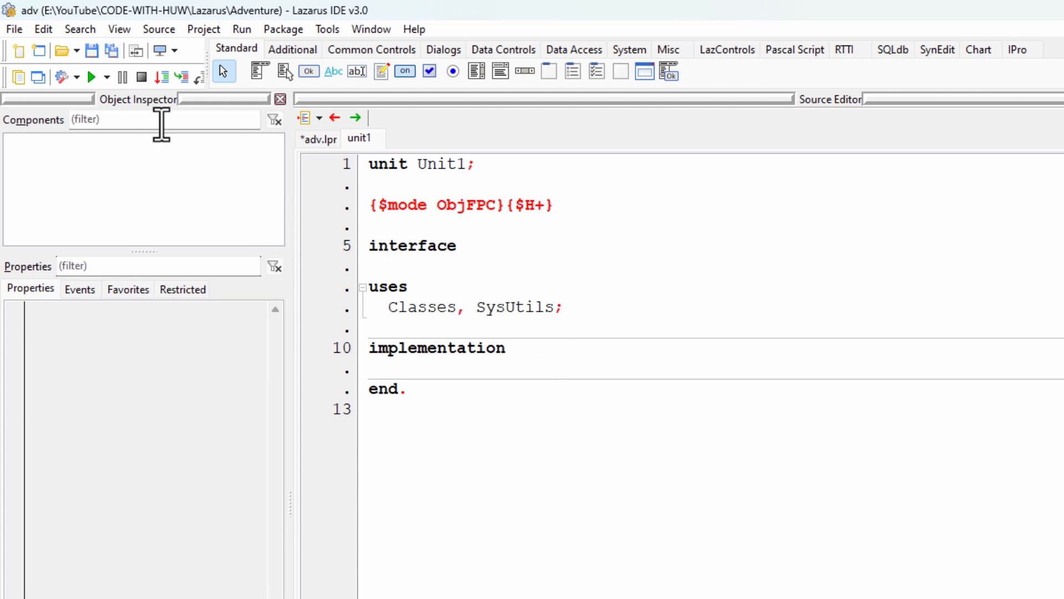
{"action": "left_click", "coordinate": [14, 28]}
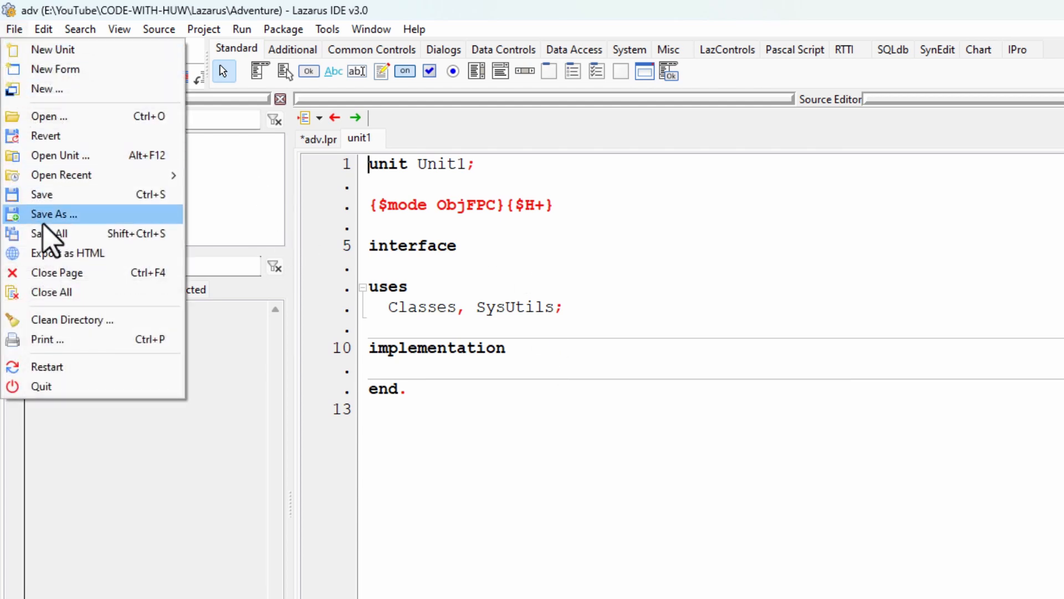
{"action": "left_click", "coordinate": [53, 214]}
{"action": "type", "text": "roomunit.pas"}
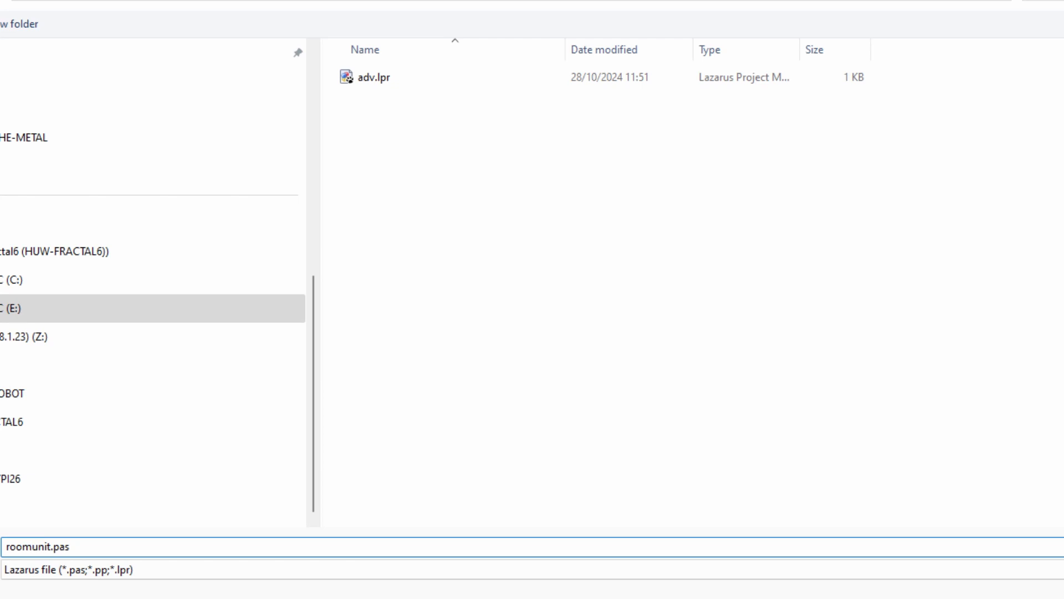
{"action": "key", "text": "Enter"}
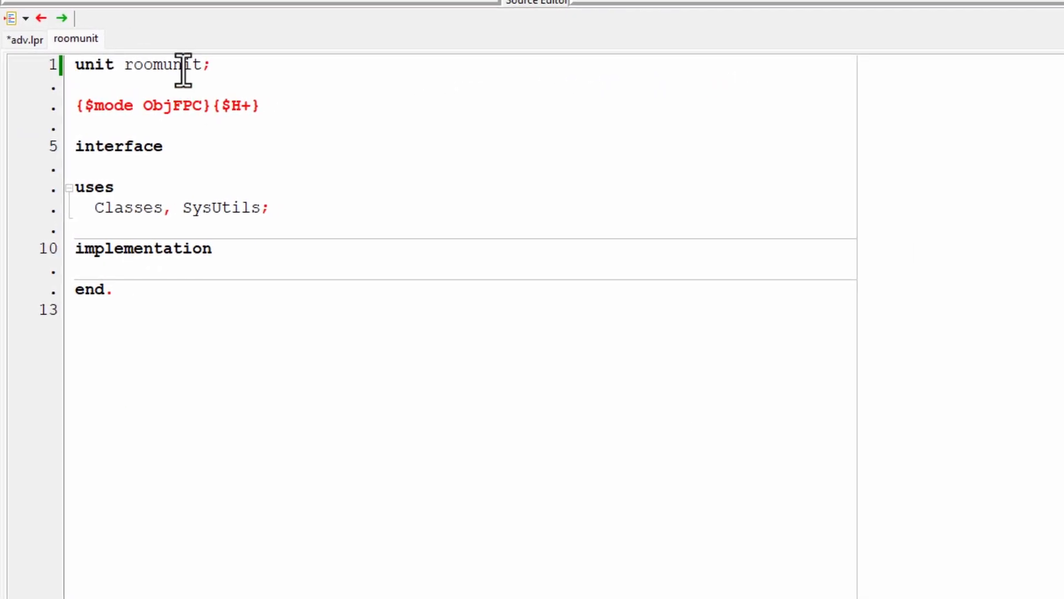
{"action": "double_click", "coordinate": [160, 66]}
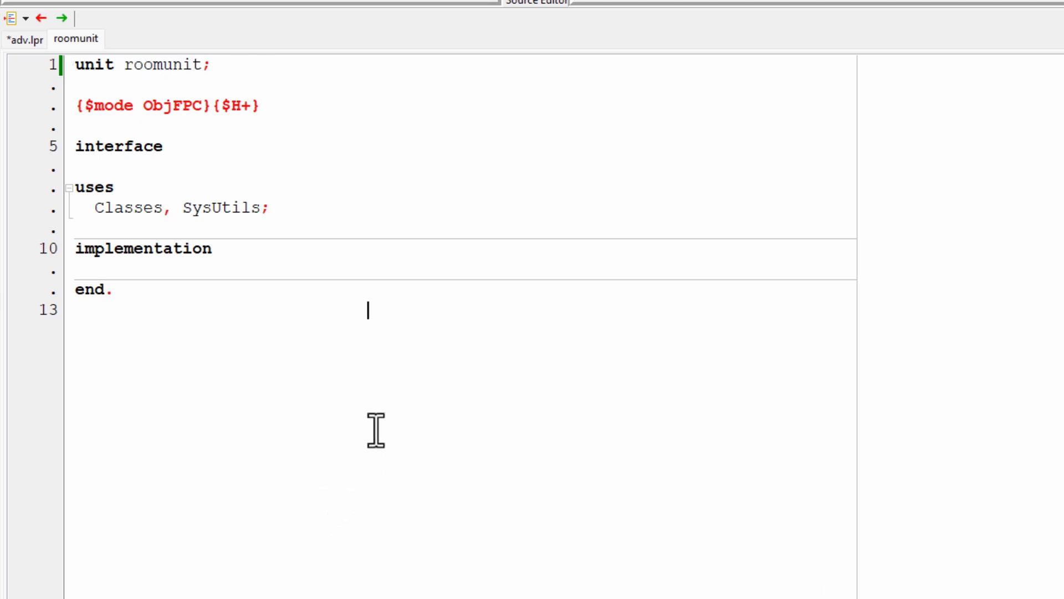
{"action": "mouse_move", "coordinate": [192, 156]}
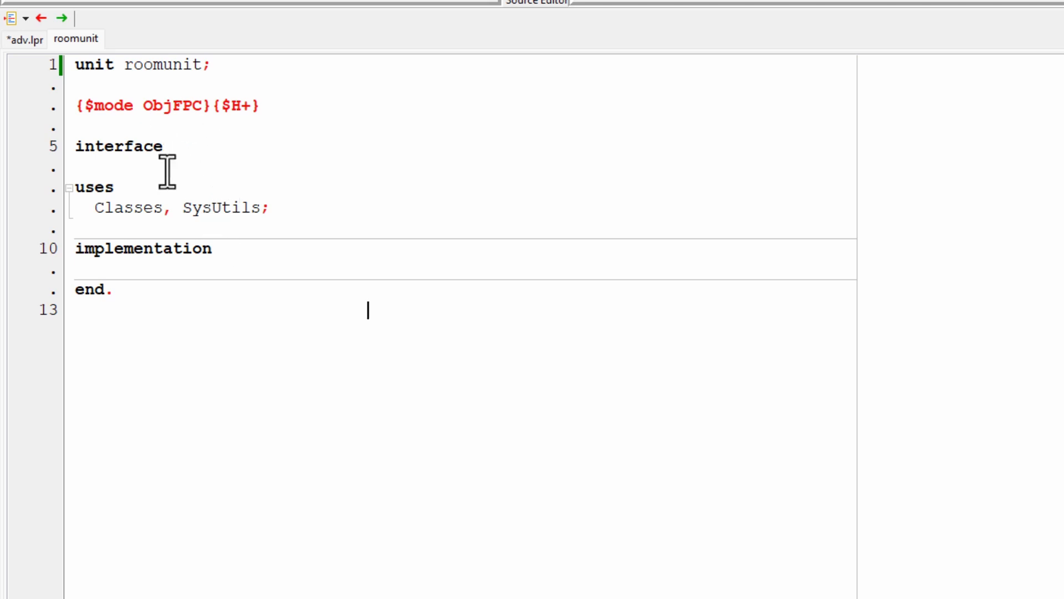
{"action": "mouse_move", "coordinate": [137, 146]}
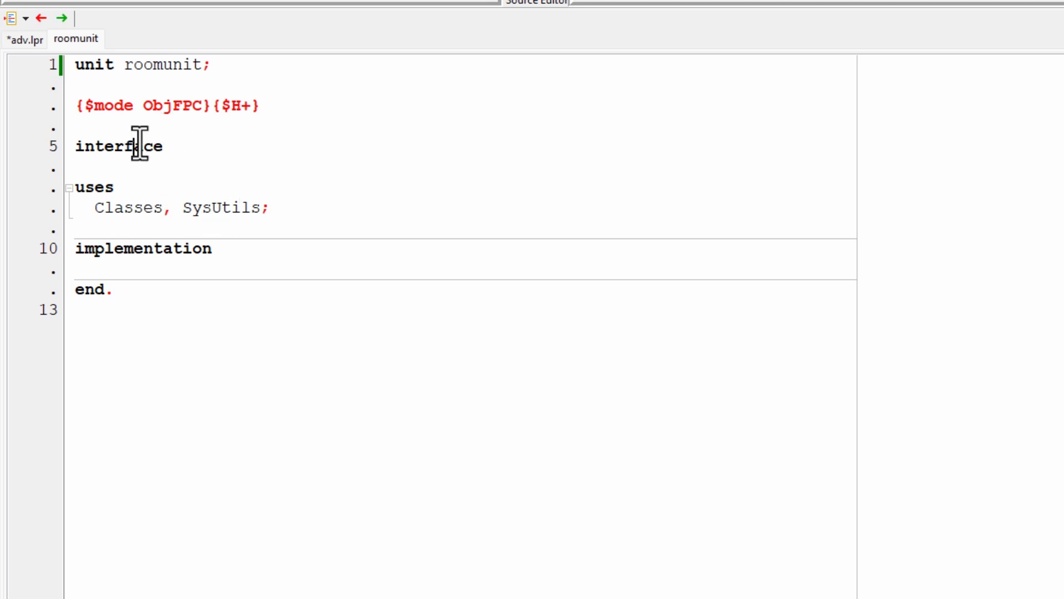
{"action": "double_click", "coordinate": [117, 146]}
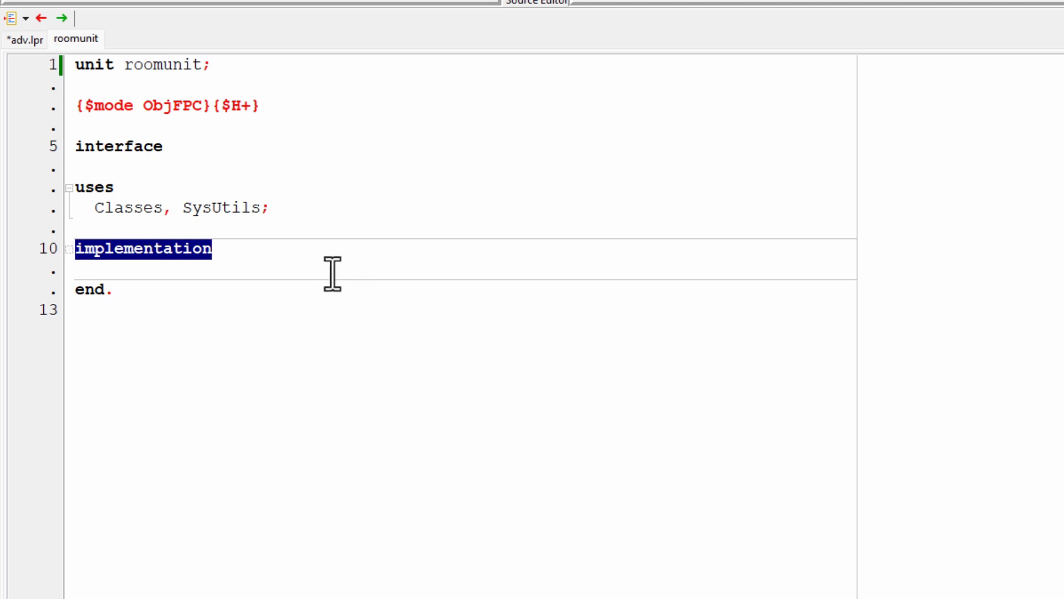
{"action": "mouse_move", "coordinate": [251, 241]}
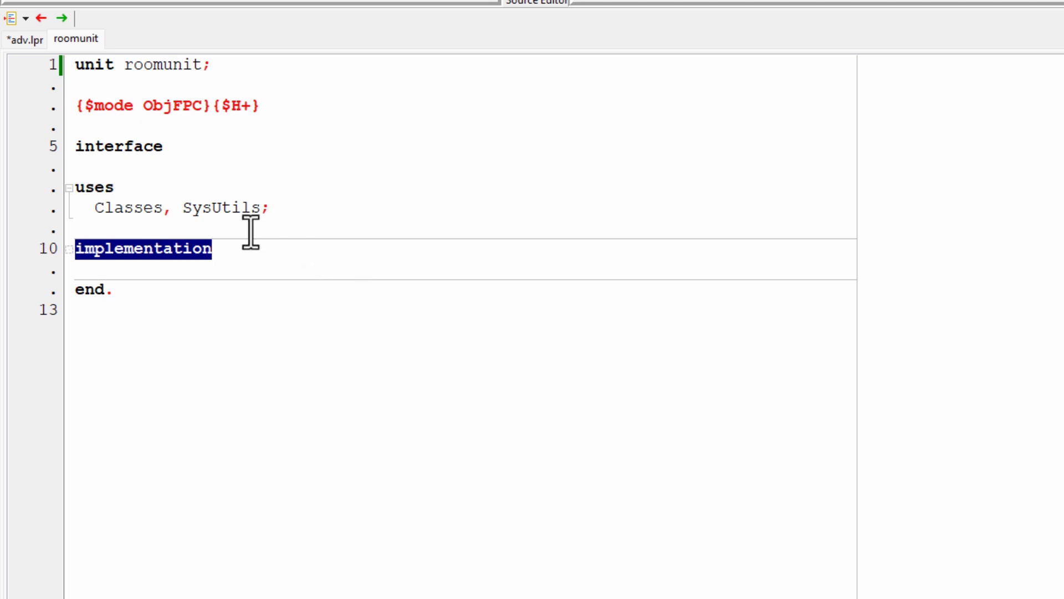
{"action": "mouse_move", "coordinate": [108, 123]}
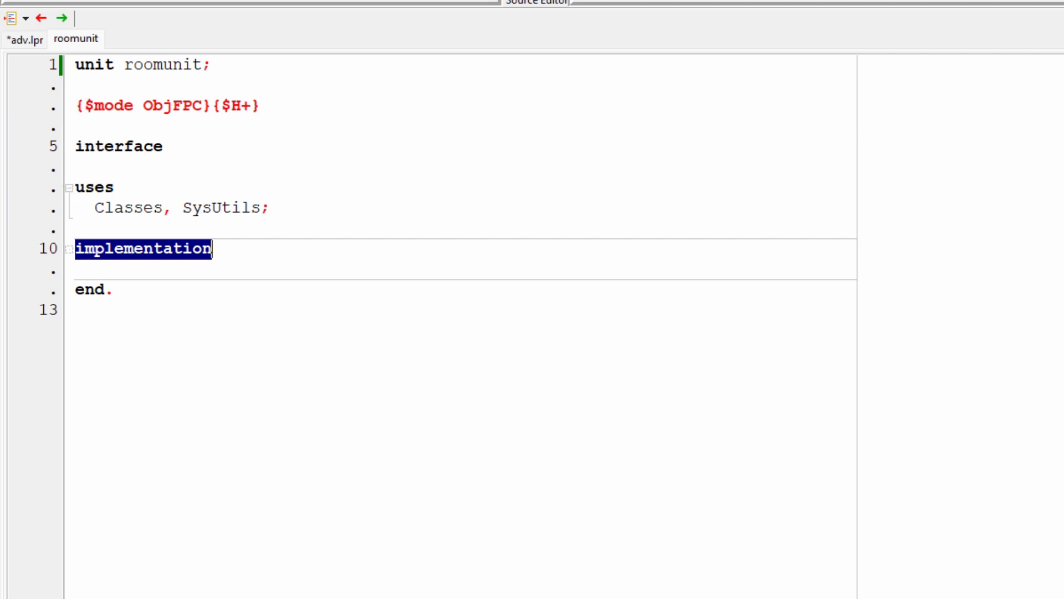
{"action": "mouse_move", "coordinate": [107, 138]}
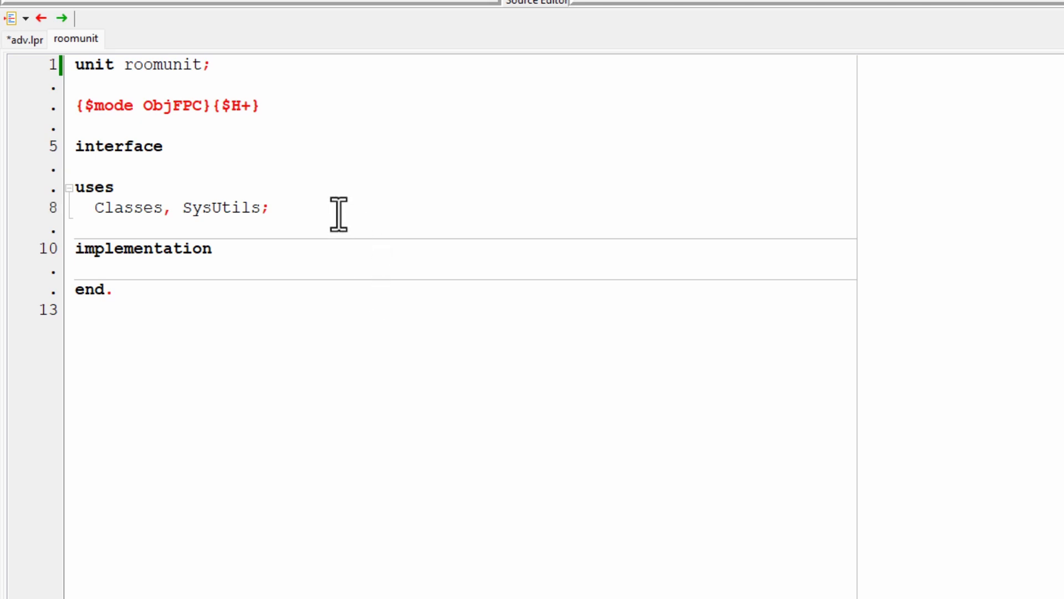
Add a type section under the uses clause declaring 'Room = class'.
{"action": "key", "text": "Return"}
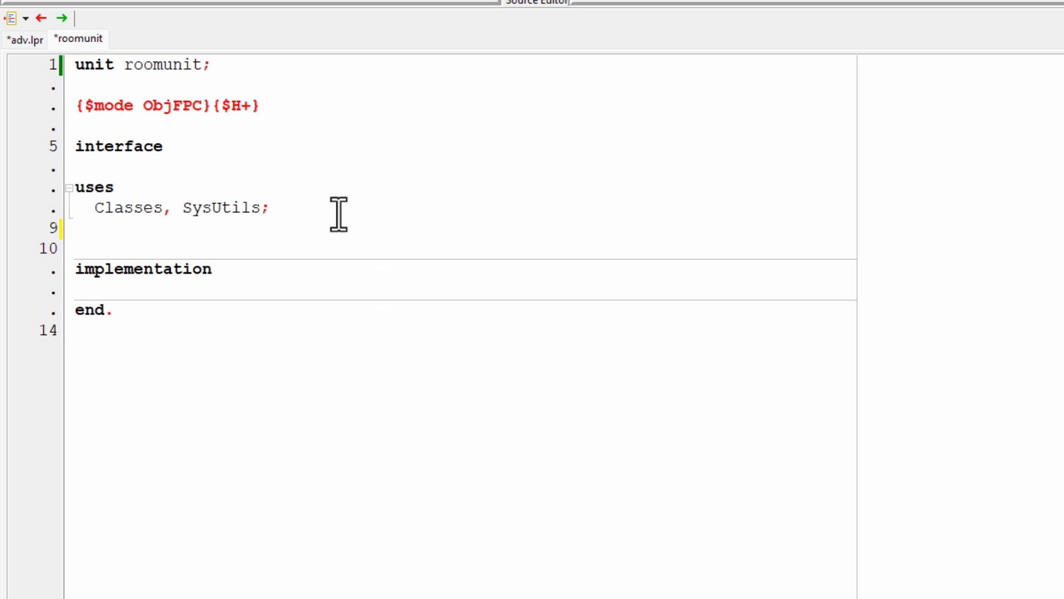
{"action": "key", "text": "Enter"}
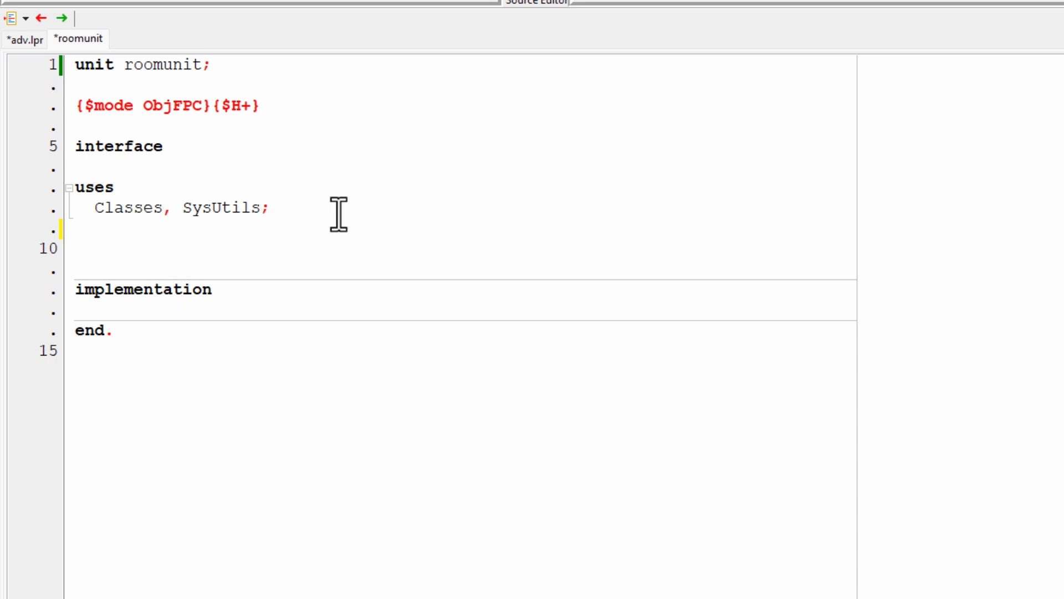
{"action": "type", "text": "type"}
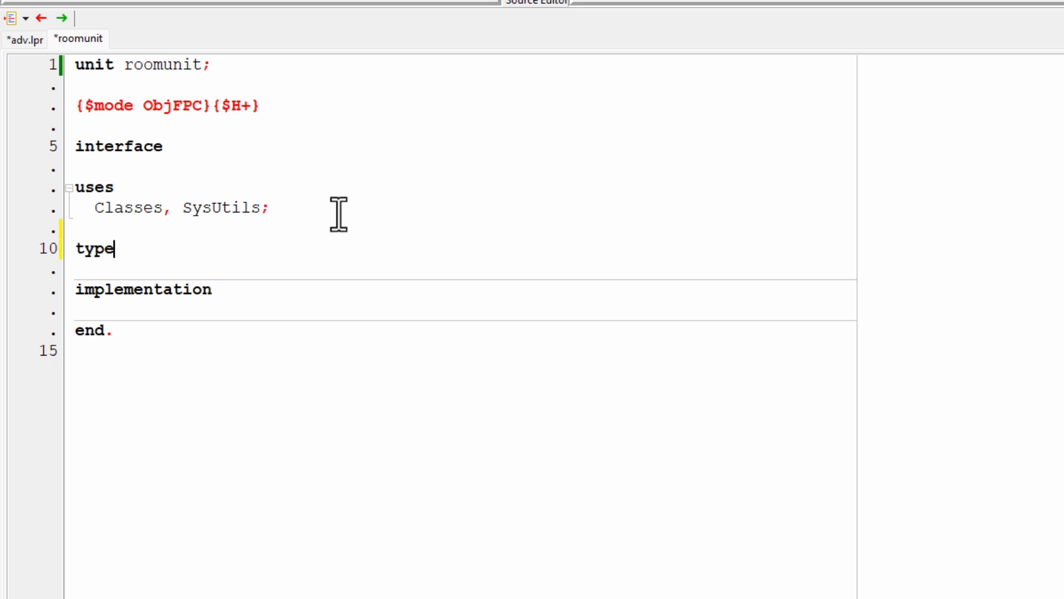
{"action": "key", "text": "Enter"}
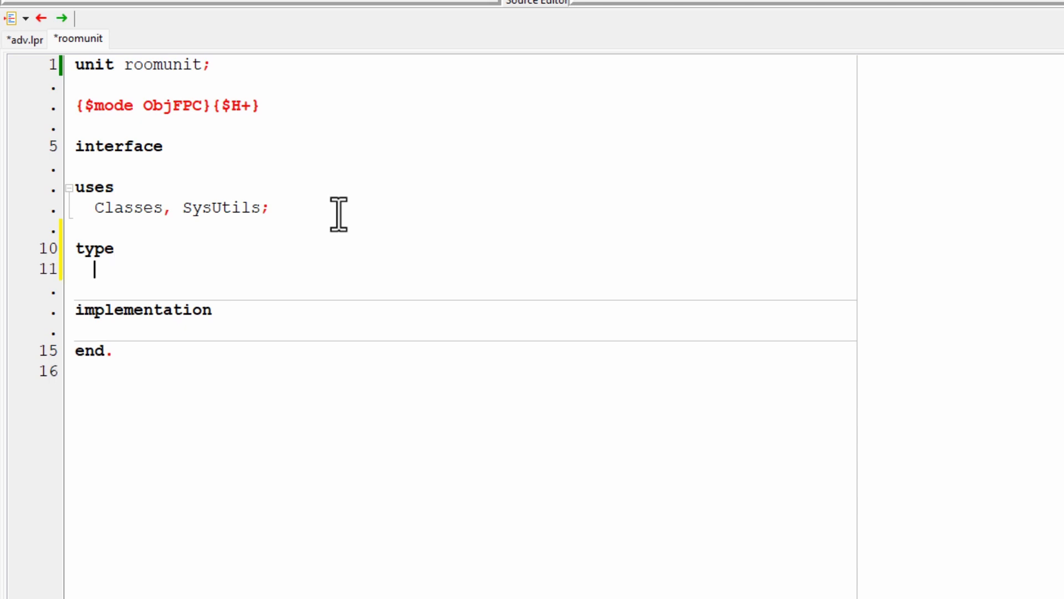
{"action": "type", "text": "Room"}
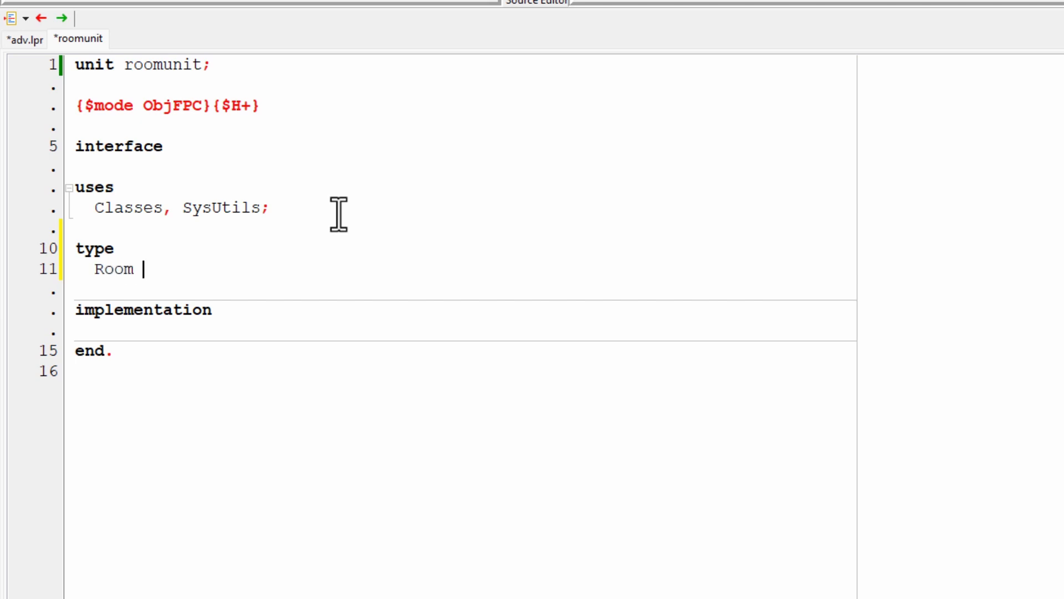
{"action": "type", "text": "= cl"}
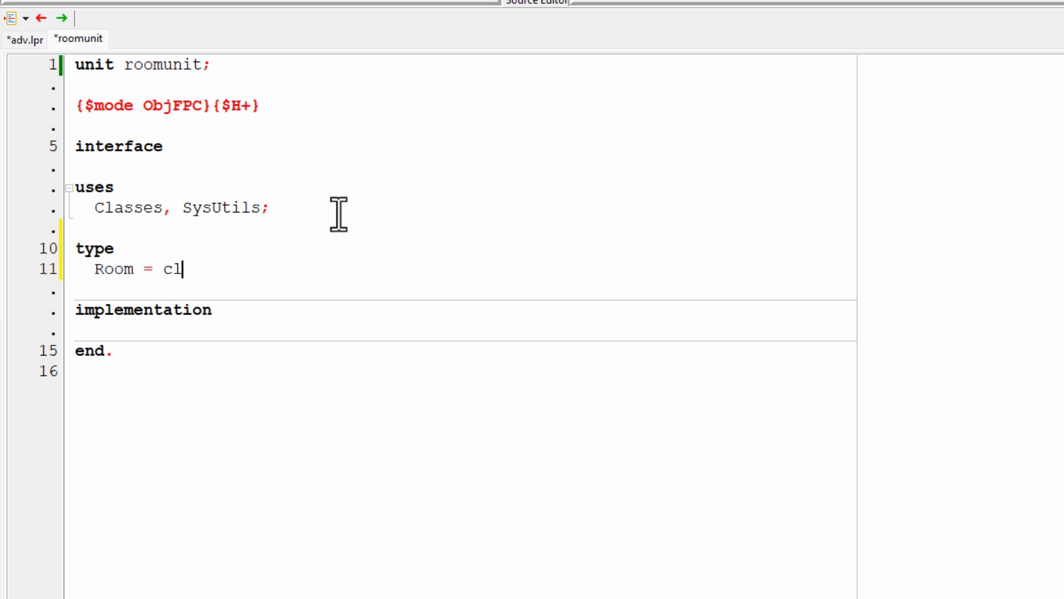
{"action": "type", "text": "ass"}
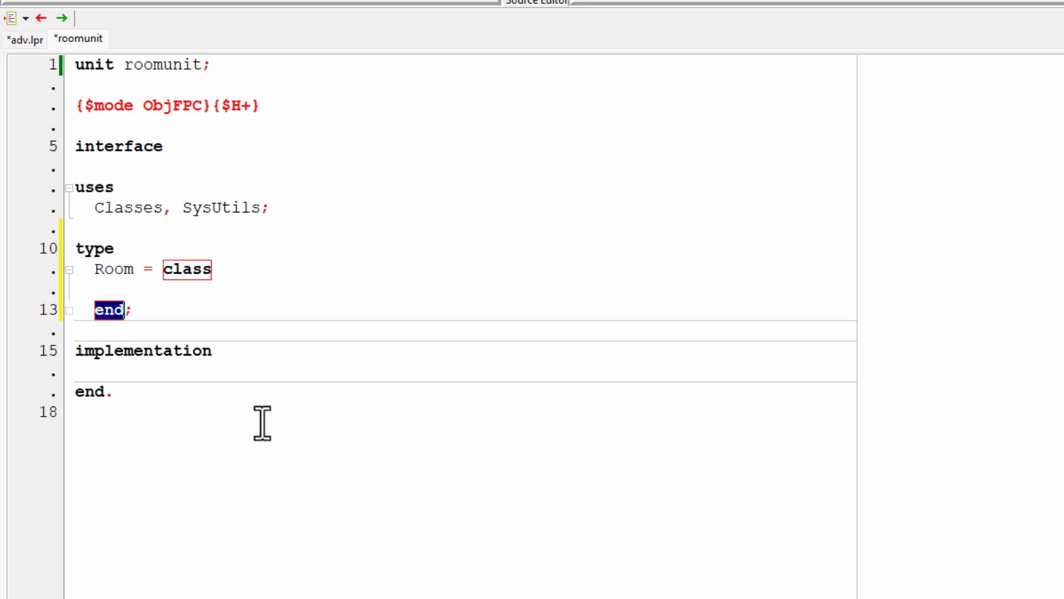
{"action": "mouse_move", "coordinate": [538, 542]}
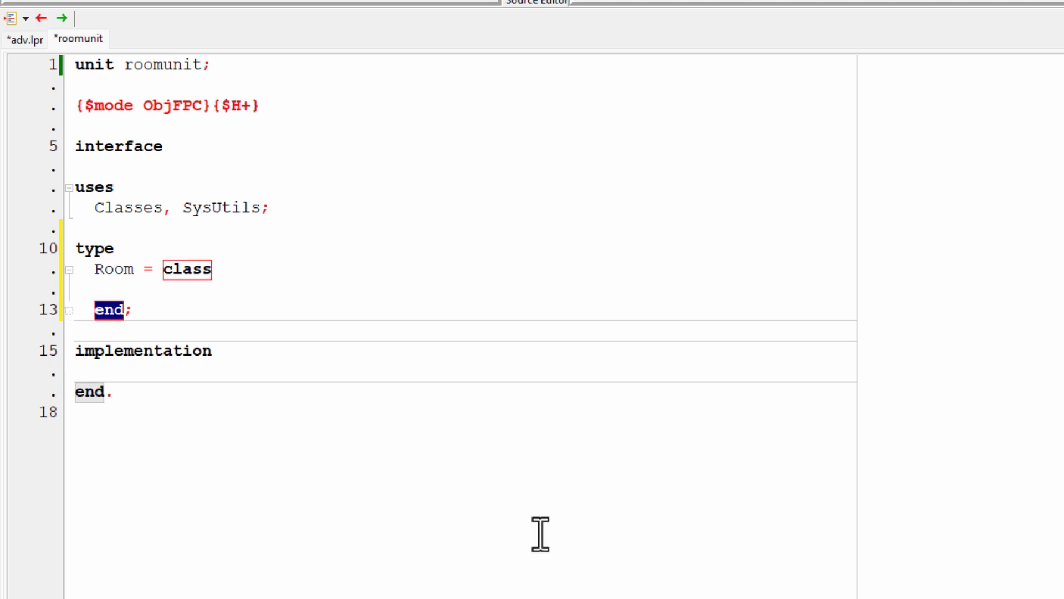
{"action": "double_click", "coordinate": [93, 249]}
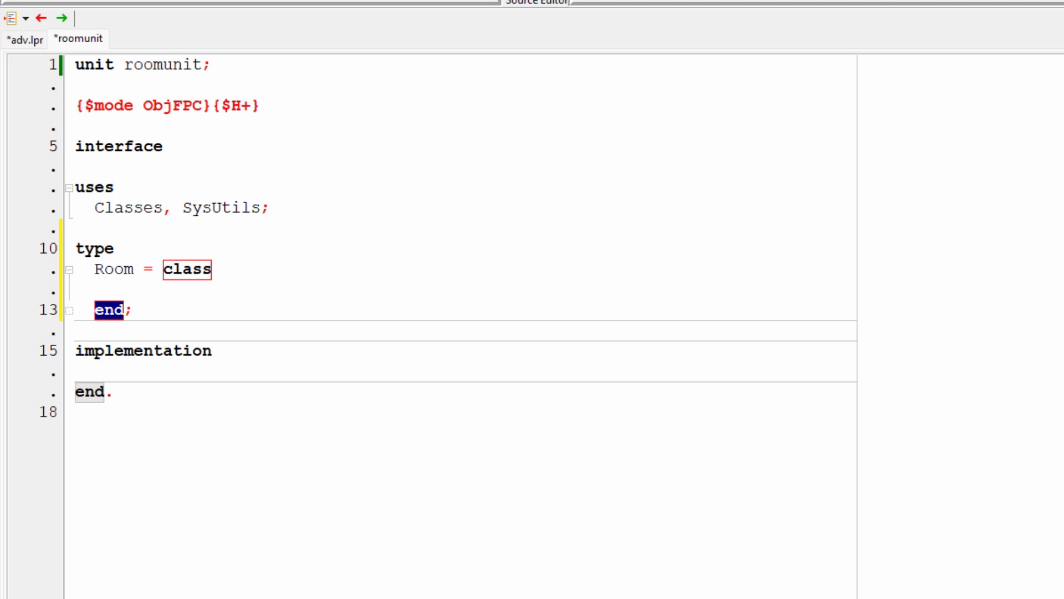
{"action": "mouse_move", "coordinate": [295, 332]}
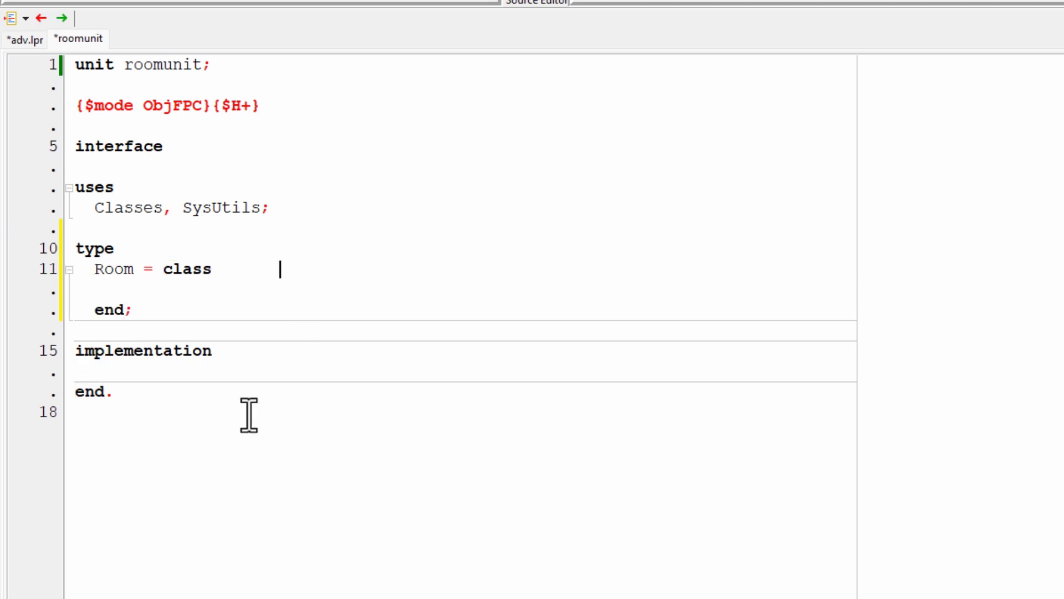
Add 'Name : string;' and 'Description : string;' fields to the Room class.
{"action": "type", "text": "Na"}
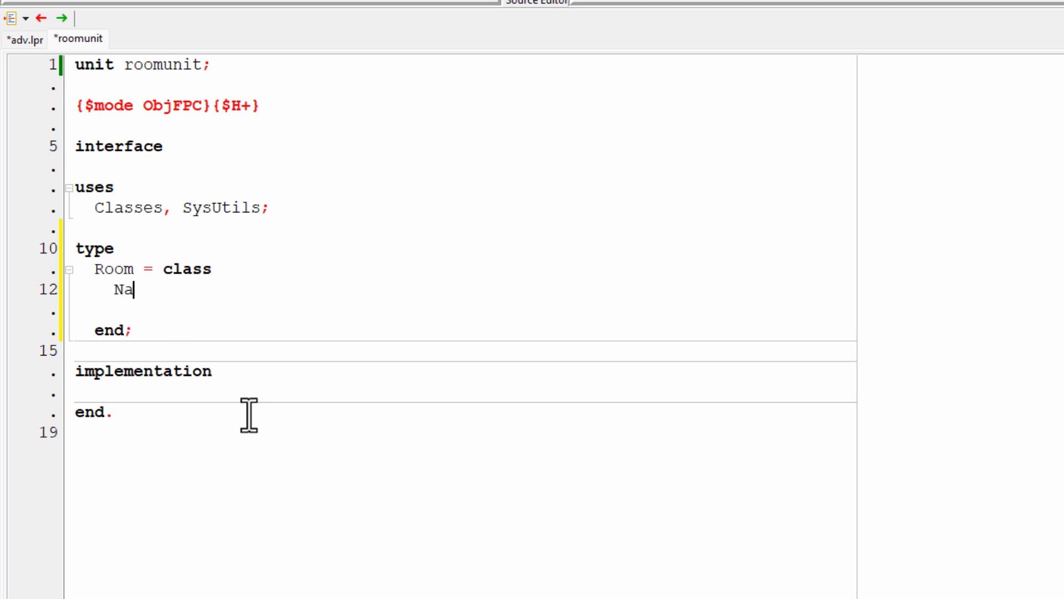
{"action": "type", "text": "mme"}
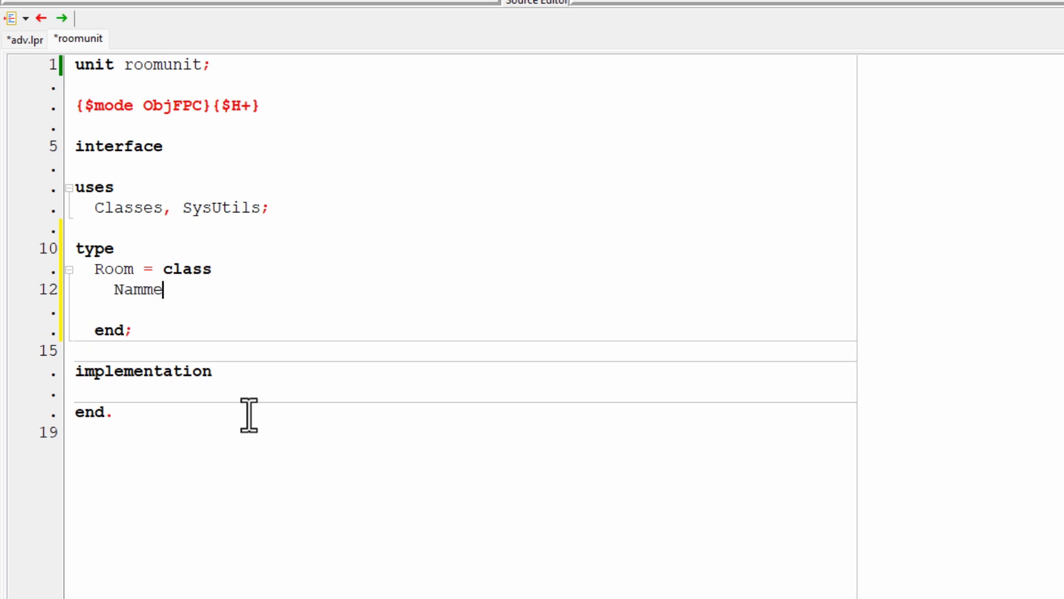
{"action": "type", "text": ":"}
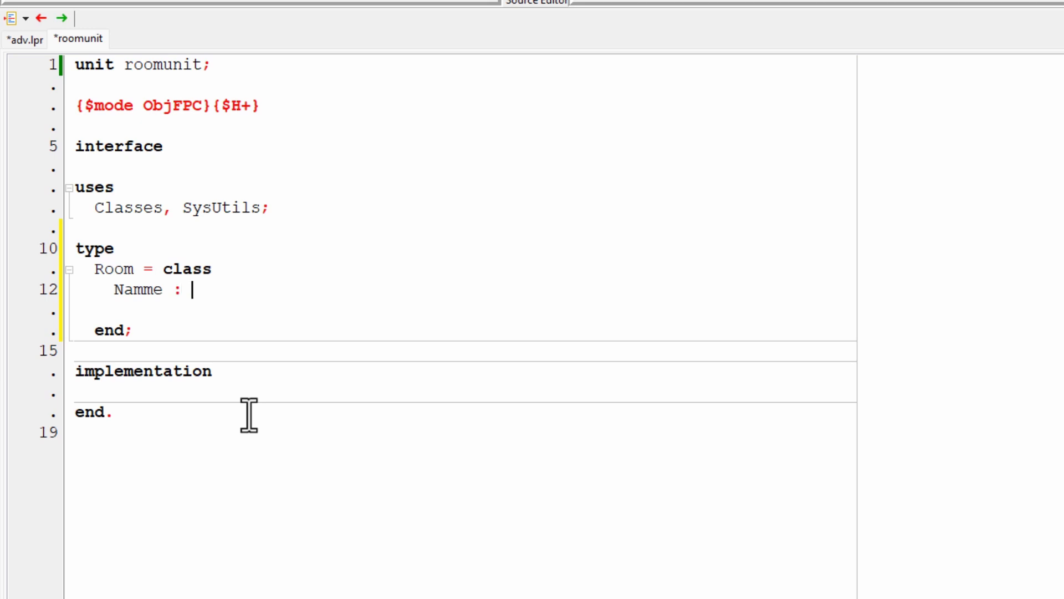
{"action": "type", "text": "string"}
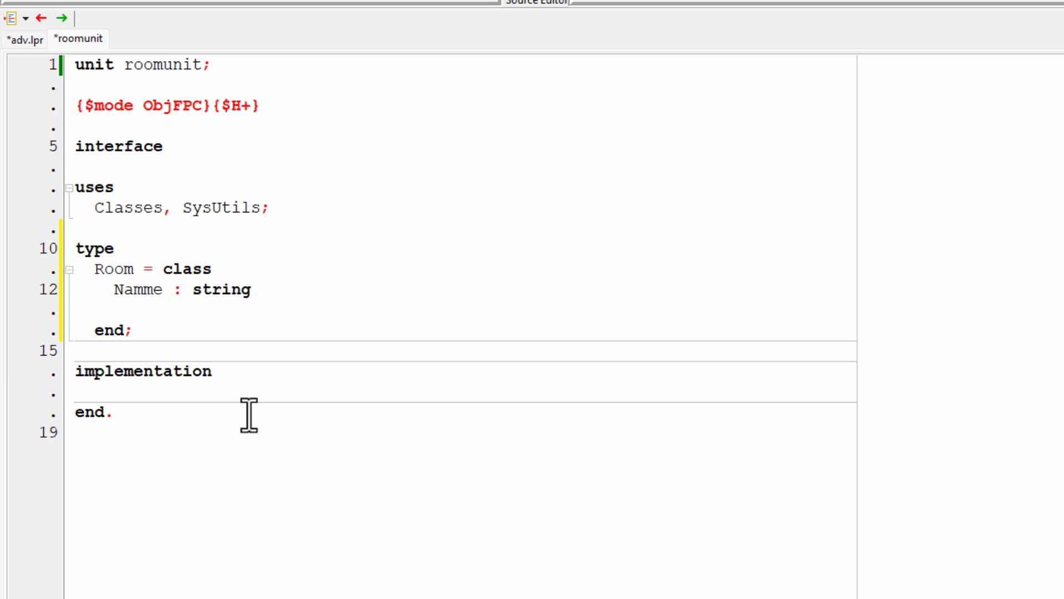
{"action": "type", "text": ";"}
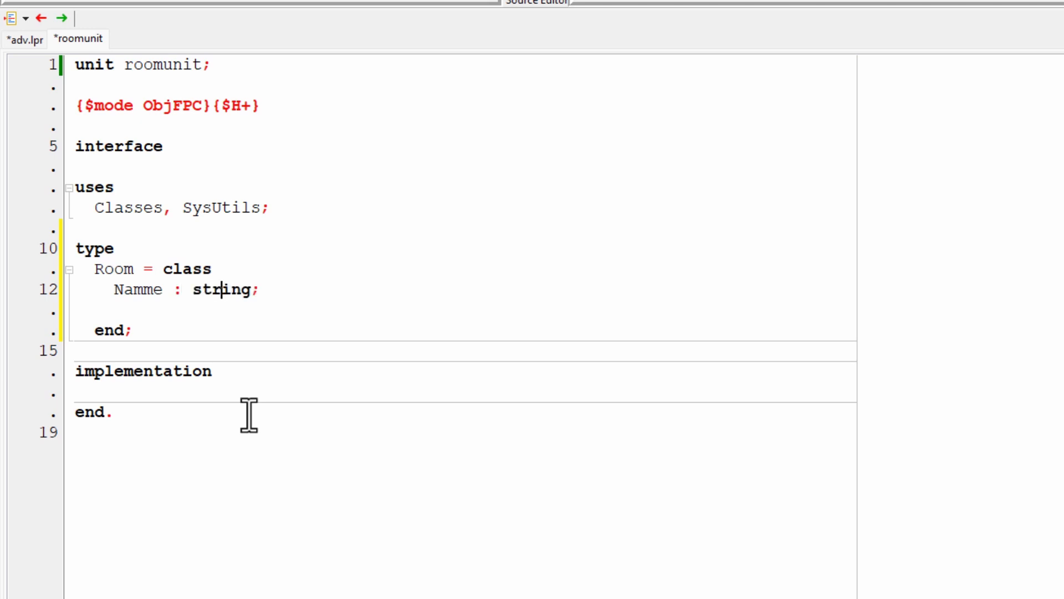
{"action": "key", "text": "Backspace"}
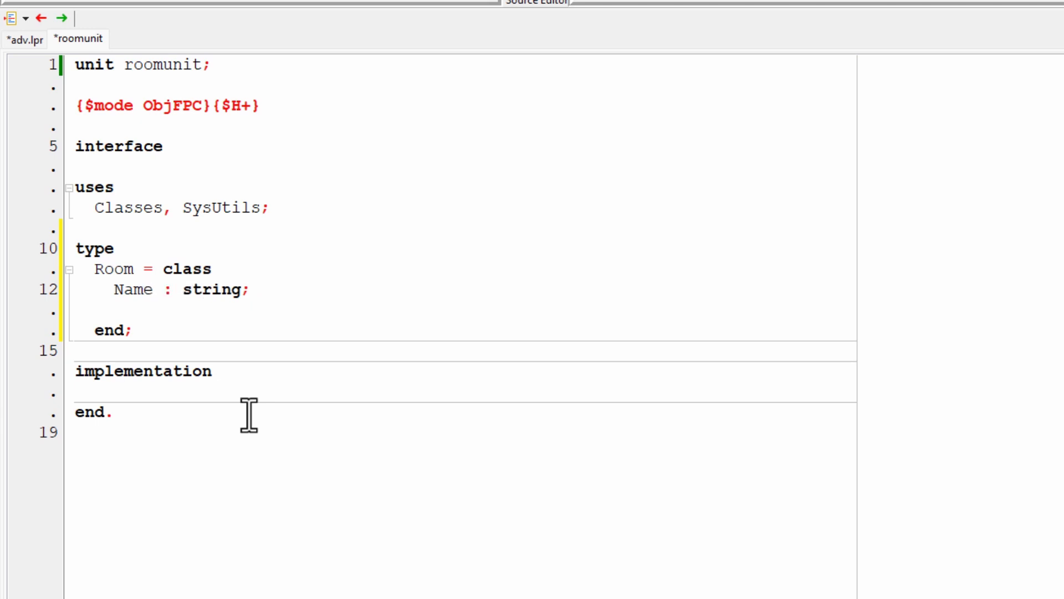
{"action": "type", "text": "De"}
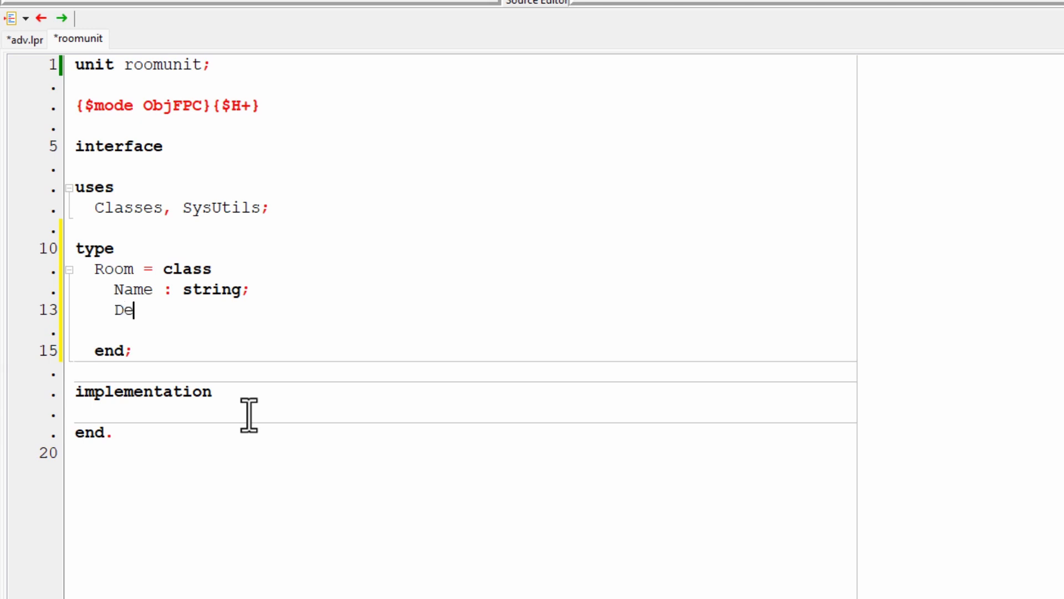
{"action": "type", "text": "scription"}
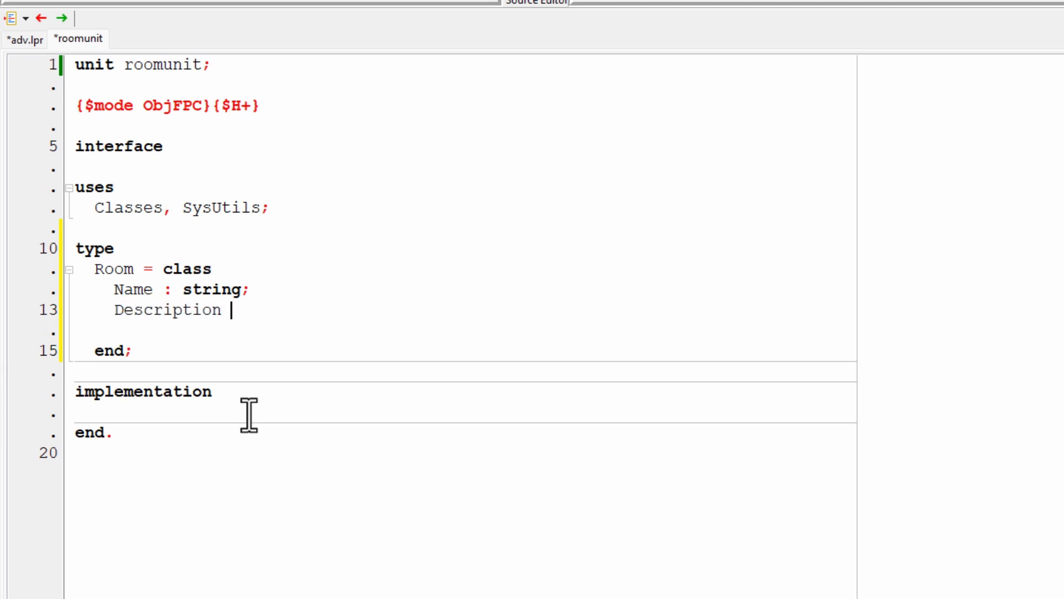
{"action": "type", "text": ":"}
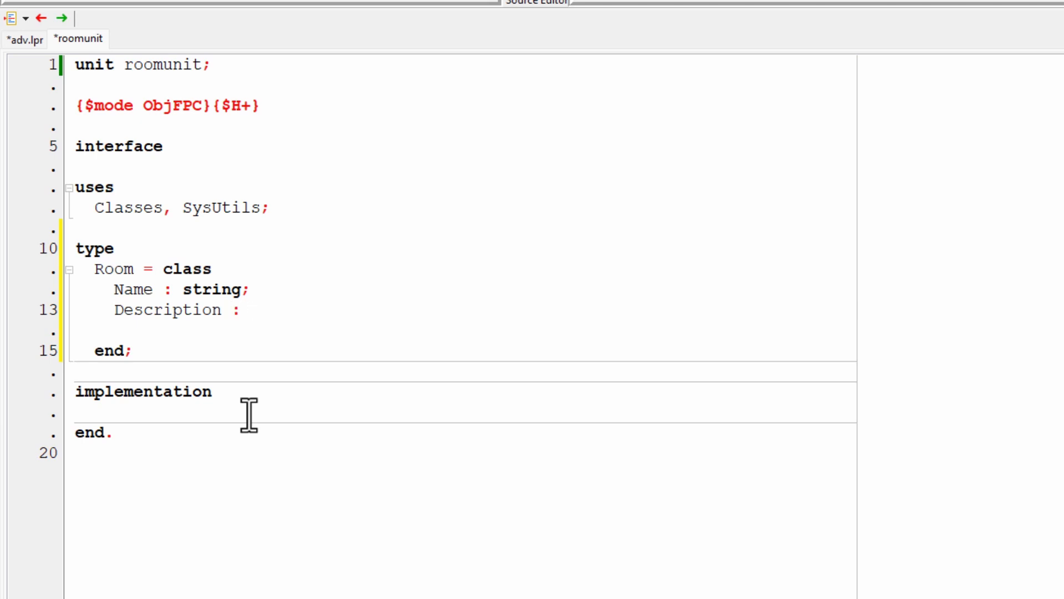
{"action": "type", "text": "string;"}
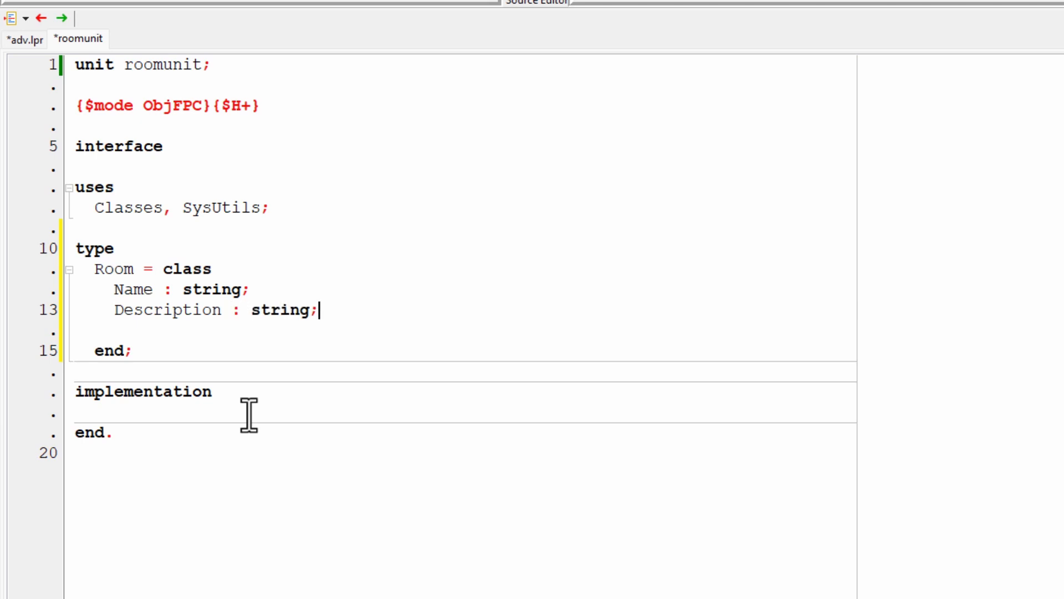
{"action": "key", "text": "enter"}
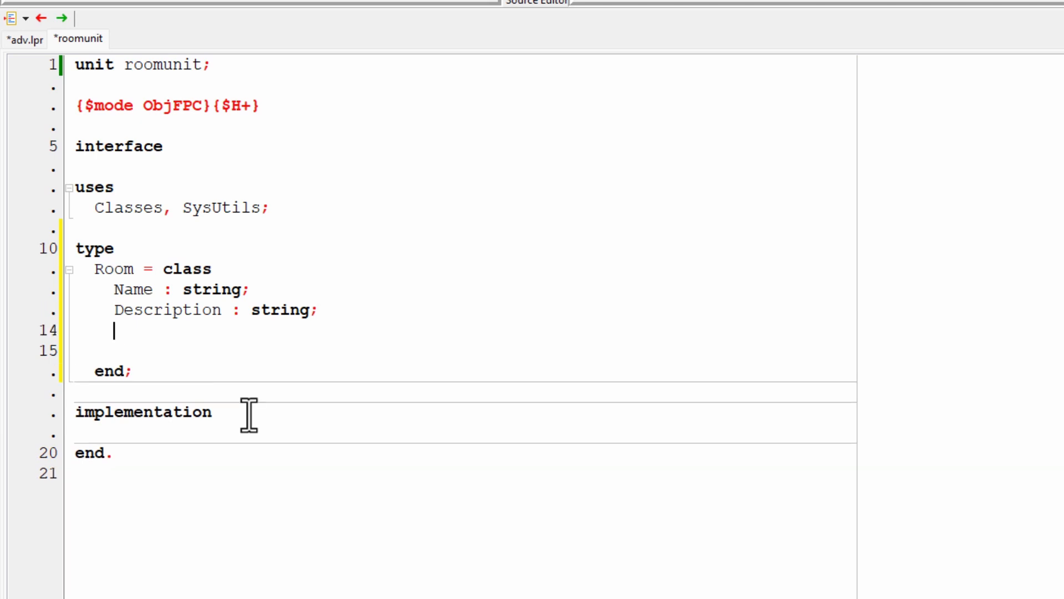
Add integer fields N, S, W and E to the Room class.
{"action": "type", "text": "N, S, W,"}
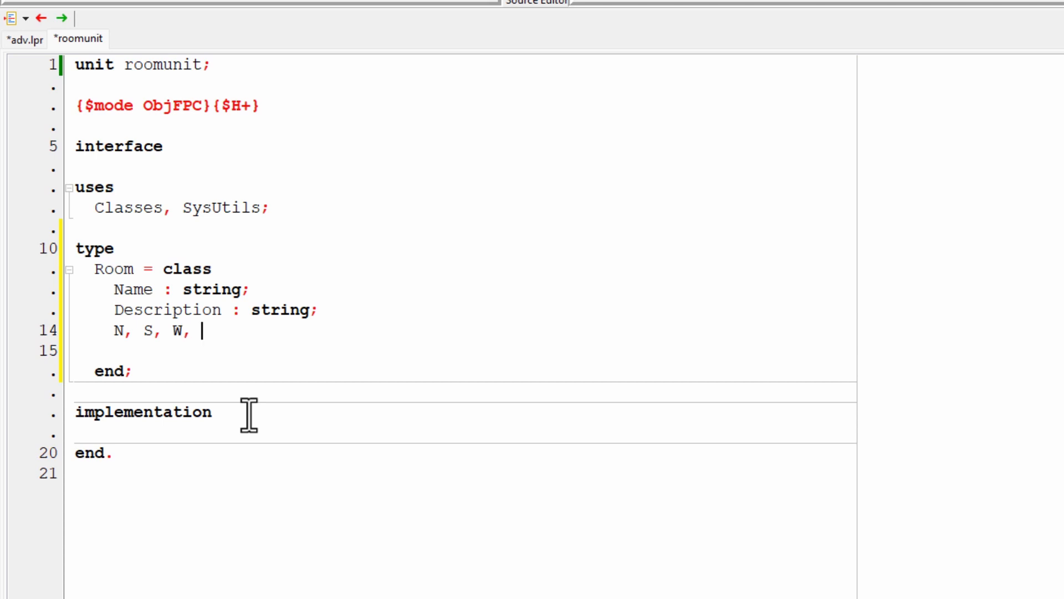
{"action": "type", "text": "E : integ"}
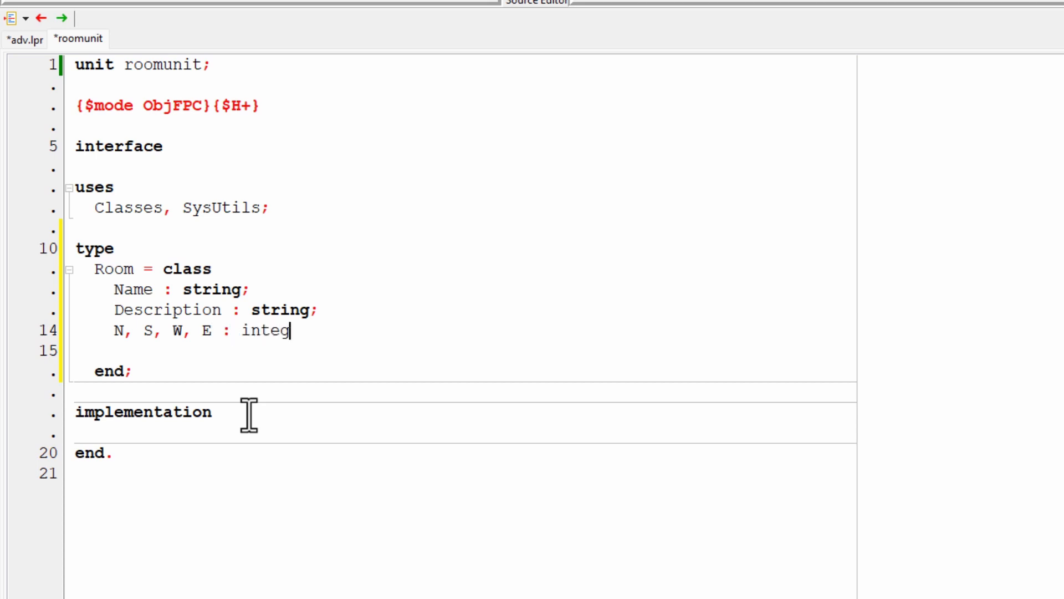
{"action": "type", "text": "er;"}
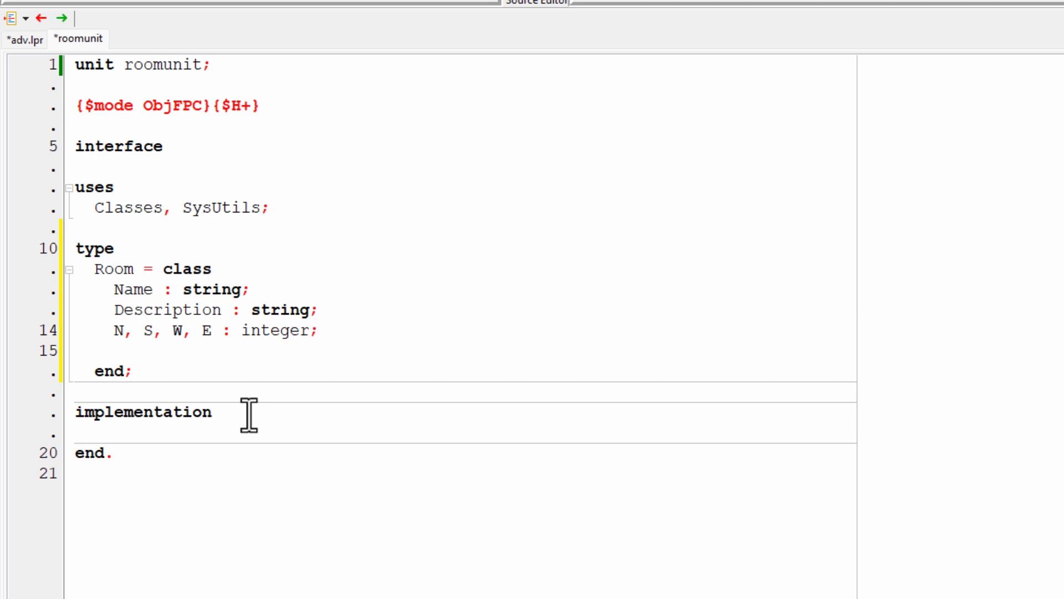
{"action": "left_click", "coordinate": [370, 330]}
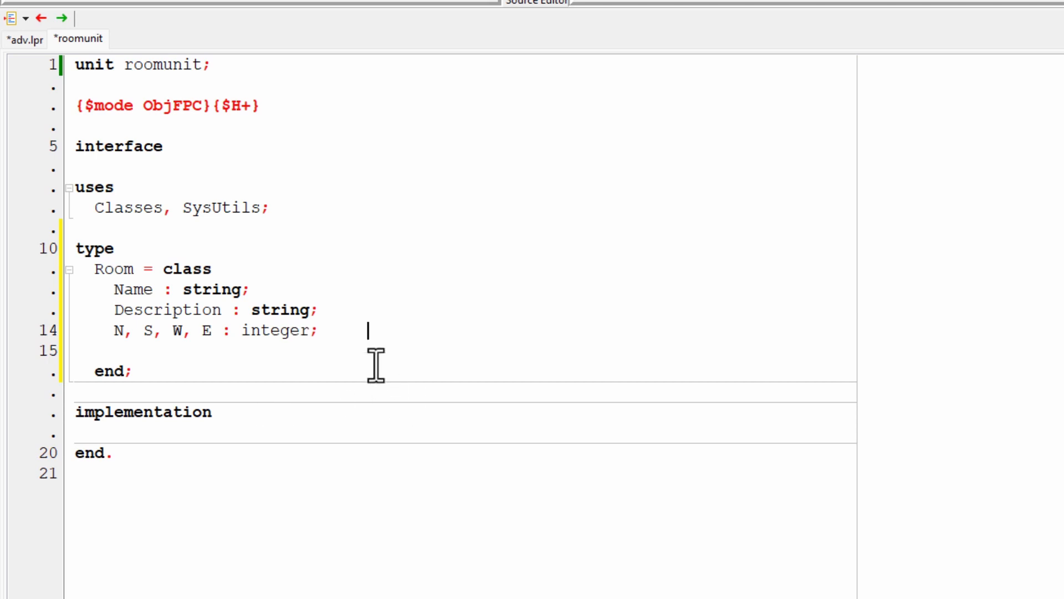
Declare 'function GetDescription : string;' in the Room class.
{"action": "type", "text": "f"}
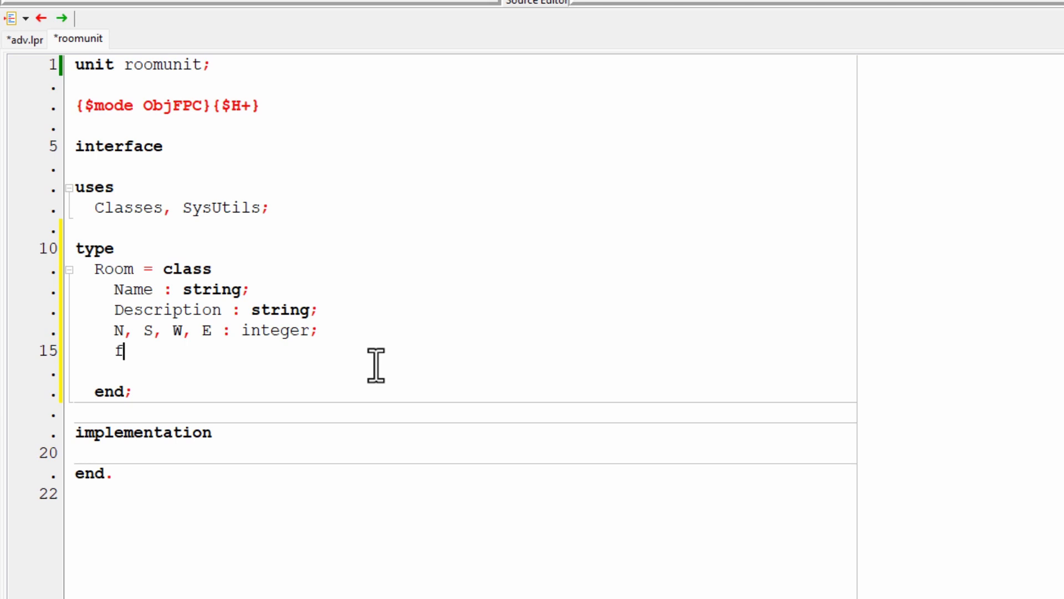
{"action": "type", "text": "unction Ge"}
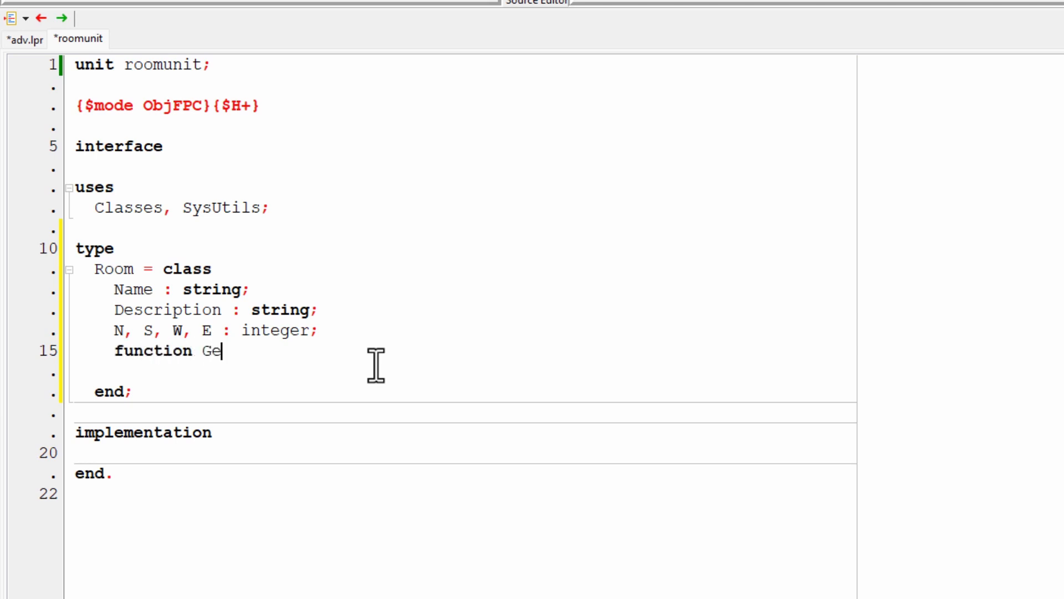
{"action": "type", "text": "tDes"}
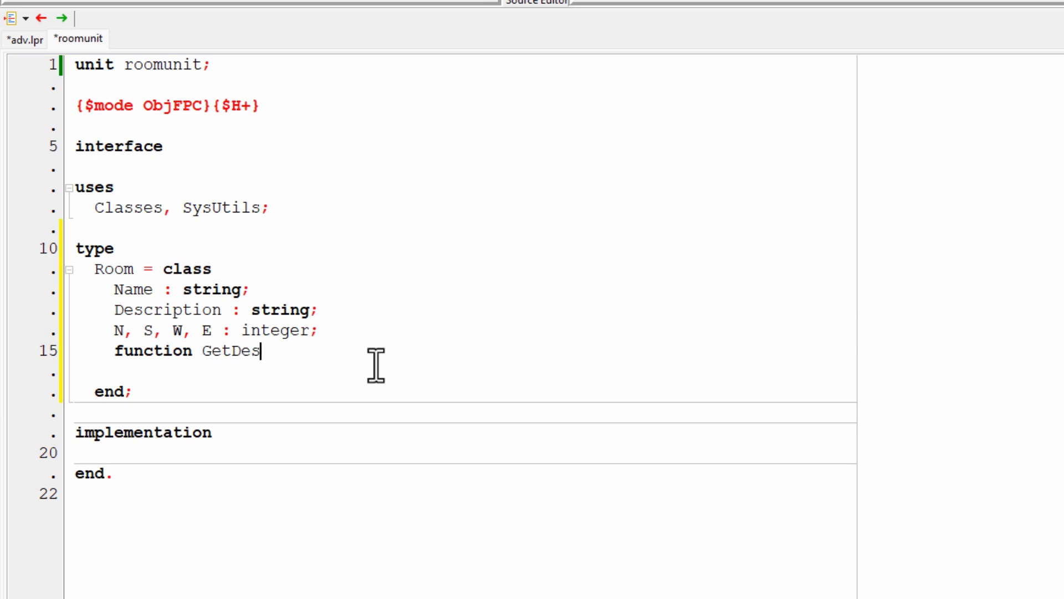
{"action": "type", "text": "cri"}
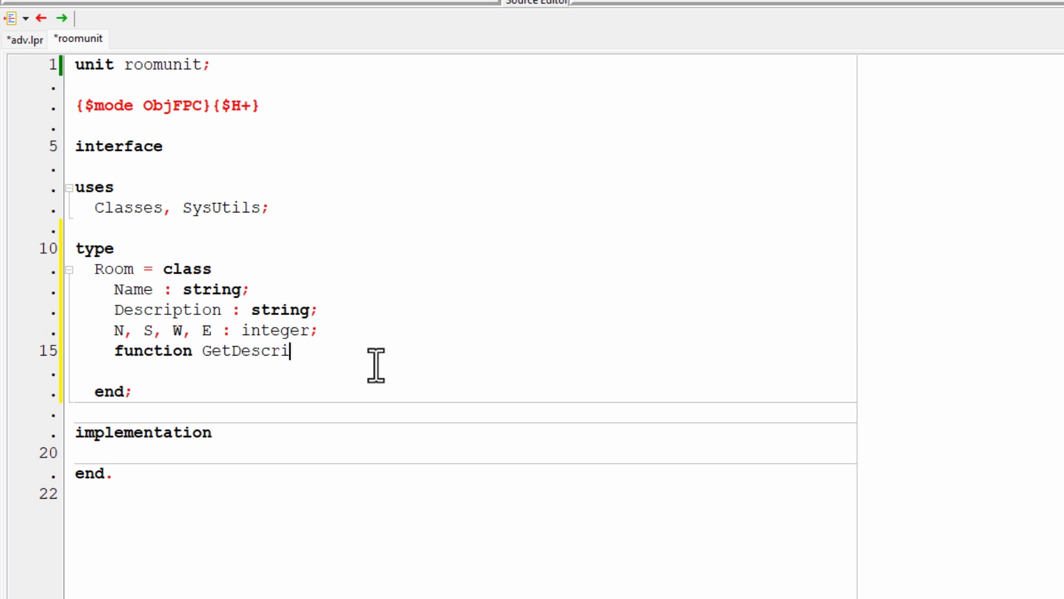
{"action": "type", "text": "ption"}
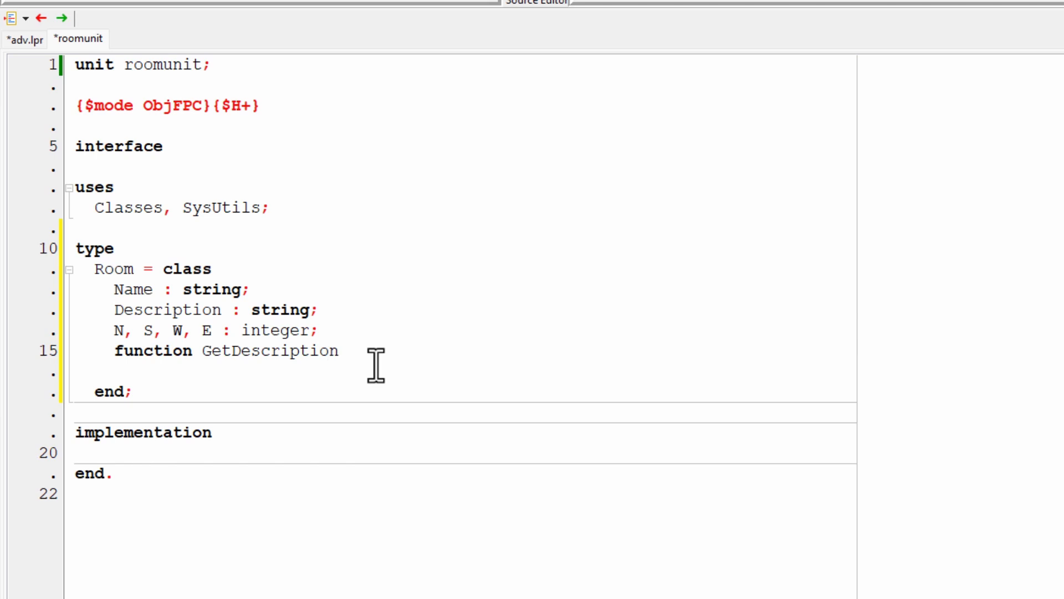
{"action": "type", "text": ": str"}
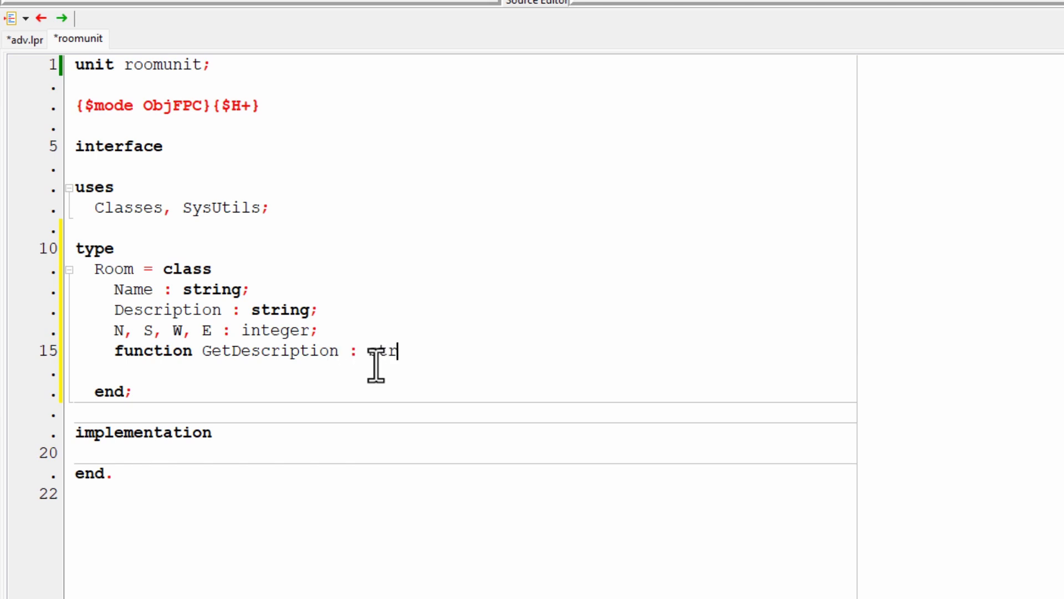
{"action": "type", "text": "ing;"}
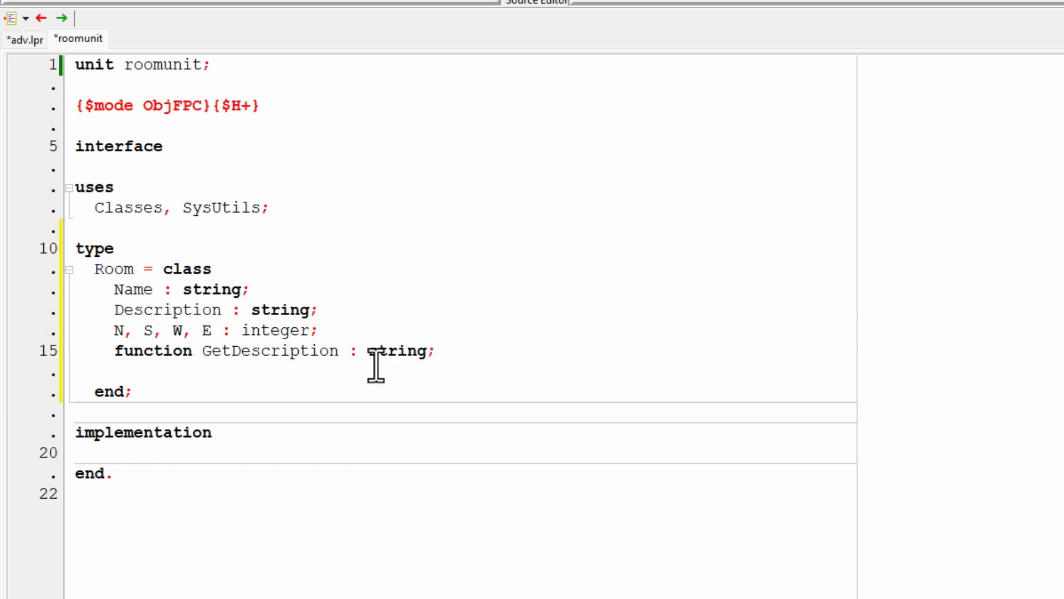
{"action": "mouse_move", "coordinate": [172, 380]}
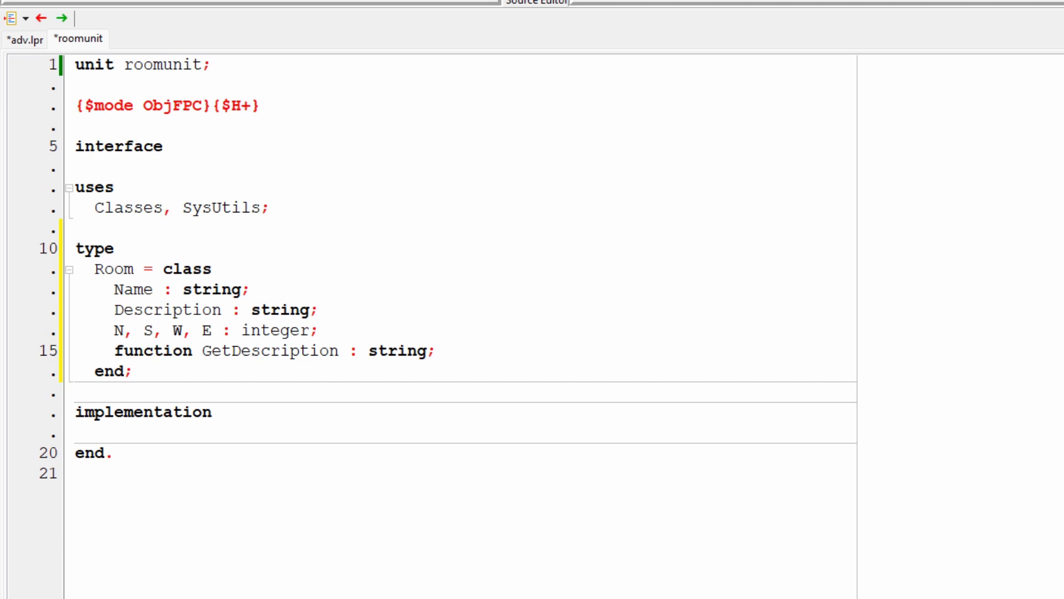
{"action": "mouse_move", "coordinate": [176, 381]}
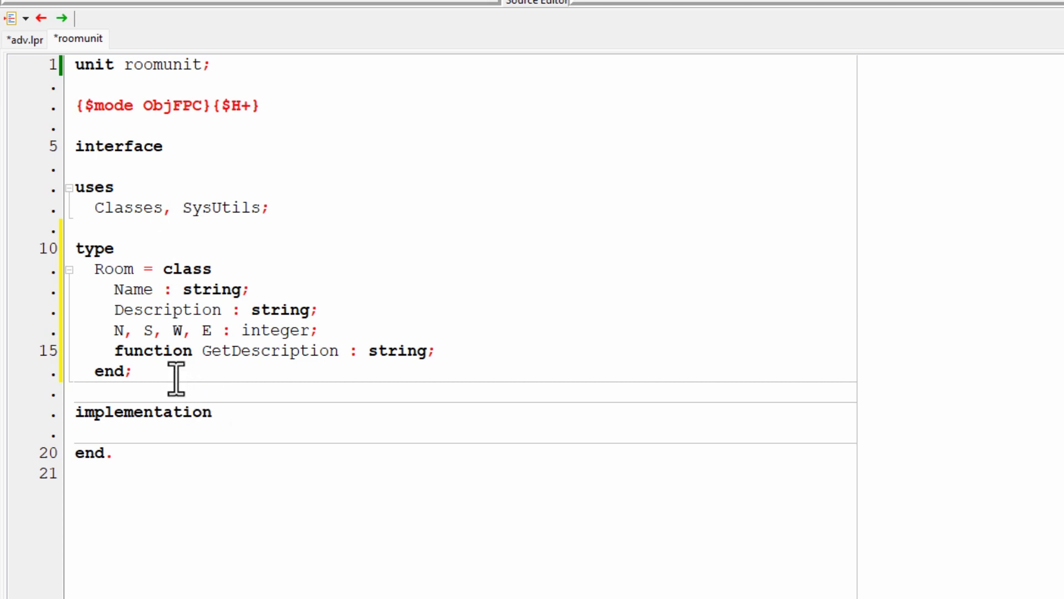
{"action": "mouse_move", "coordinate": [114, 339]}
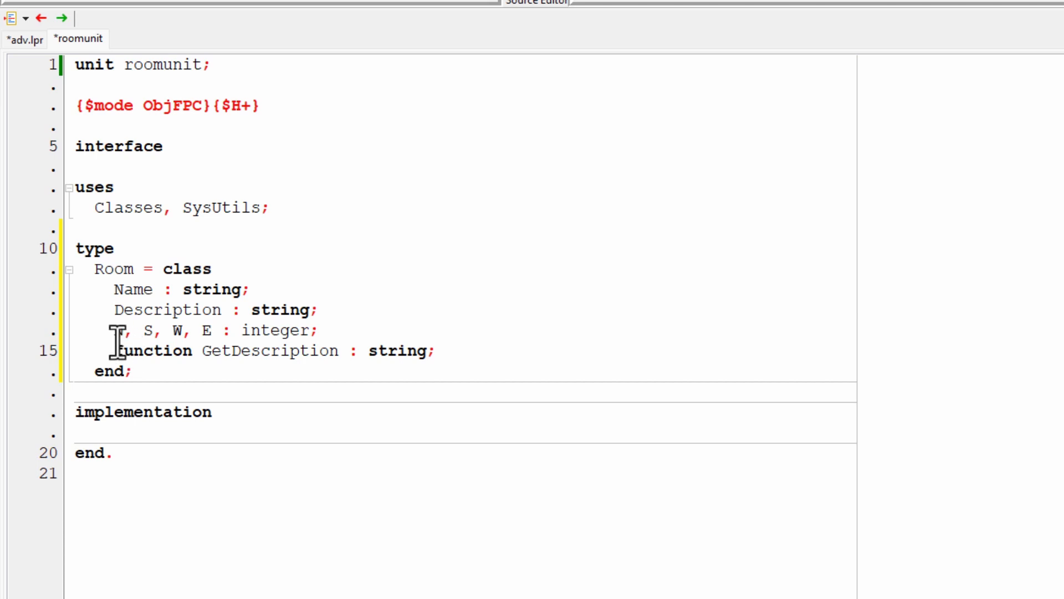
{"action": "mouse_move", "coordinate": [114, 327]}
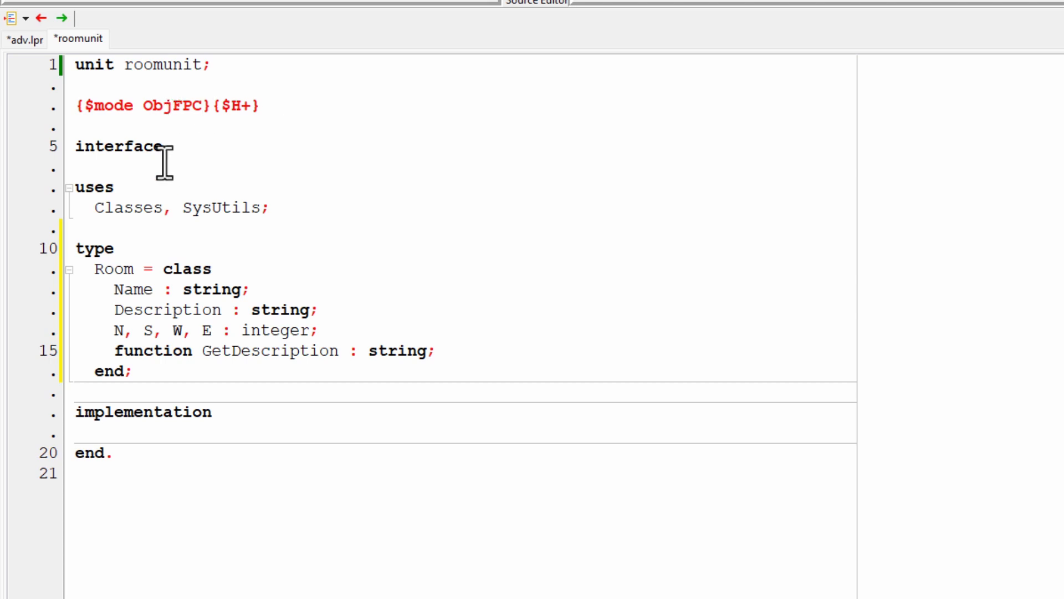
{"action": "mouse_move", "coordinate": [53, 288]}
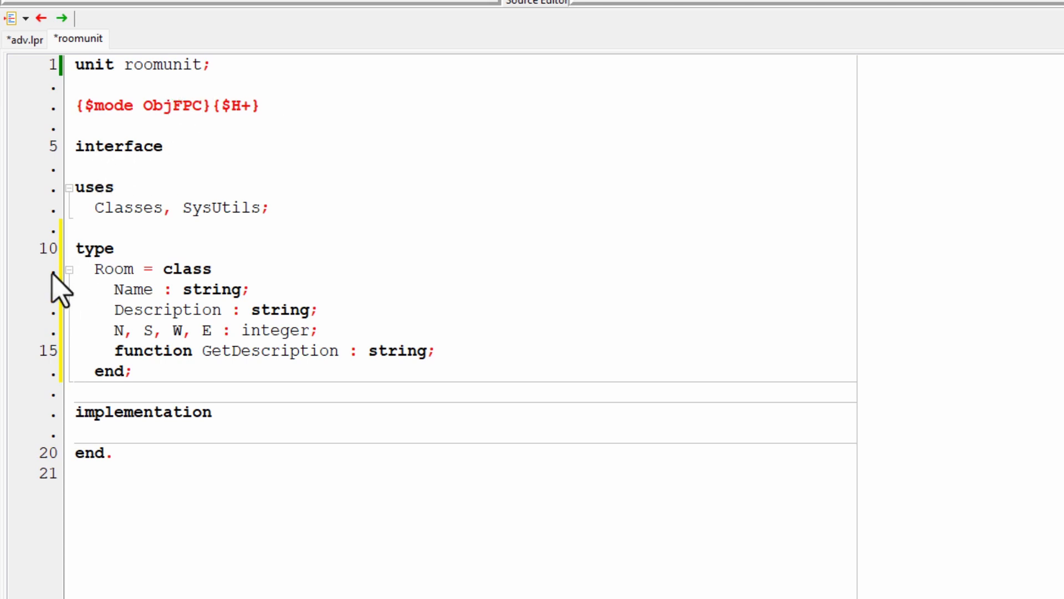
{"action": "mouse_move", "coordinate": [30, 325]}
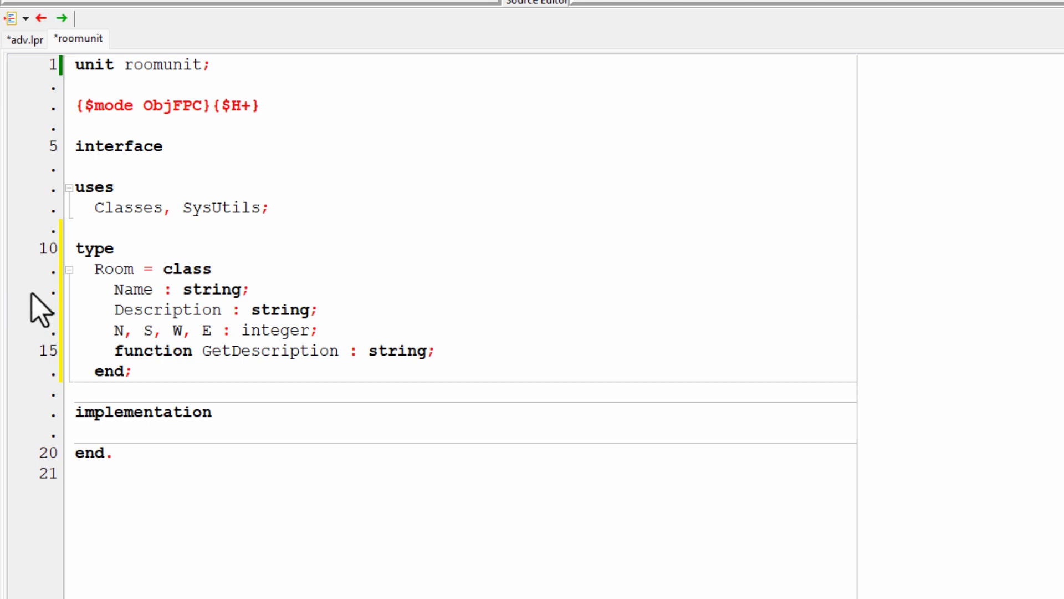
{"action": "mouse_move", "coordinate": [30, 338]}
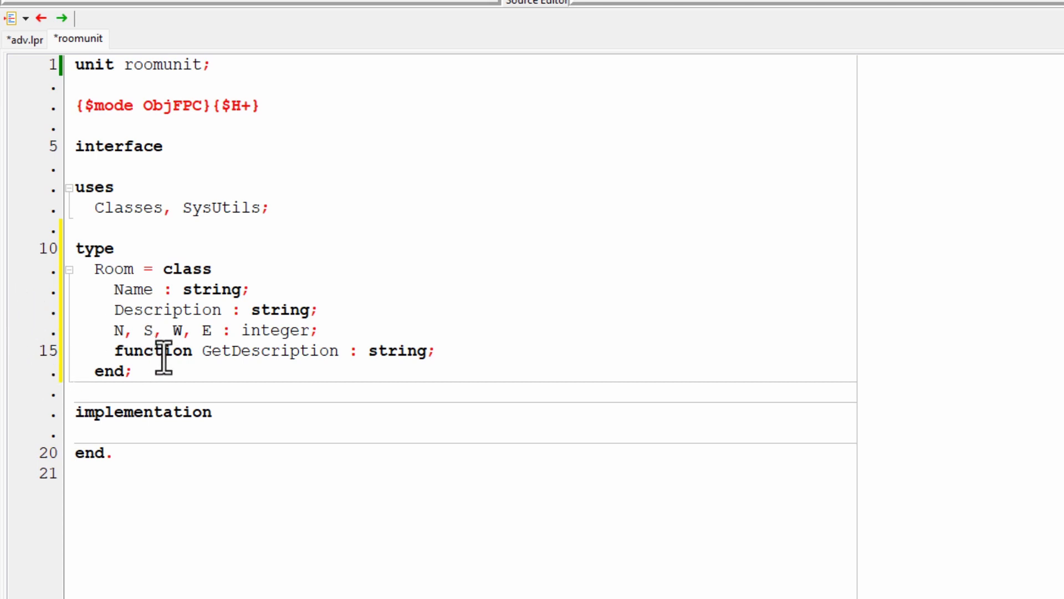
{"action": "mouse_move", "coordinate": [305, 350]}
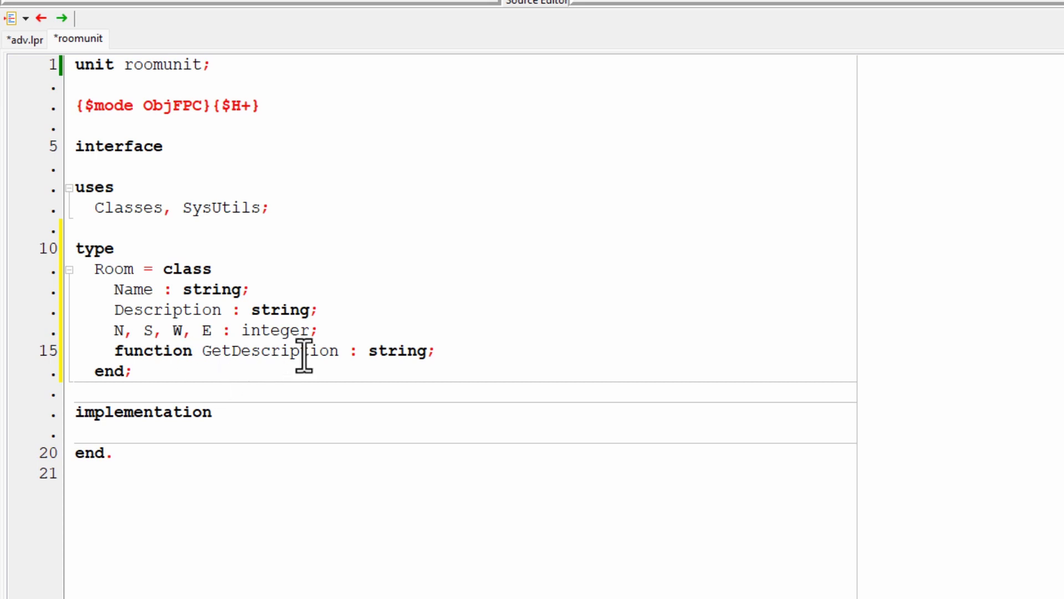
Select the GetDescription declaration in the Room class.
{"action": "double_click", "coordinate": [270, 351]}
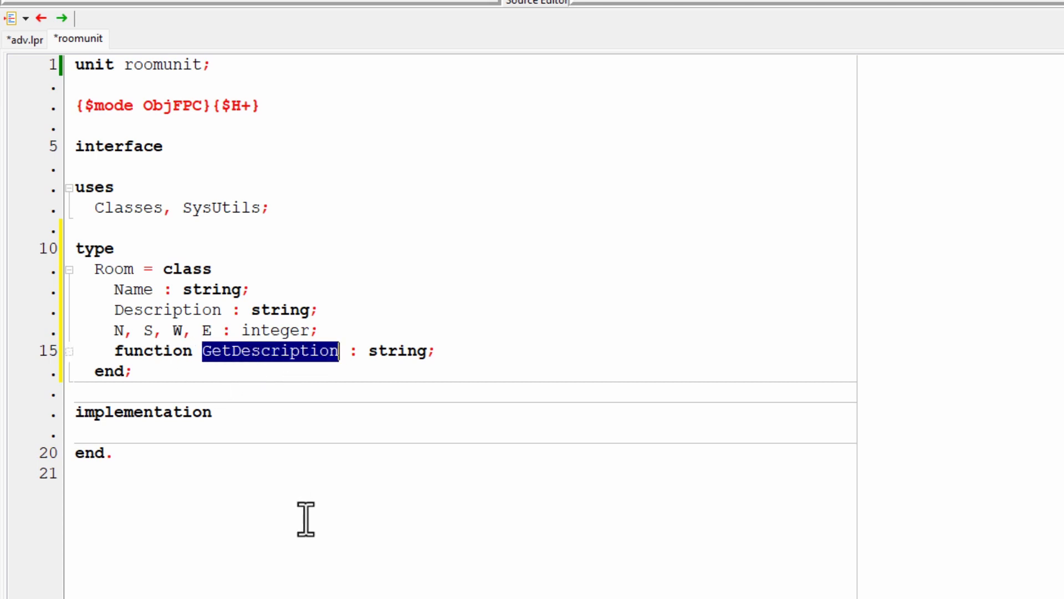
{"action": "mouse_move", "coordinate": [337, 542]}
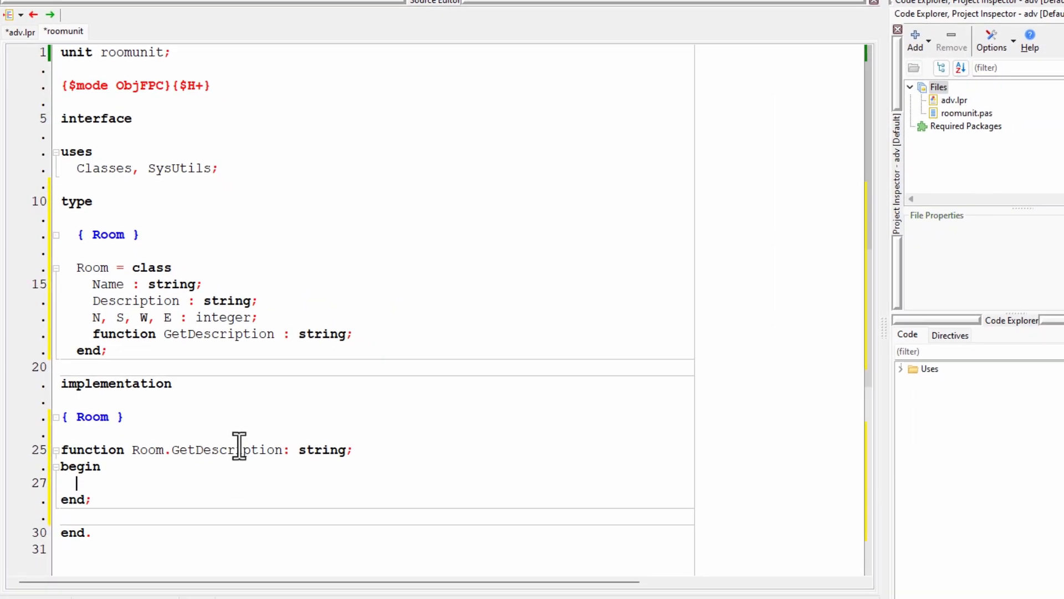
Write 'Result := Description;' in the Room.GetDescription implementation body.
{"action": "double_click", "coordinate": [227, 450]}
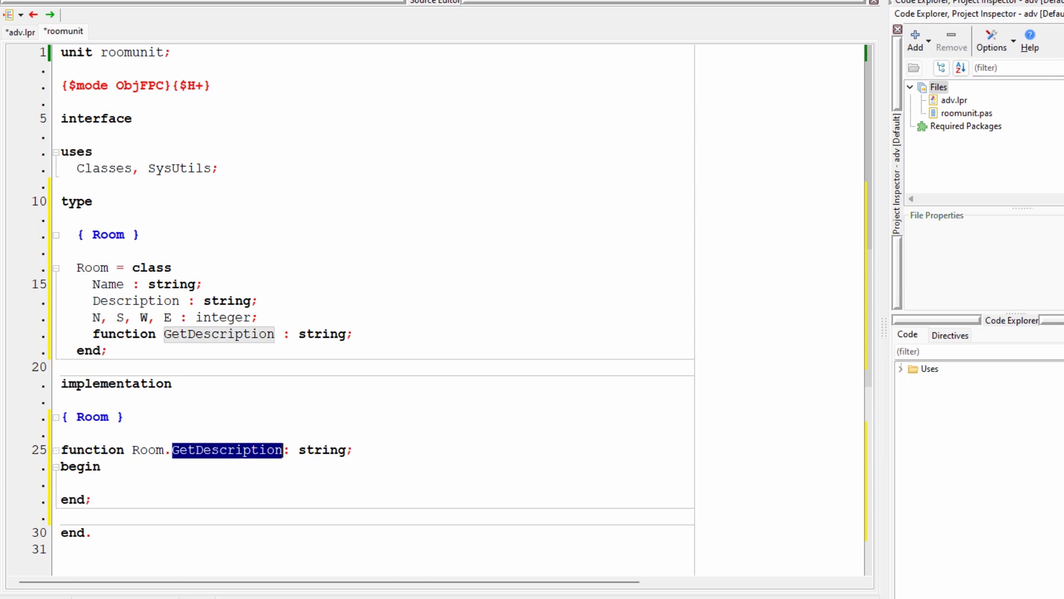
{"action": "mouse_move", "coordinate": [250, 344]}
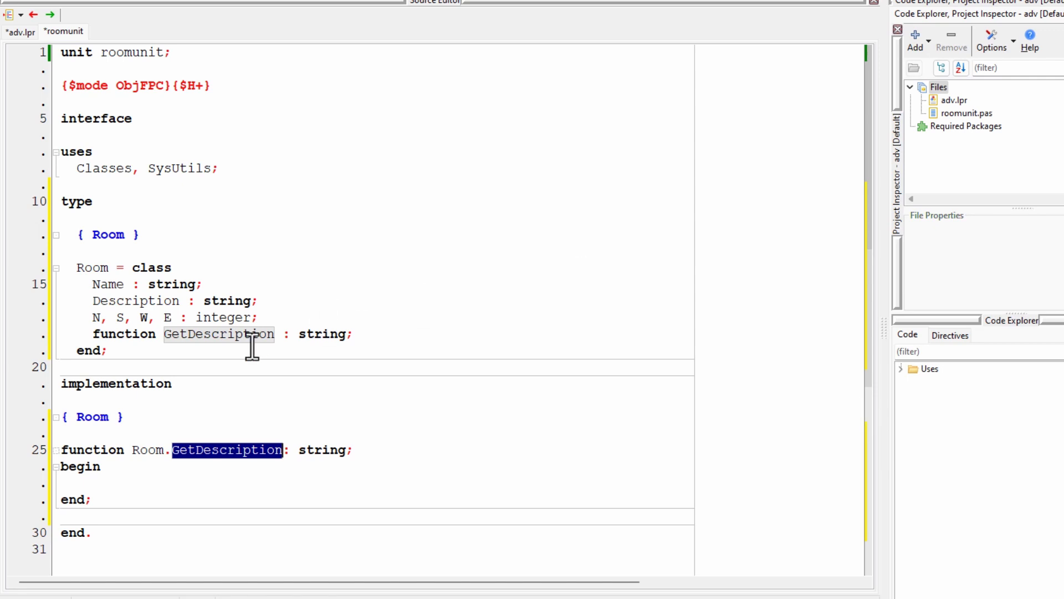
{"action": "double_click", "coordinate": [215, 334]}
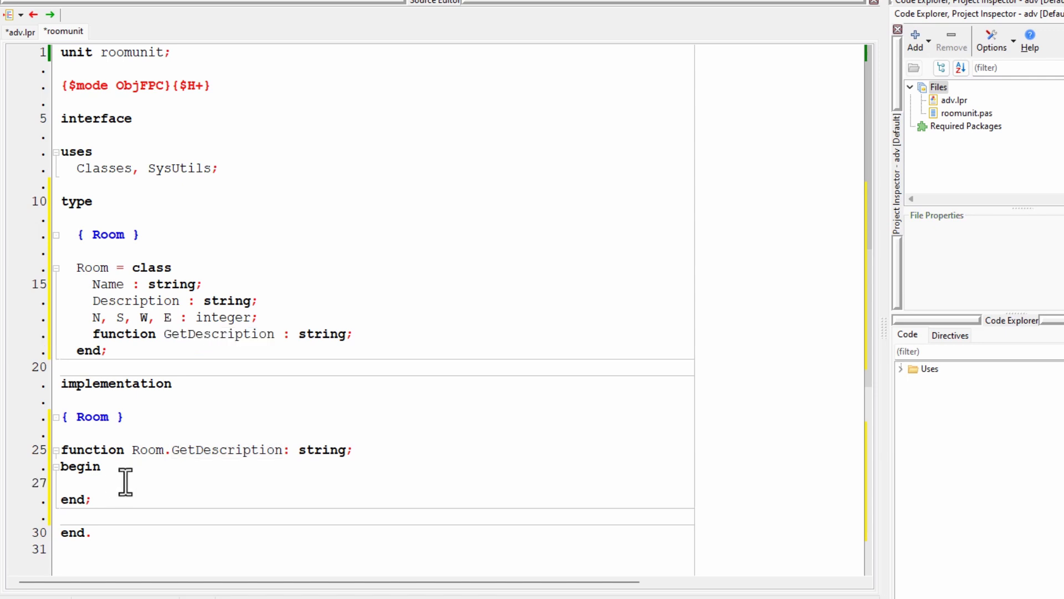
{"action": "type", "text": "Resu"}
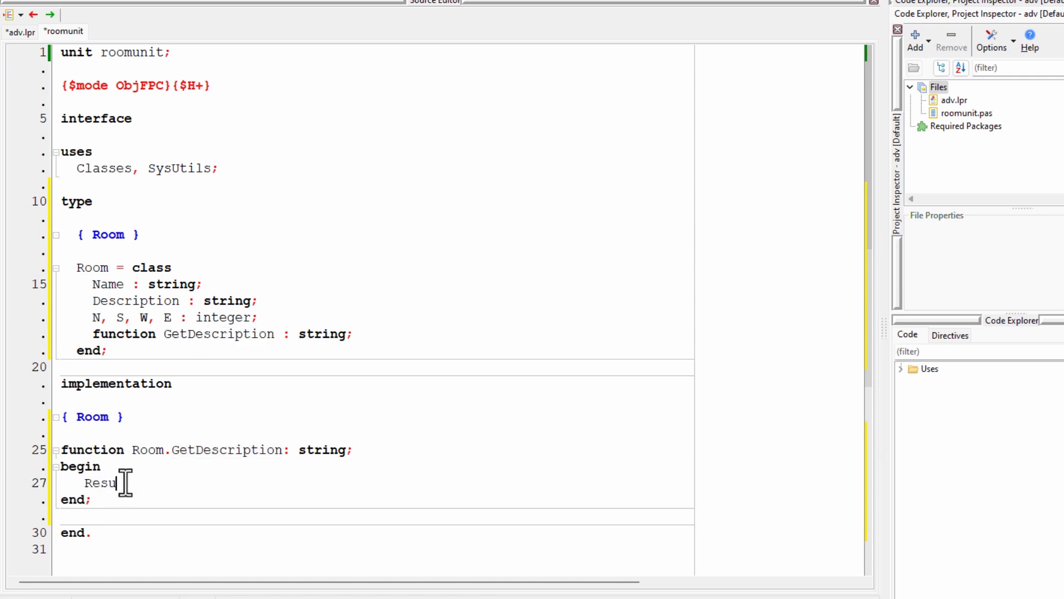
{"action": "type", "text": "l"}
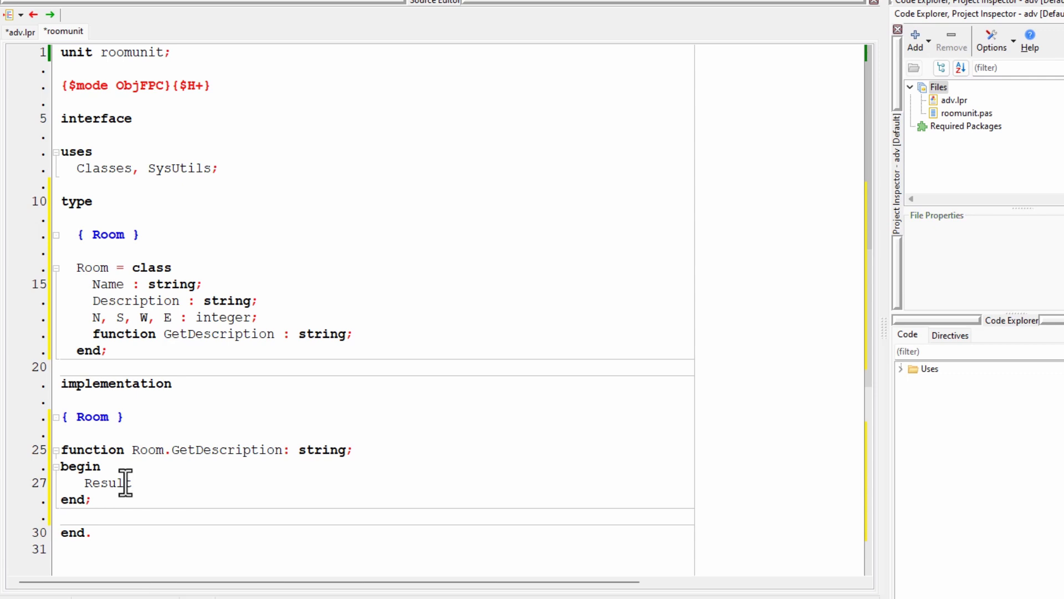
{"action": "type", "text": ":= Des"}
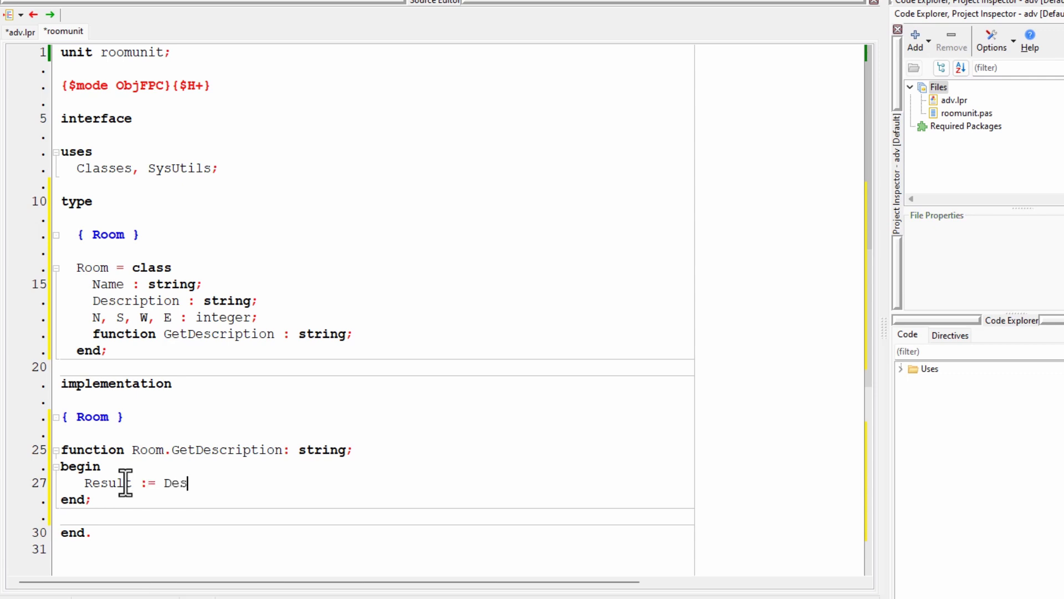
{"action": "type", "text": "cripti"}
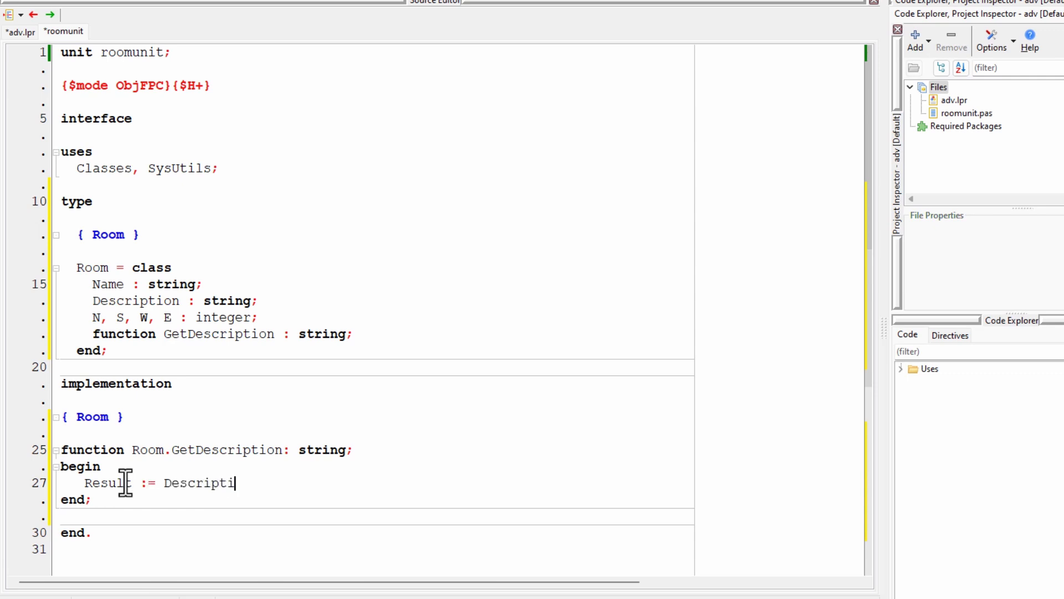
{"action": "type", "text": "on;"}
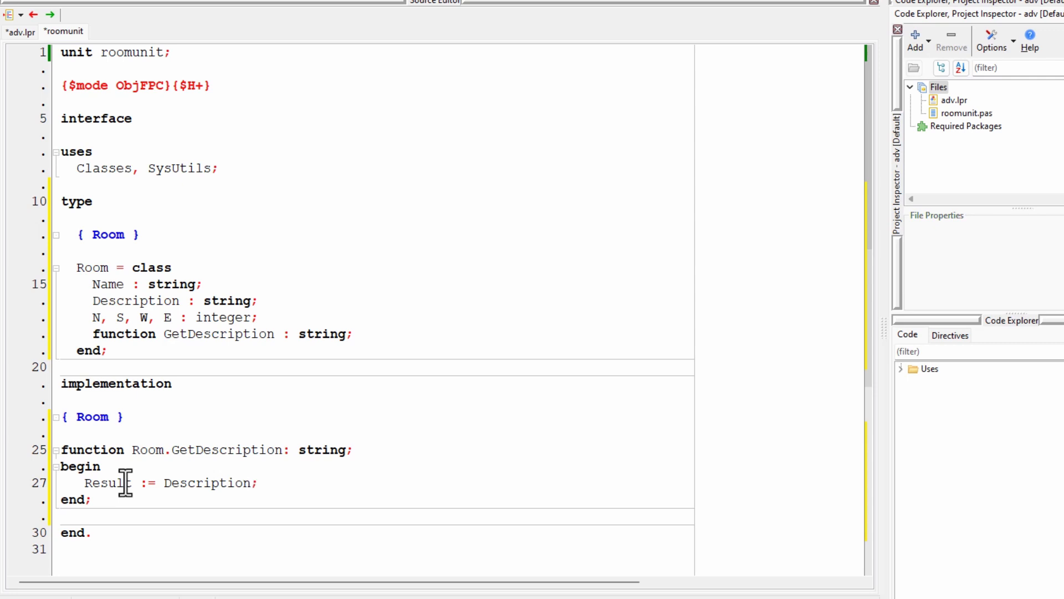
{"action": "mouse_move", "coordinate": [323, 271]}
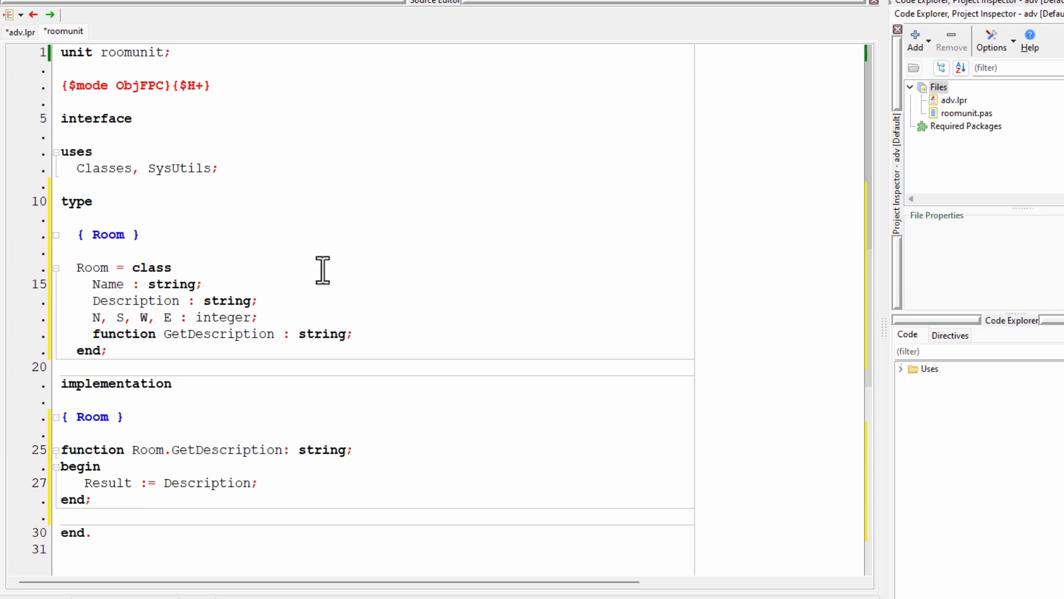
Highlight the Description field, its usages, and GetDescription's string return type.
{"action": "double_click", "coordinate": [136, 300]}
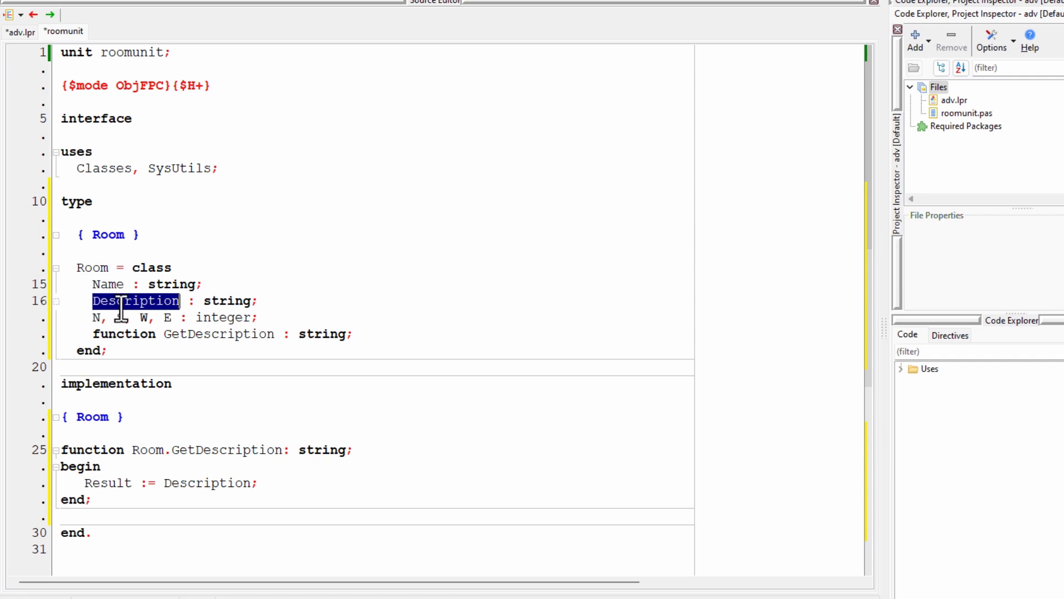
{"action": "mouse_move", "coordinate": [119, 301]}
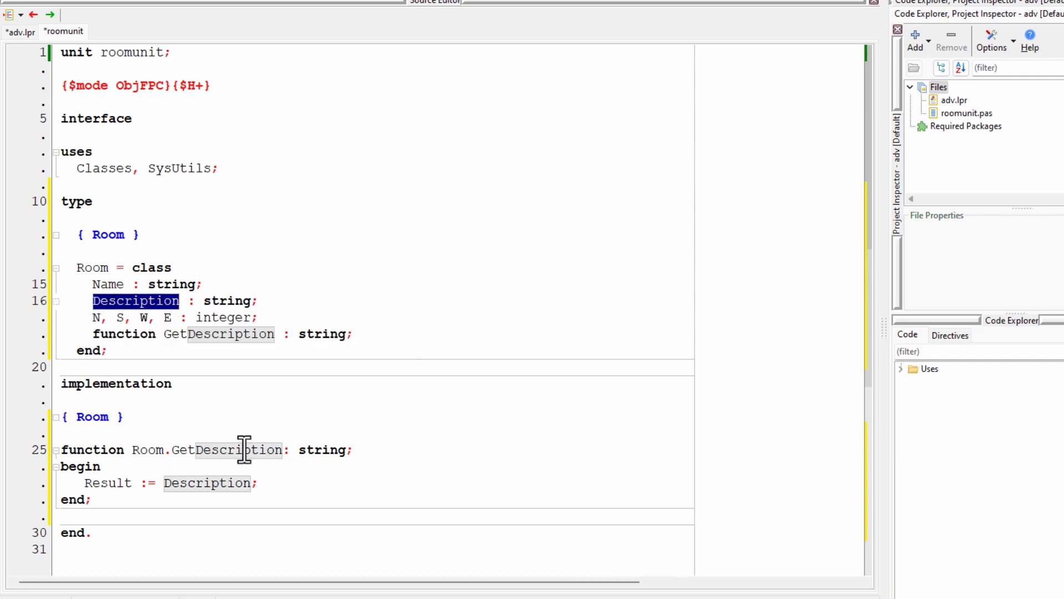
{"action": "double_click", "coordinate": [240, 450]}
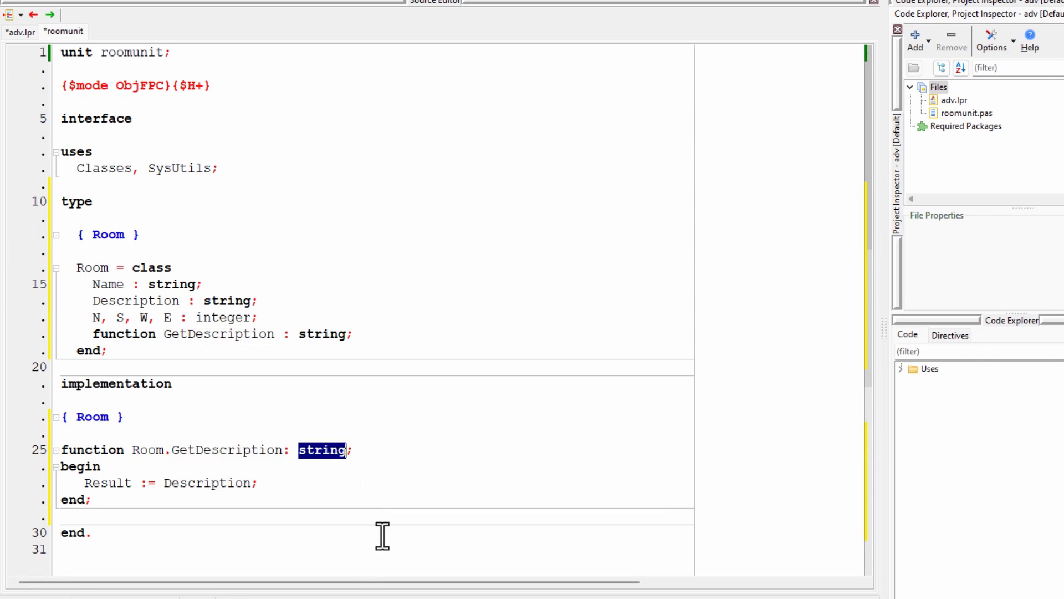
{"action": "double_click", "coordinate": [207, 482]}
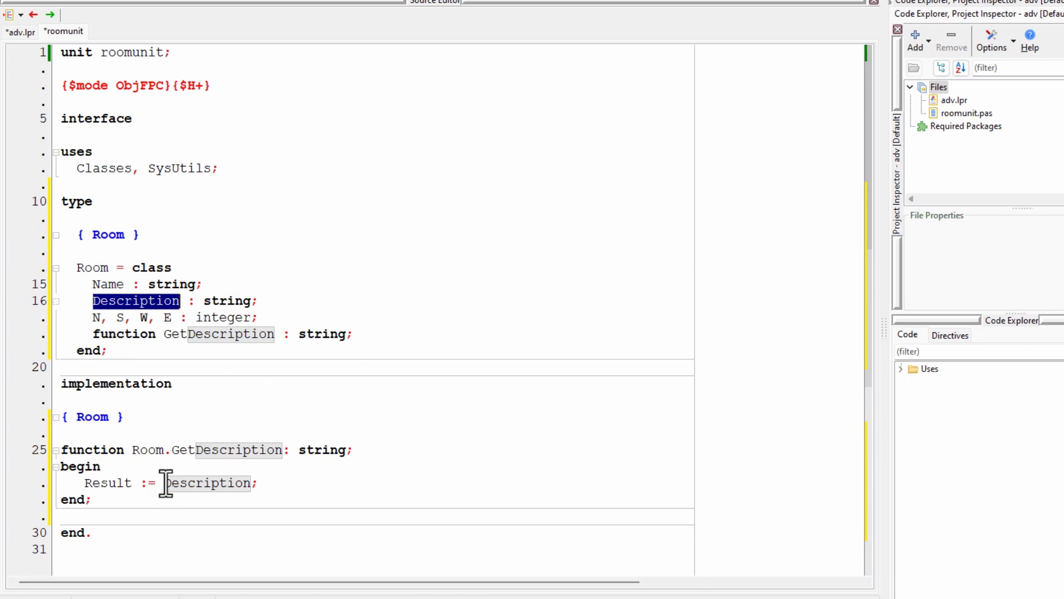
Change the GetDescription body to 'Result := Name + " " + Description;'.
{"action": "type", "text": "N"}
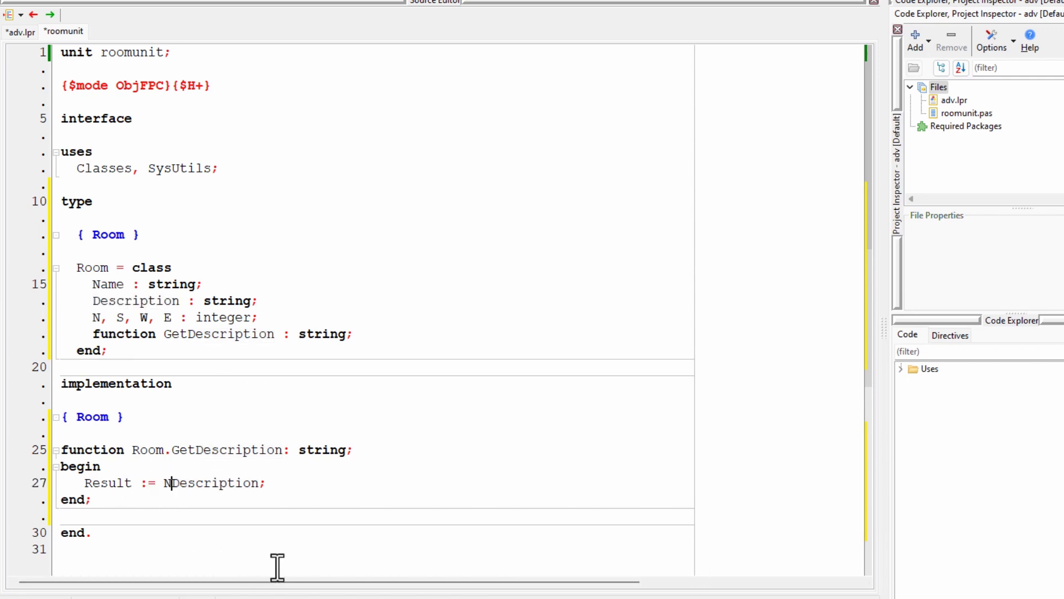
{"action": "type", "text": "ame"}
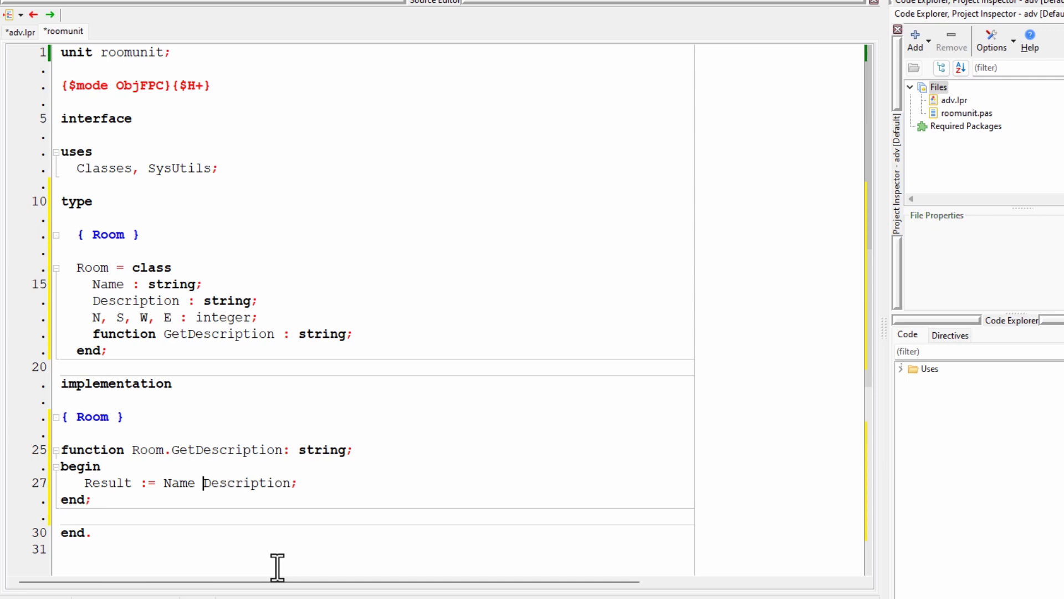
{"action": "type", "text": "+"}
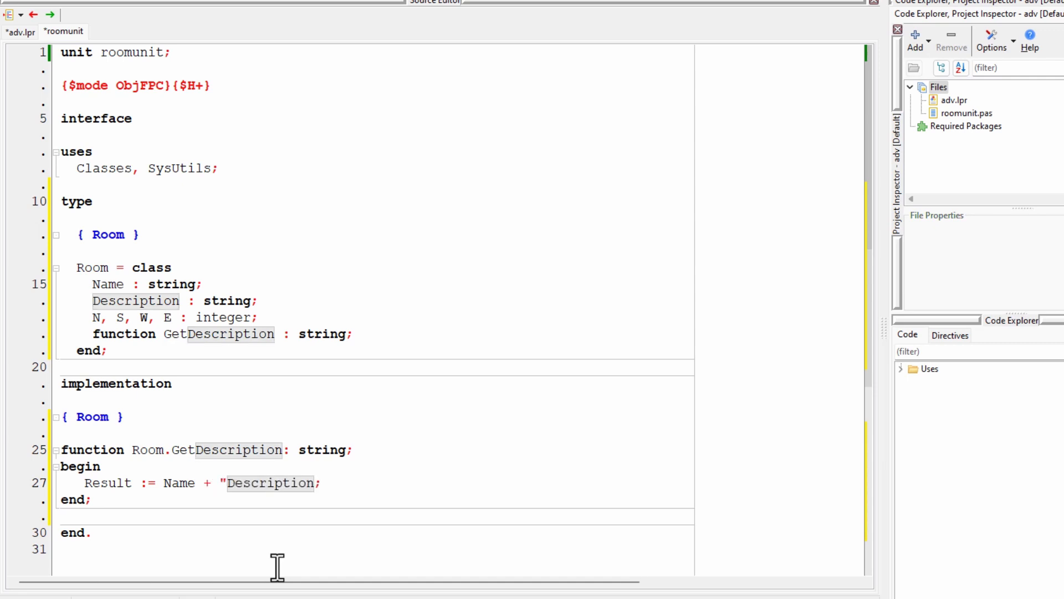
{"action": "type", "text": "\" \" +"}
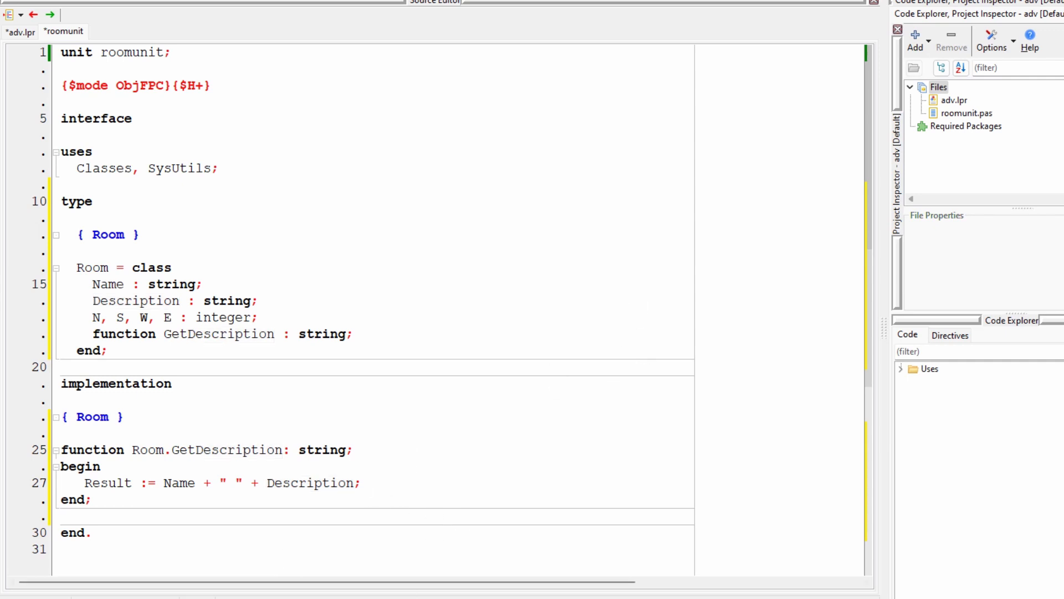
{"action": "mouse_move", "coordinate": [296, 503]}
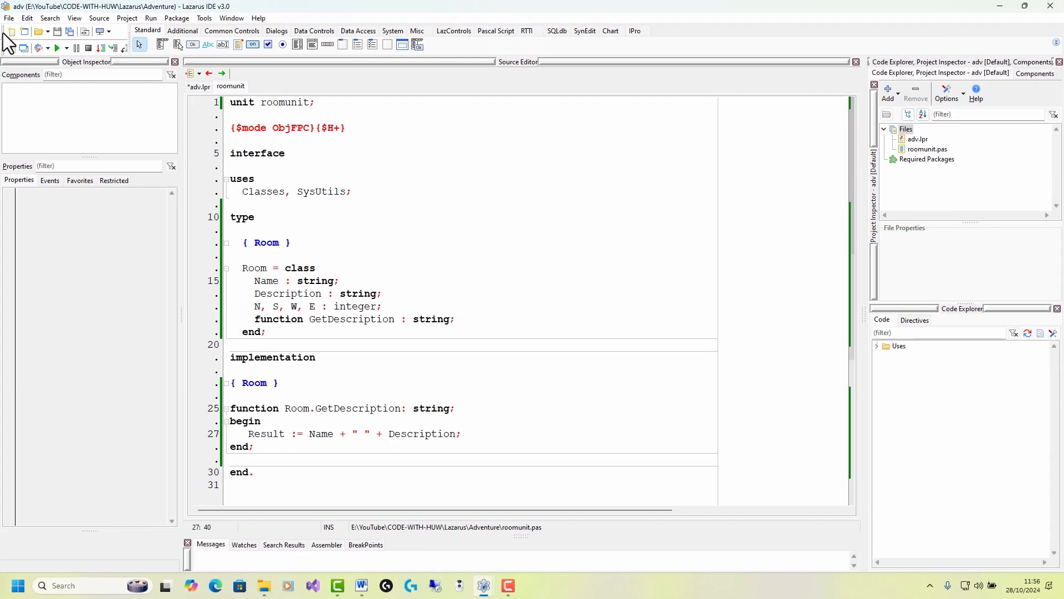
{"action": "mouse_move", "coordinate": [803, 420]}
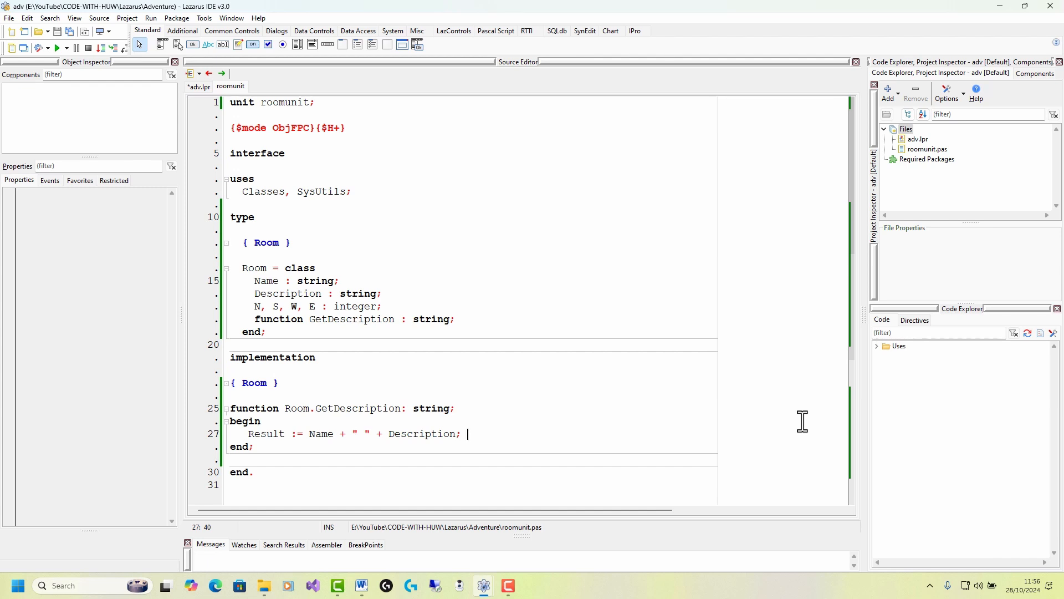
{"action": "mouse_move", "coordinate": [209, 116]}
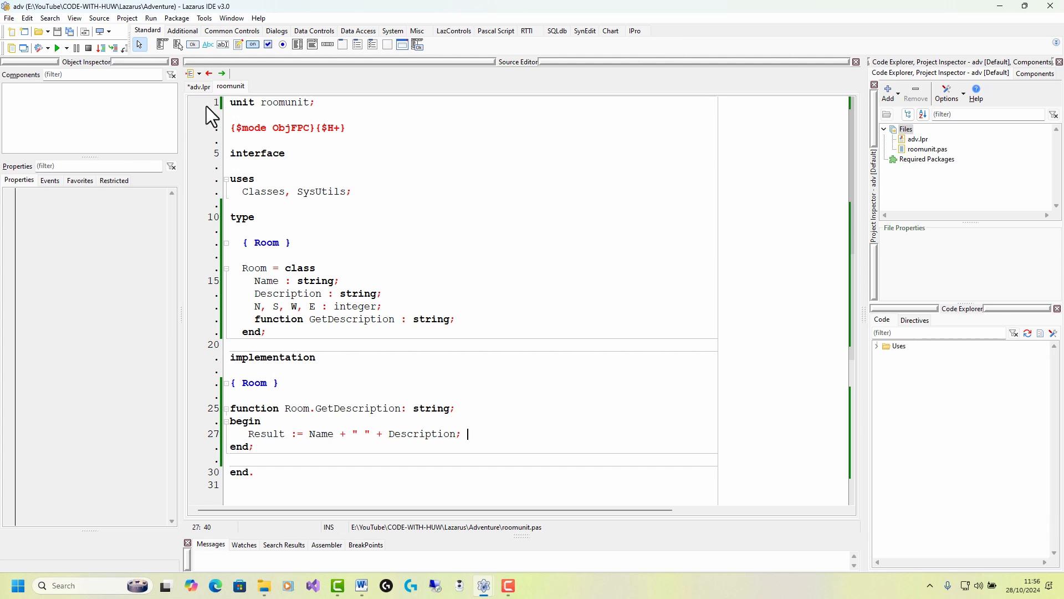
Switch to the adv.lpr source and select 'uses' and 'roomunit' in its uses clause.
{"action": "left_click", "coordinate": [200, 86]}
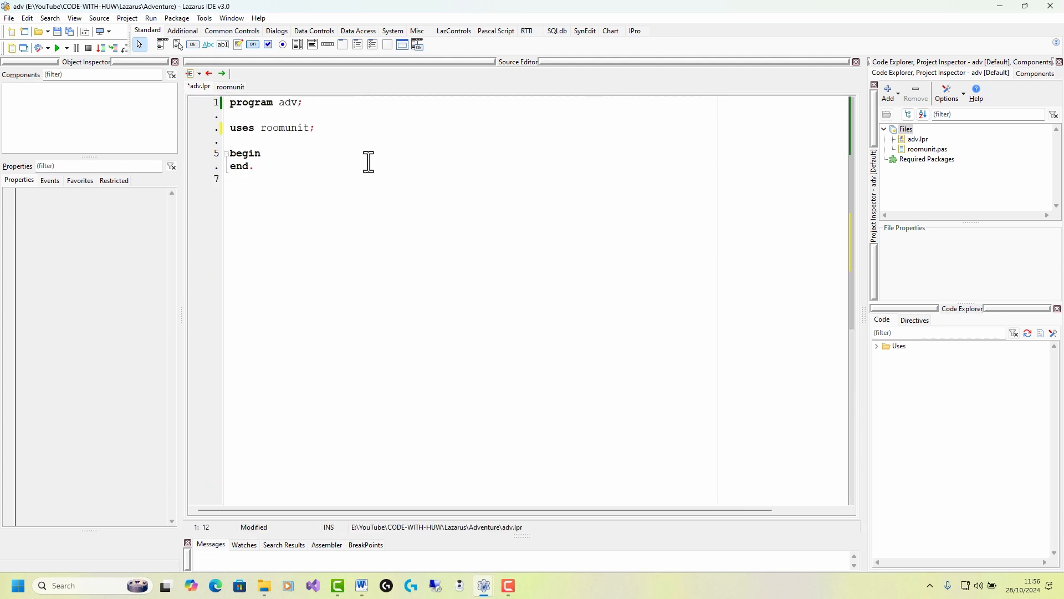
{"action": "mouse_move", "coordinate": [371, 164]}
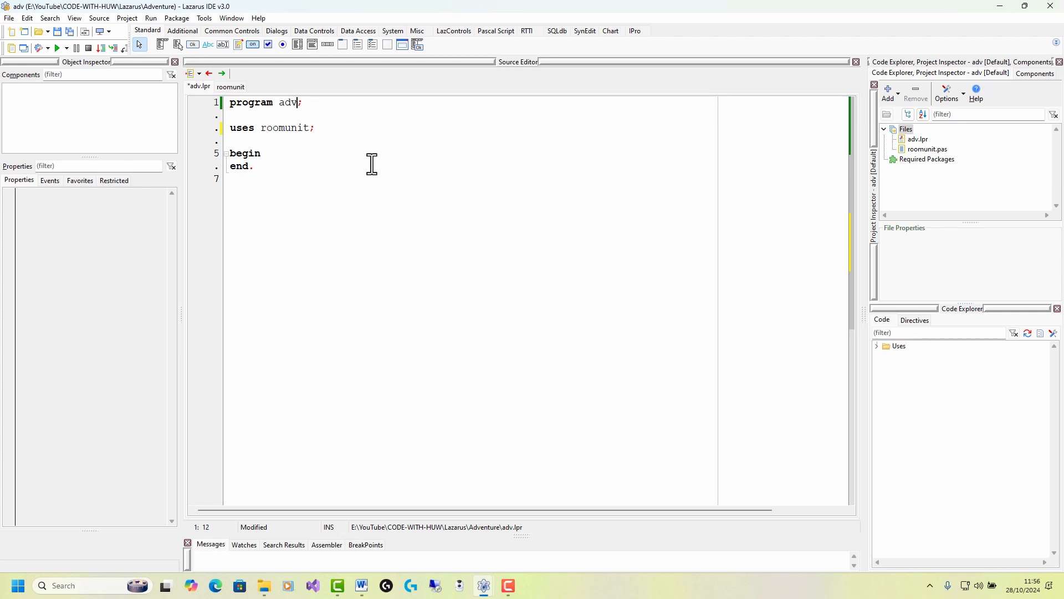
{"action": "mouse_move", "coordinate": [286, 152]}
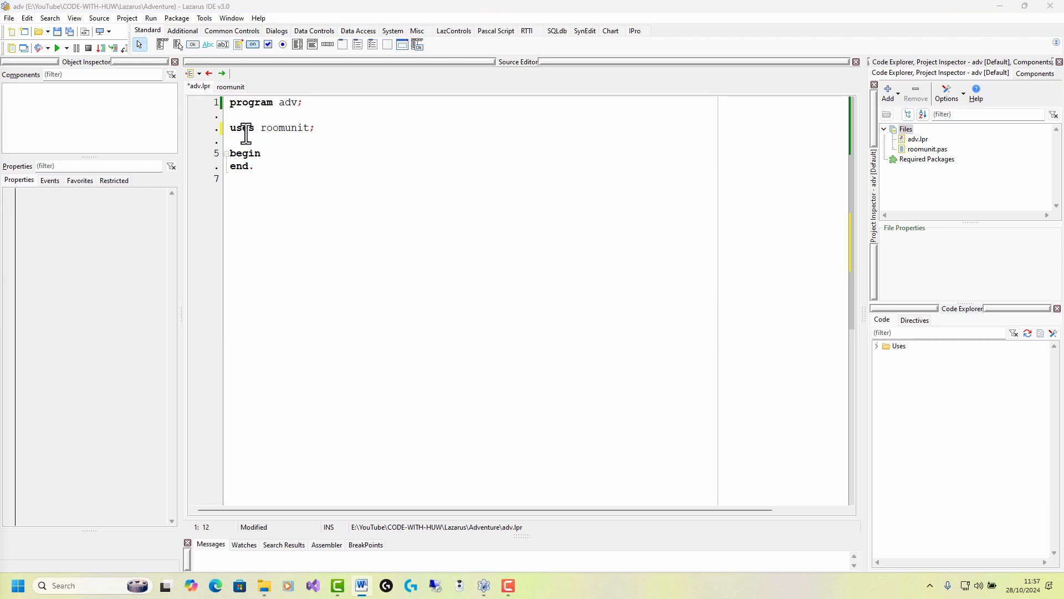
{"action": "double_click", "coordinate": [284, 128]}
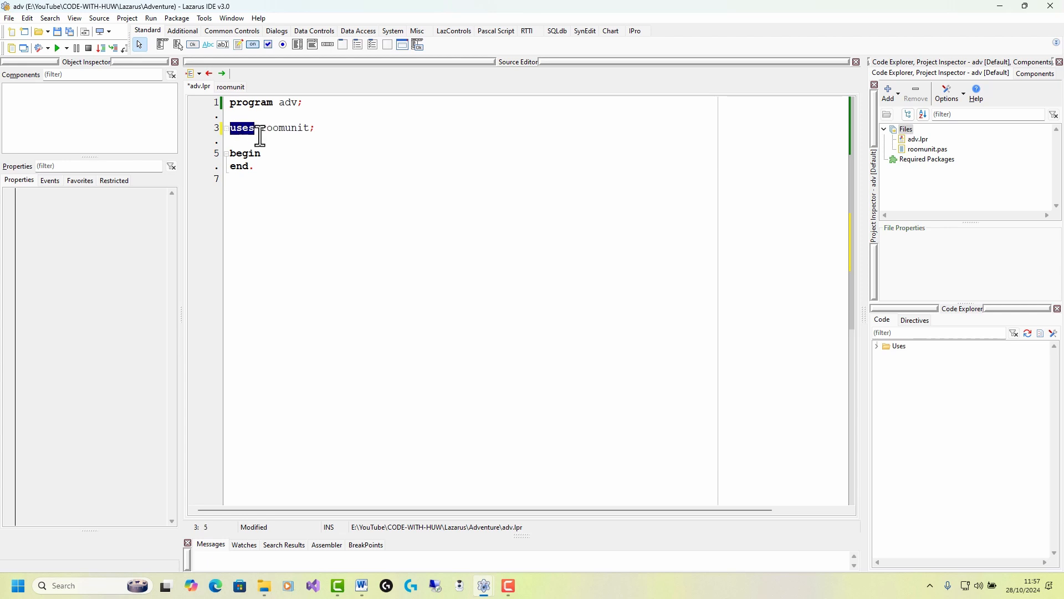
{"action": "mouse_move", "coordinate": [262, 133]}
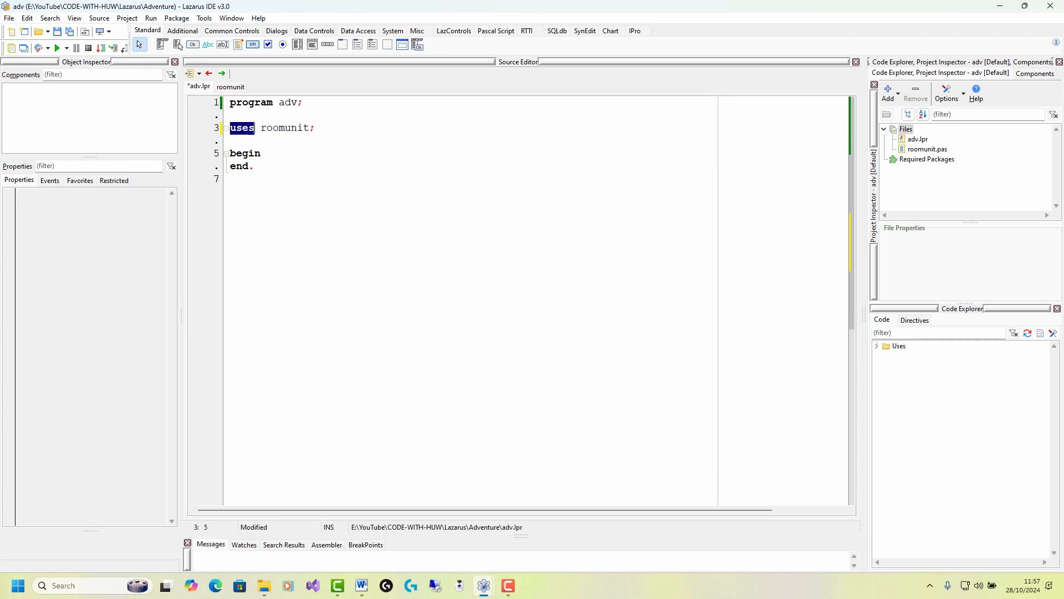
{"action": "double_click", "coordinate": [285, 128]}
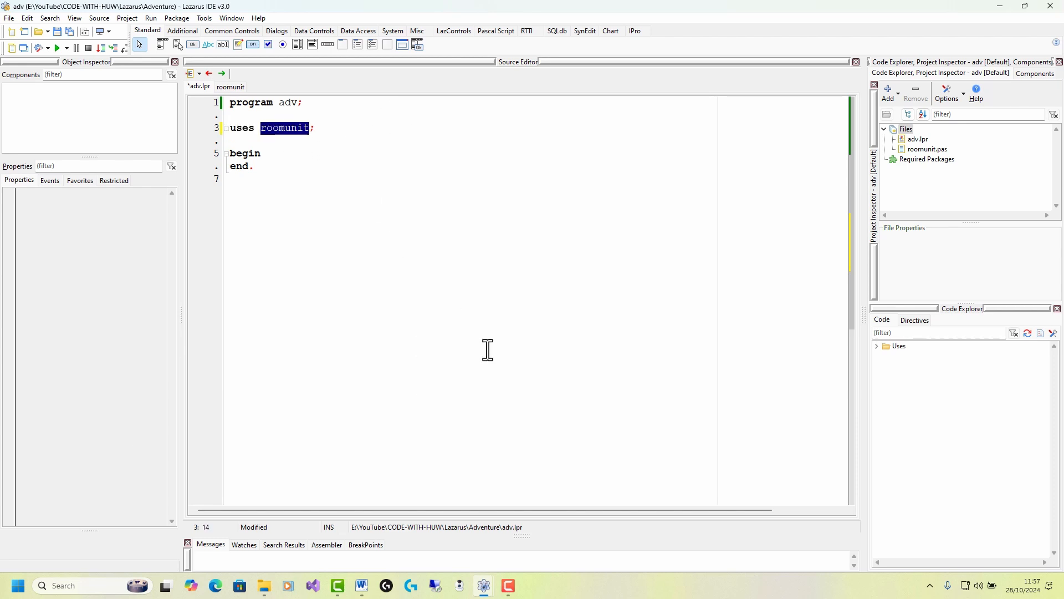
{"action": "mouse_move", "coordinate": [245, 151]}
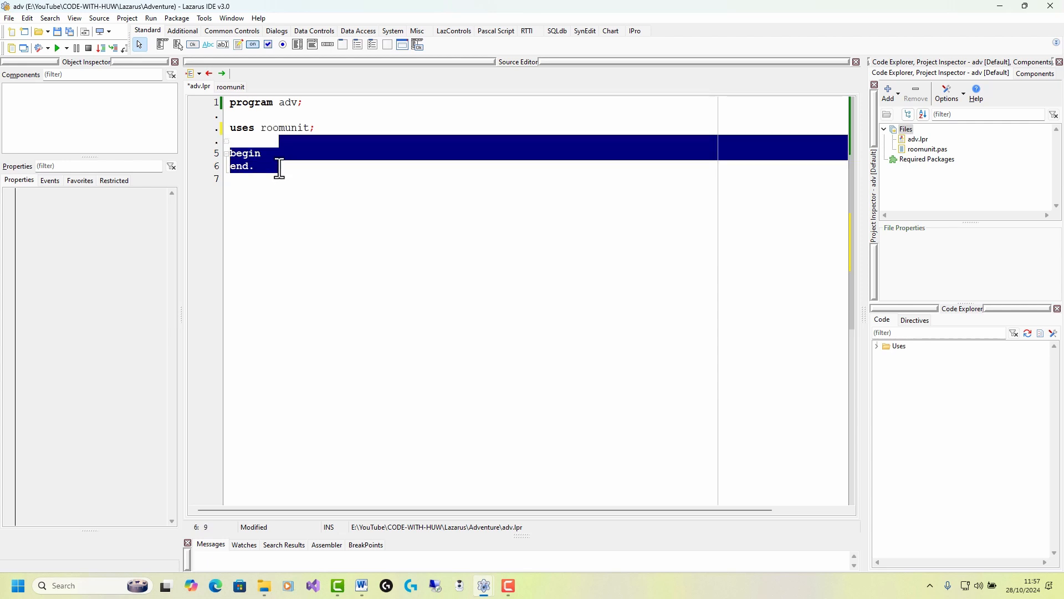
{"action": "mouse_move", "coordinate": [12, 349]}
{"action": "type", "text": "va"}
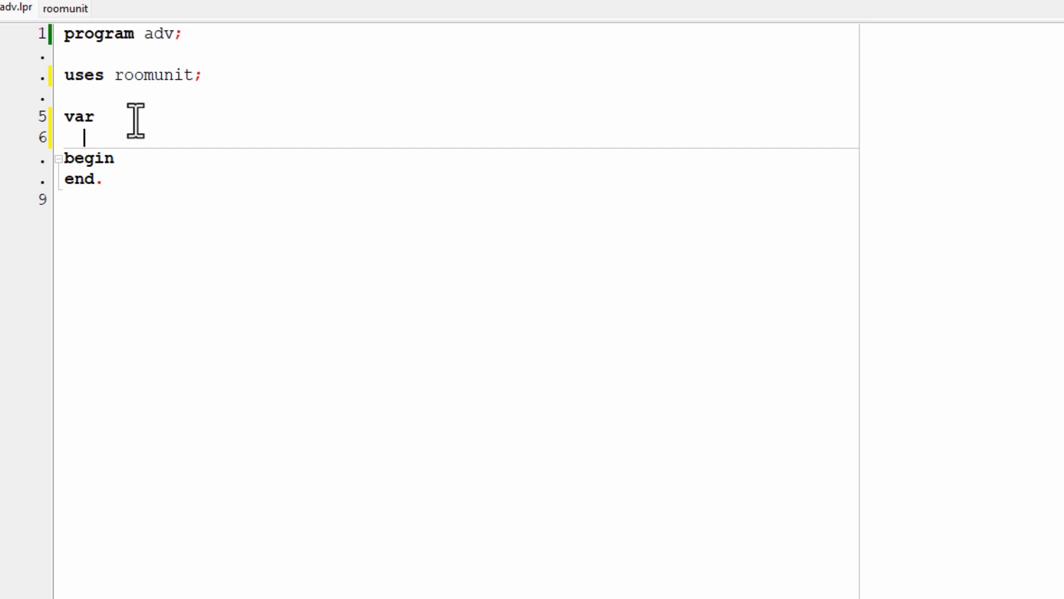
Add a var section to adv.lpr declaring 'r : Room;'.
{"action": "type", "text": "r :"}
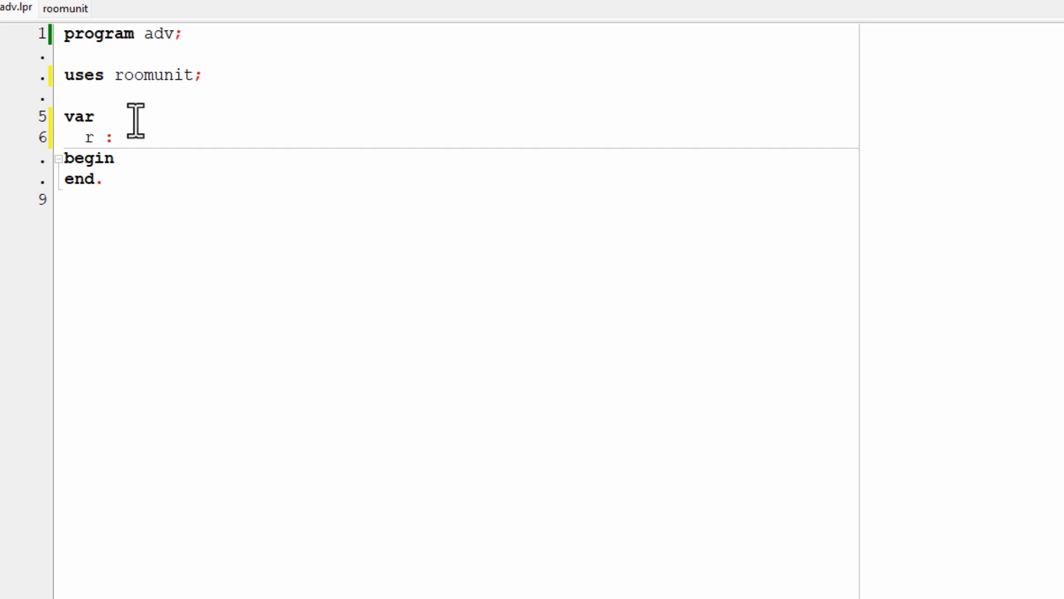
{"action": "left_click", "coordinate": [125, 137]}
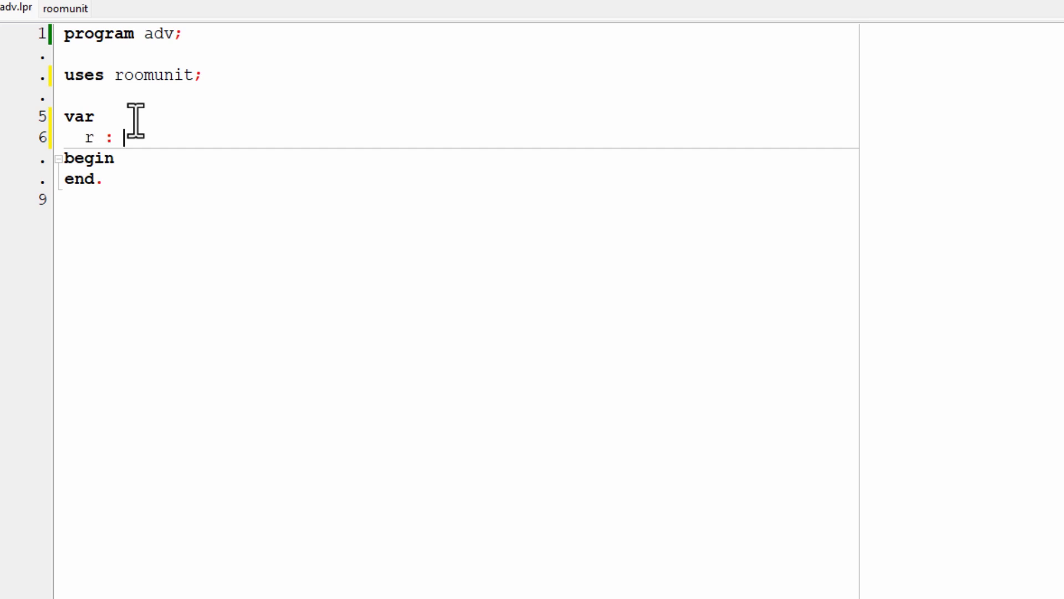
{"action": "type", "text": "Room;"}
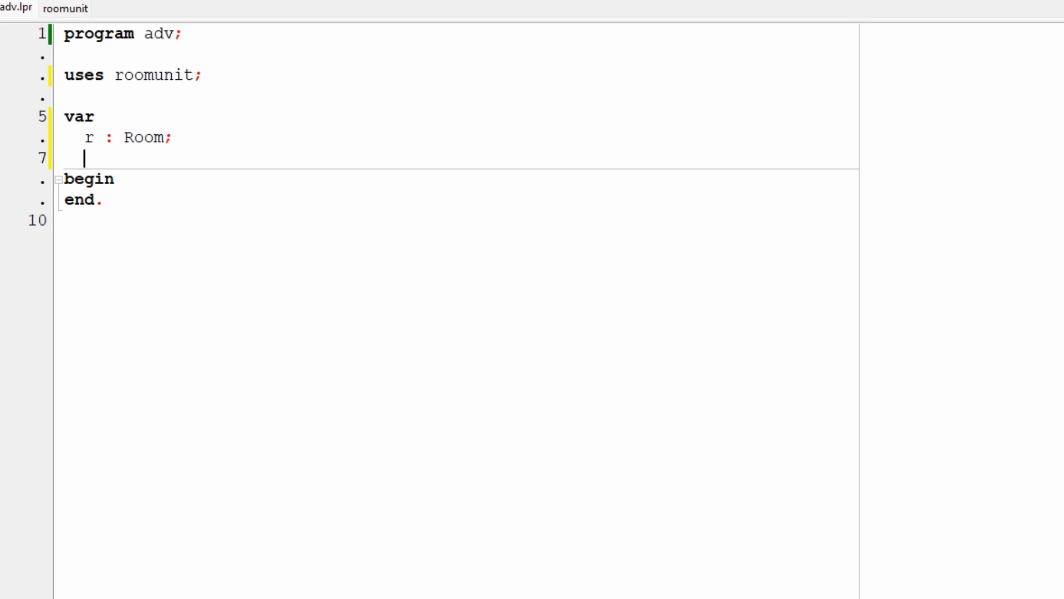
{"action": "mouse_move", "coordinate": [155, 188]}
{"action": "type", "text": "r"}
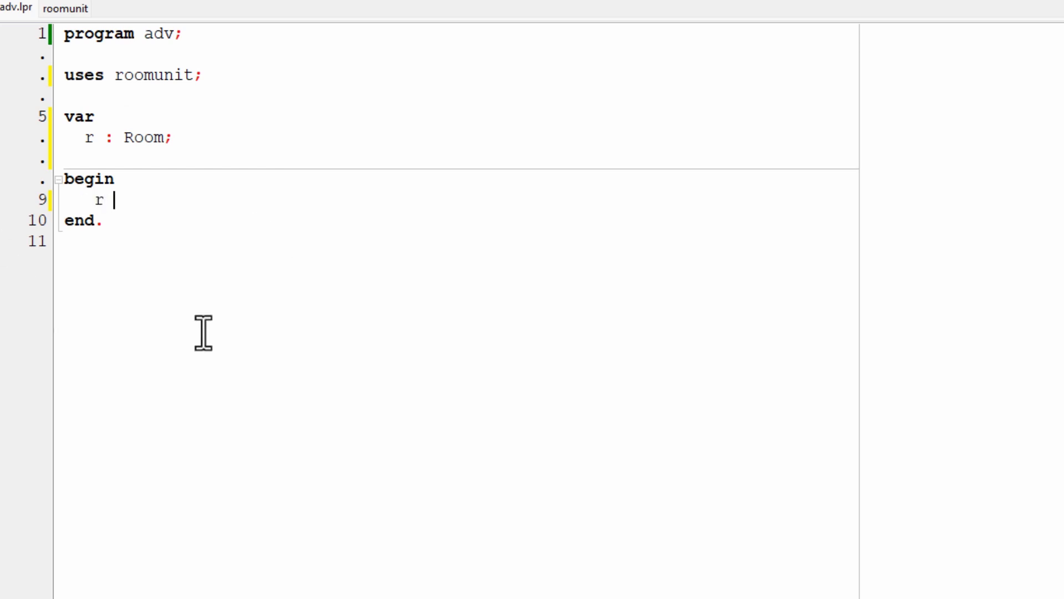
Type the statement r := Room.Create; in the main block.
{"action": "type", "text": ":="}
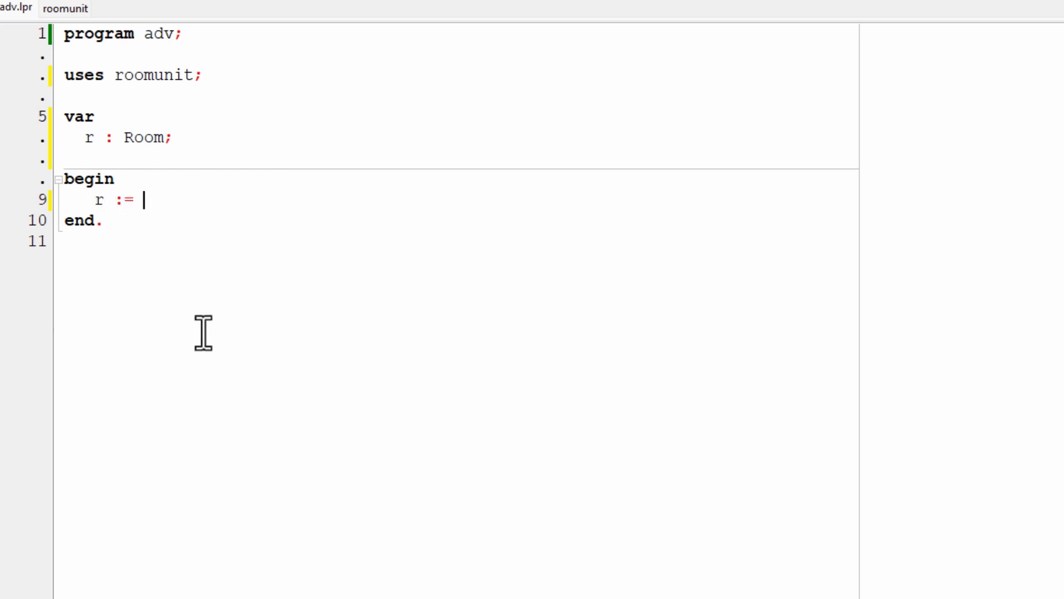
{"action": "type", "text": "Room."}
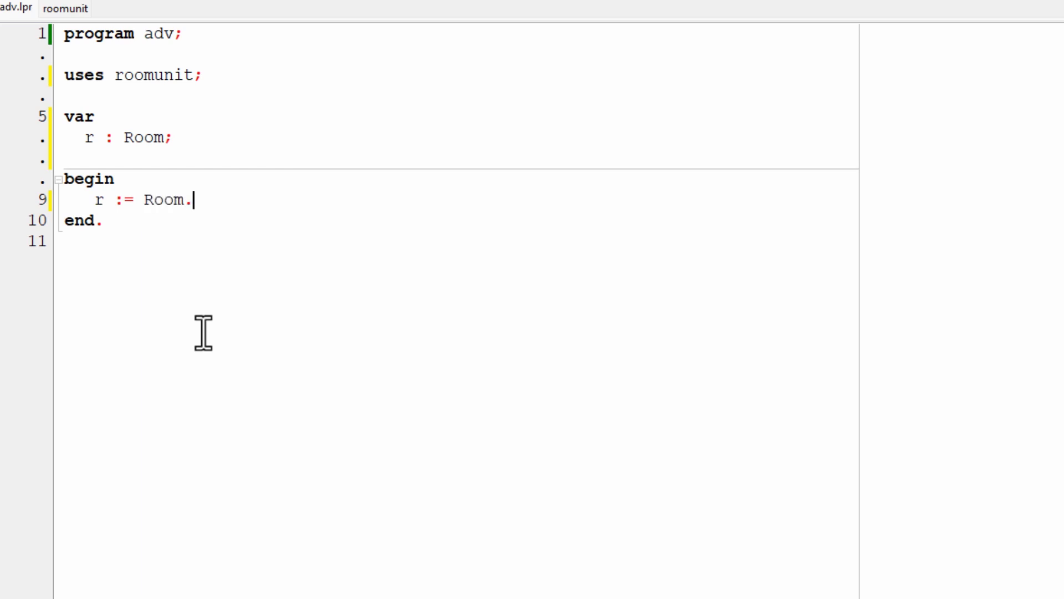
{"action": "type", "text": "Create"}
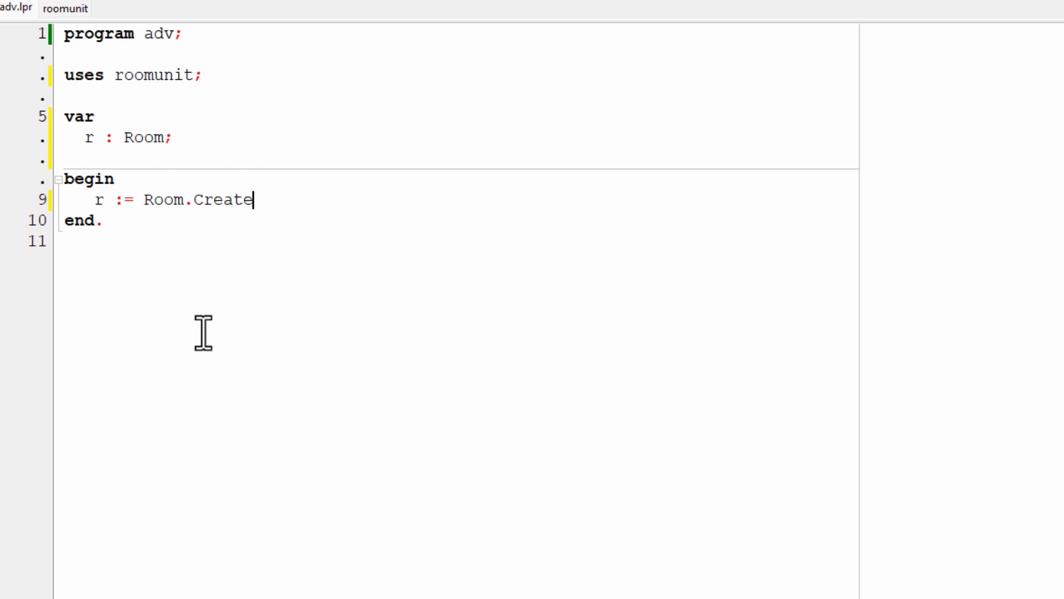
{"action": "type", "text": ";"}
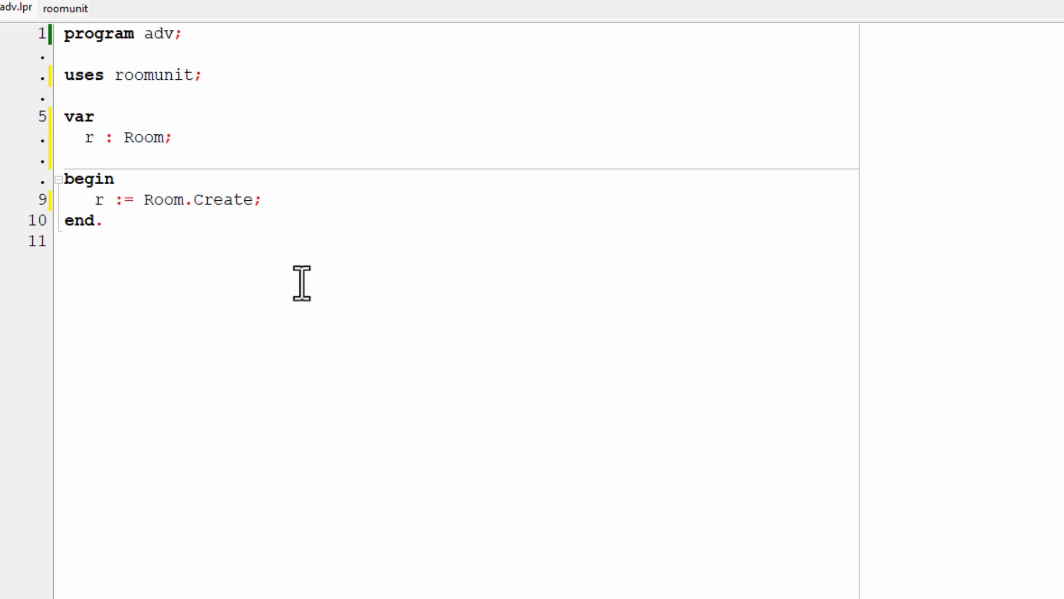
Add the statement r.Name := 'Troll Room'; after the room creation.
{"action": "type", "text": "r"}
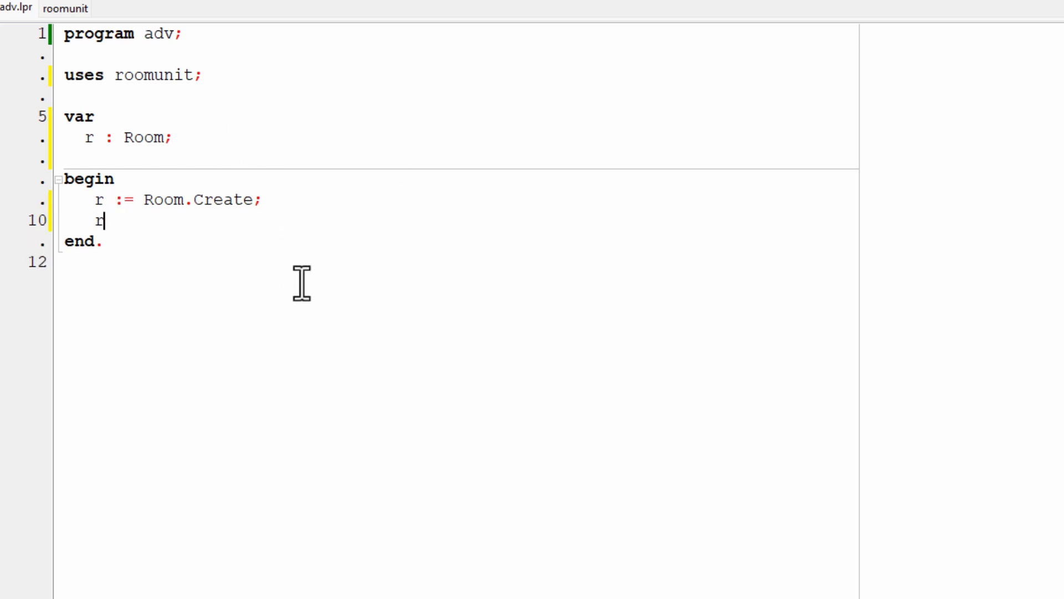
{"action": "type", "text": ".Name"}
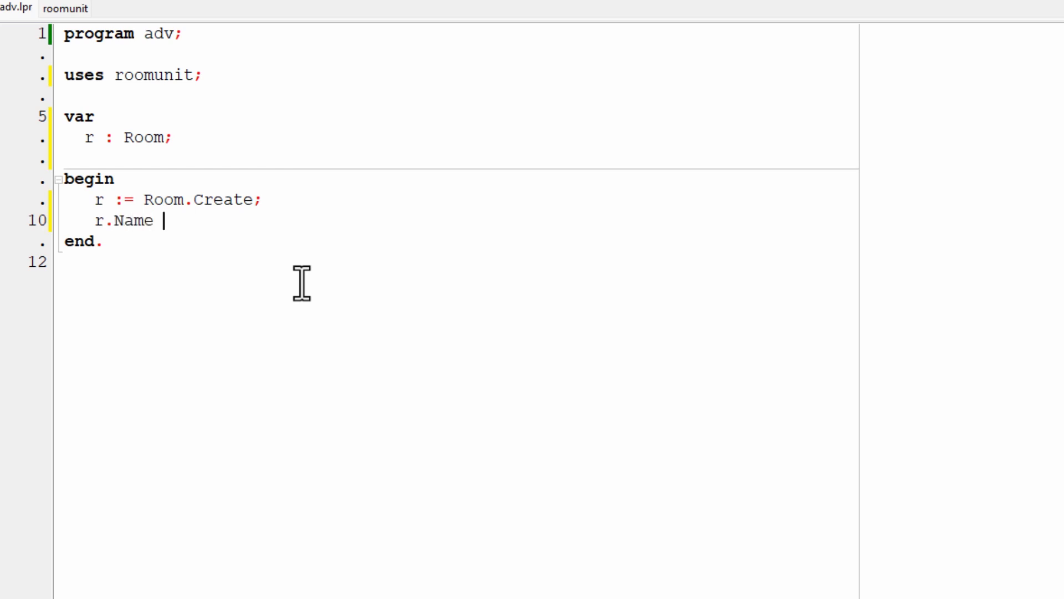
{"action": "type", "text": ":="}
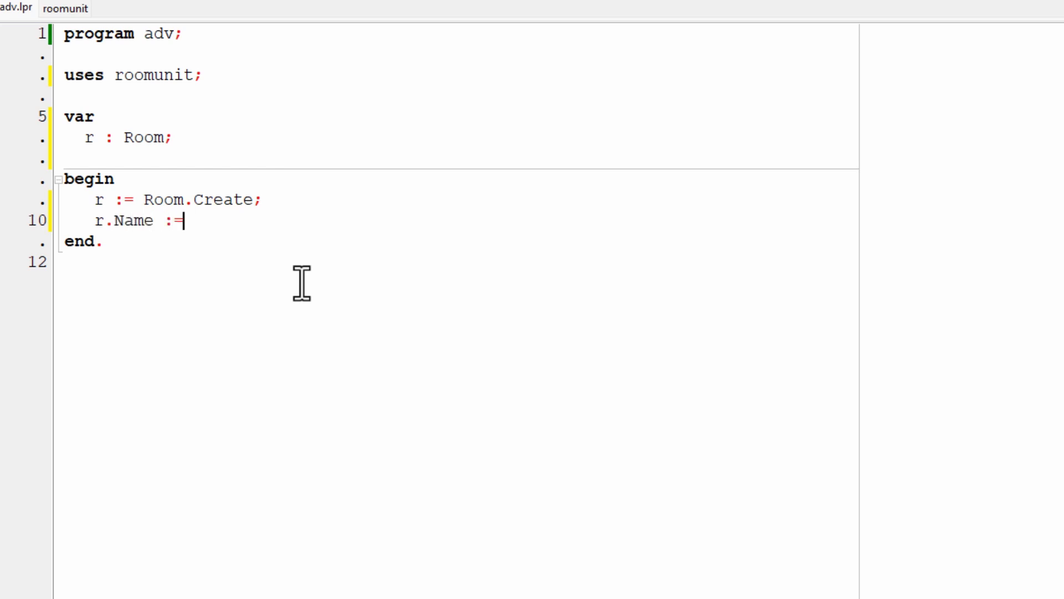
{"action": "type", "text": "'"}
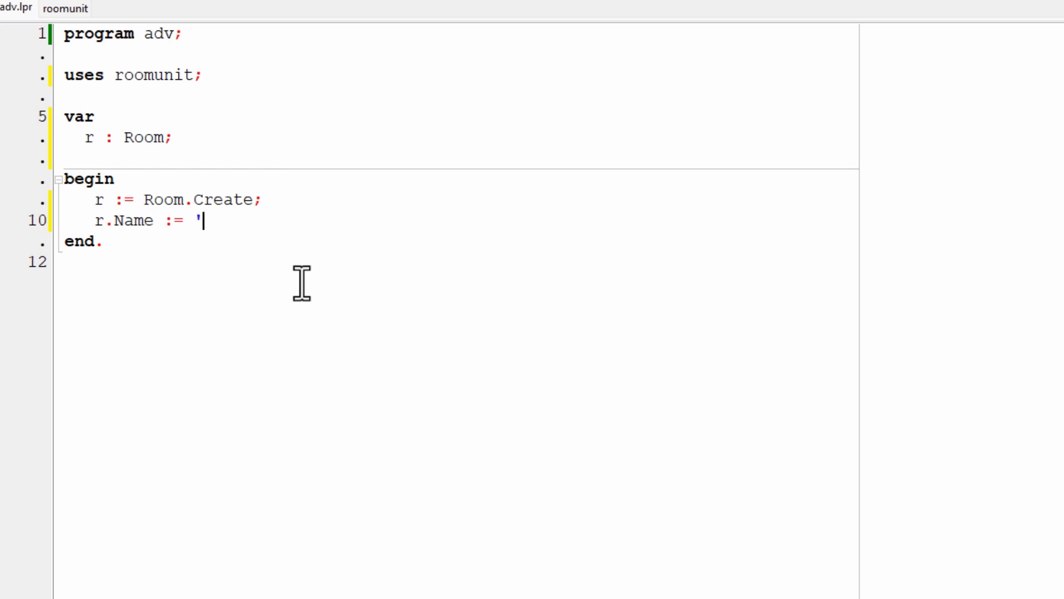
{"action": "type", "text": "Troll"}
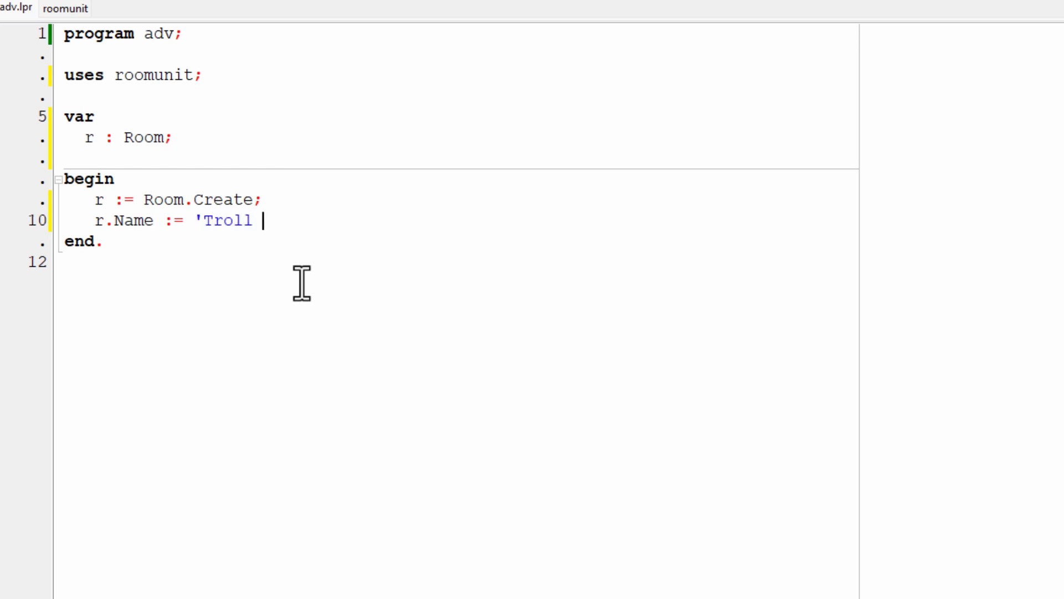
{"action": "type", "text": "Room'"}
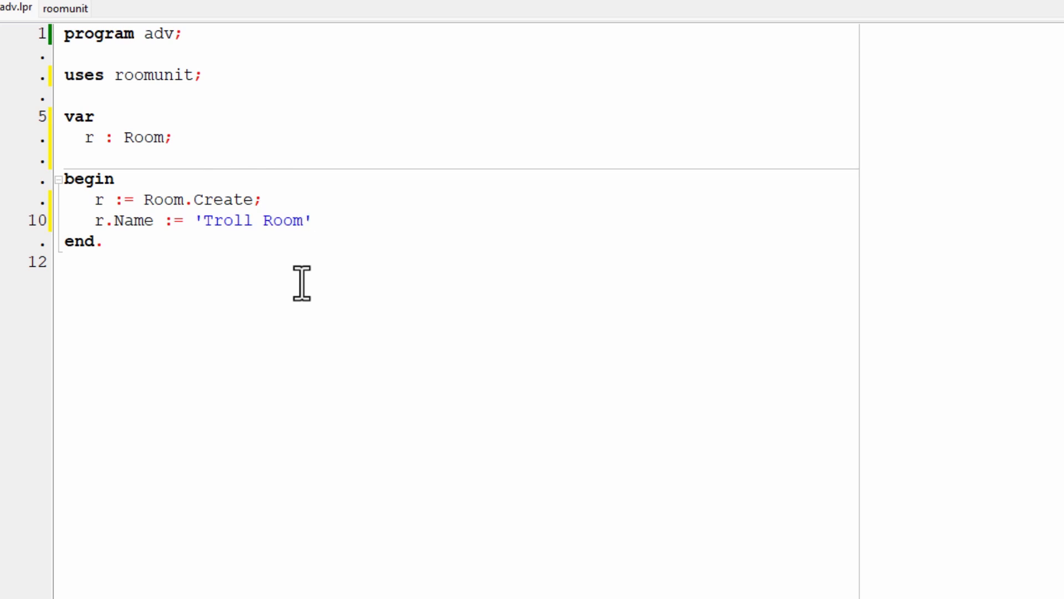
{"action": "type", "text": ";"}
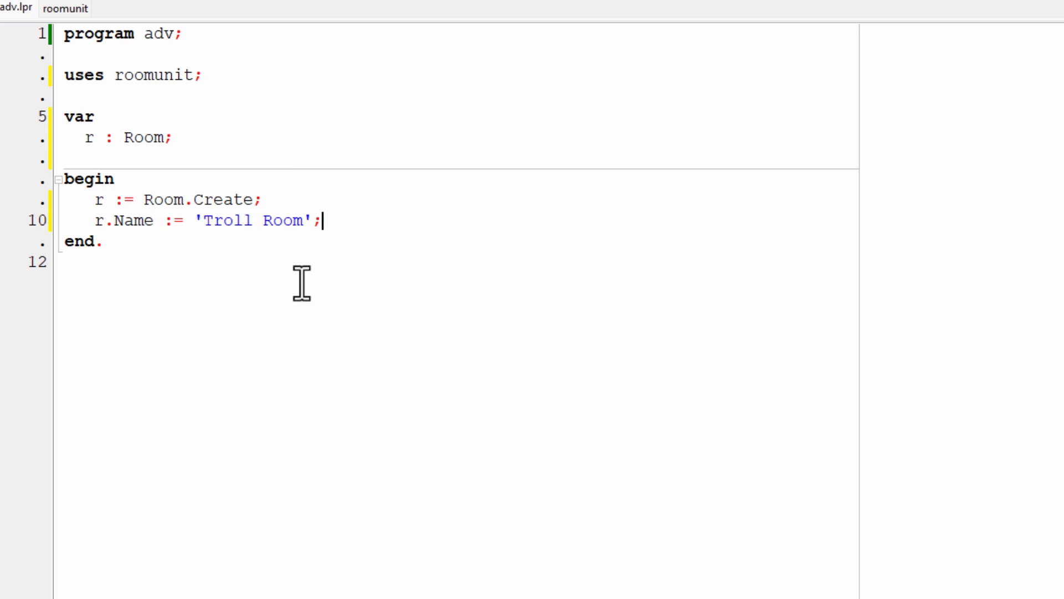
{"action": "mouse_move", "coordinate": [587, 525]}
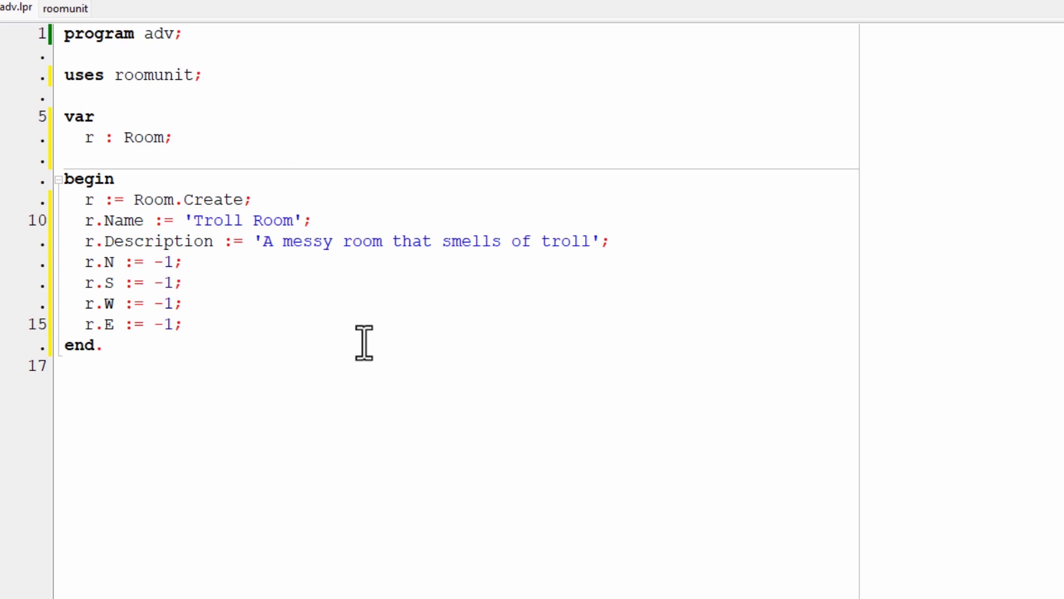
{"action": "mouse_move", "coordinate": [364, 334]}
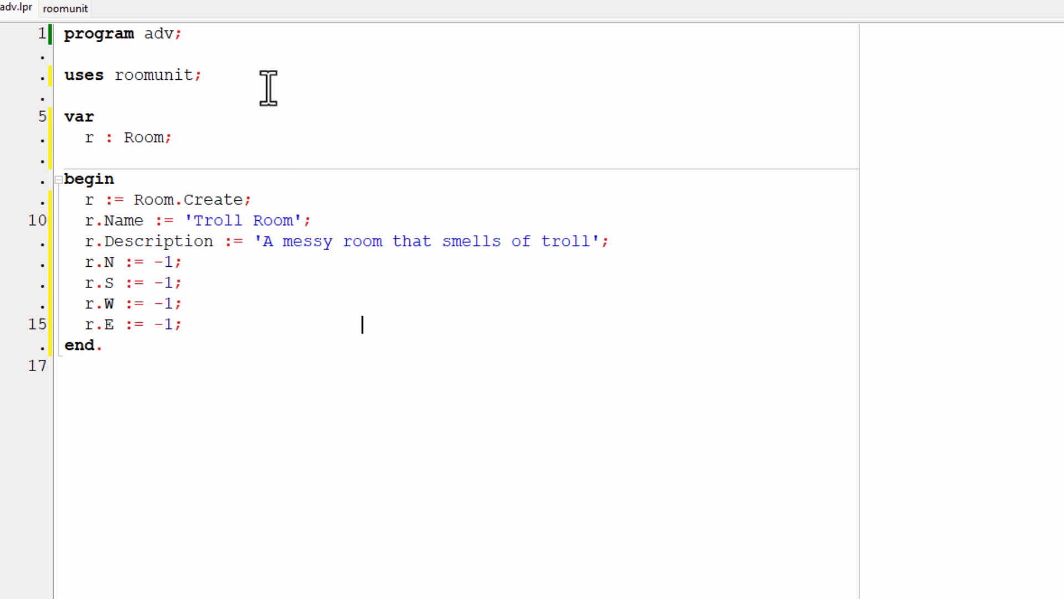
{"action": "mouse_move", "coordinate": [146, 75]}
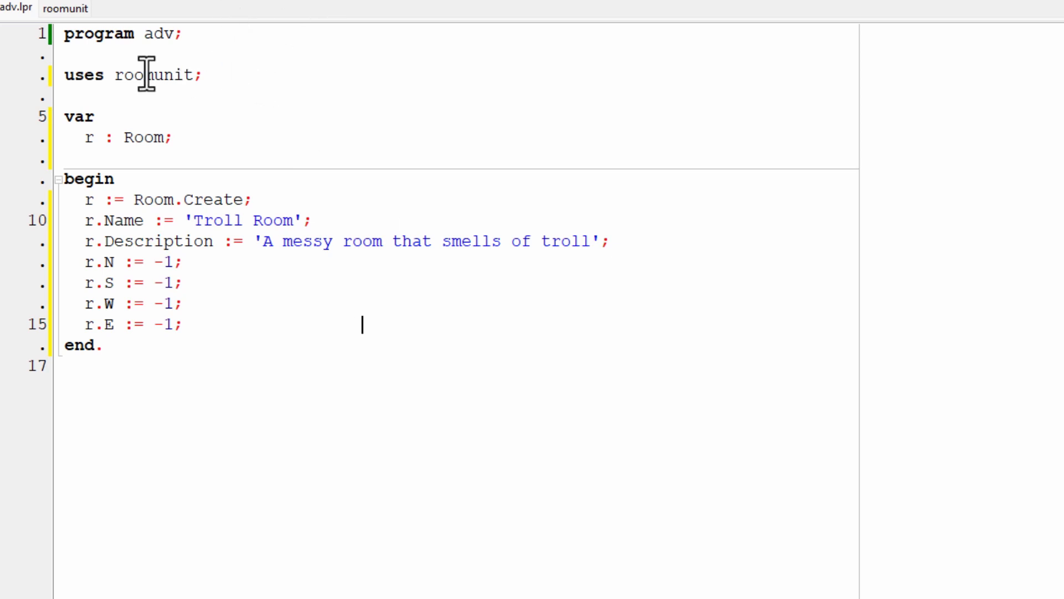
{"action": "left_click", "coordinate": [66, 9]}
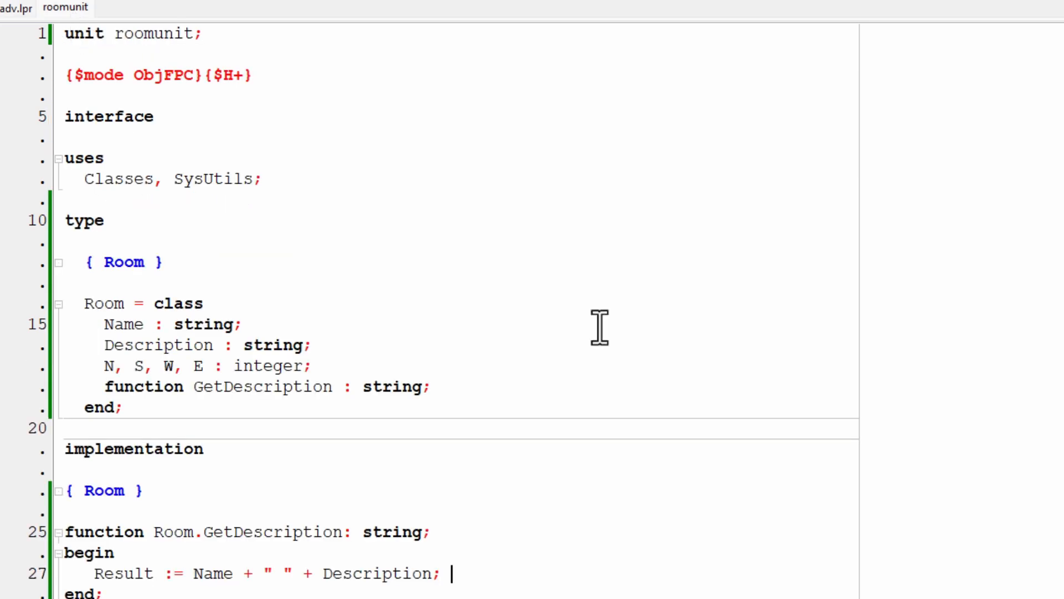
{"action": "double_click", "coordinate": [268, 366]}
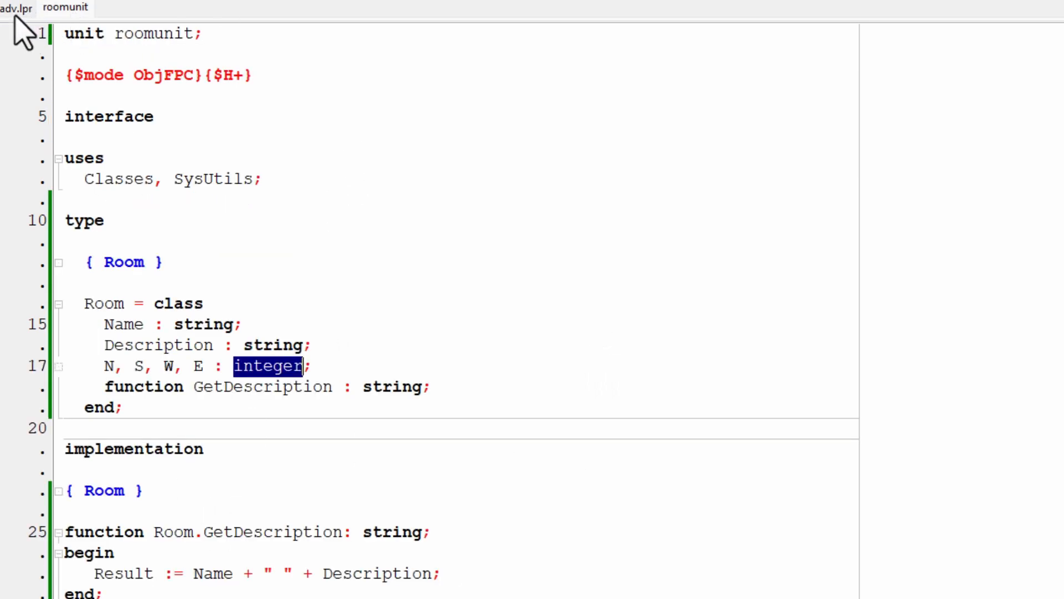
{"action": "left_click", "coordinate": [14, 8]}
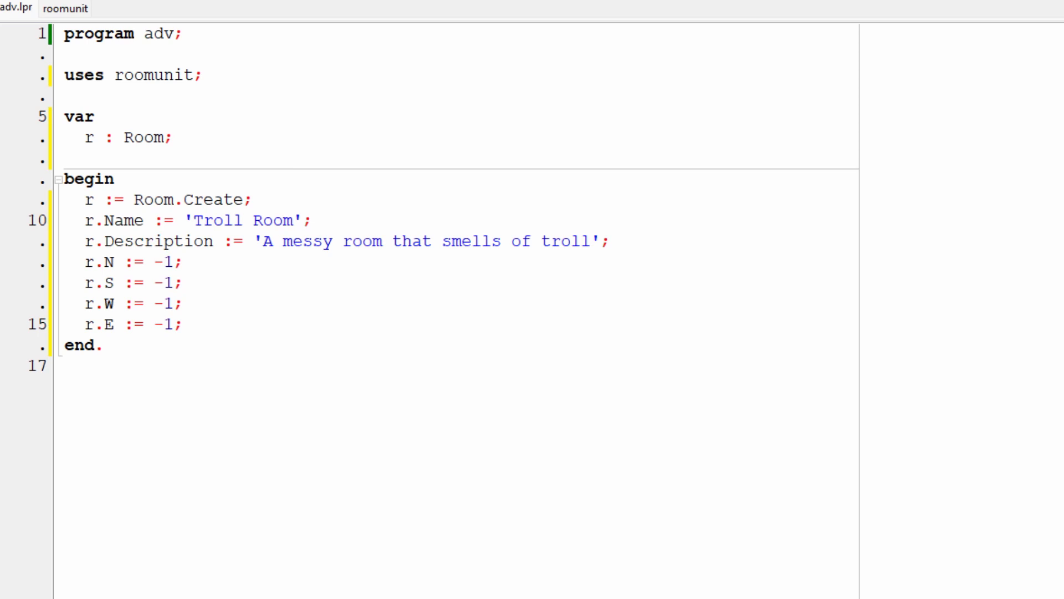
{"action": "mouse_move", "coordinate": [313, 330]}
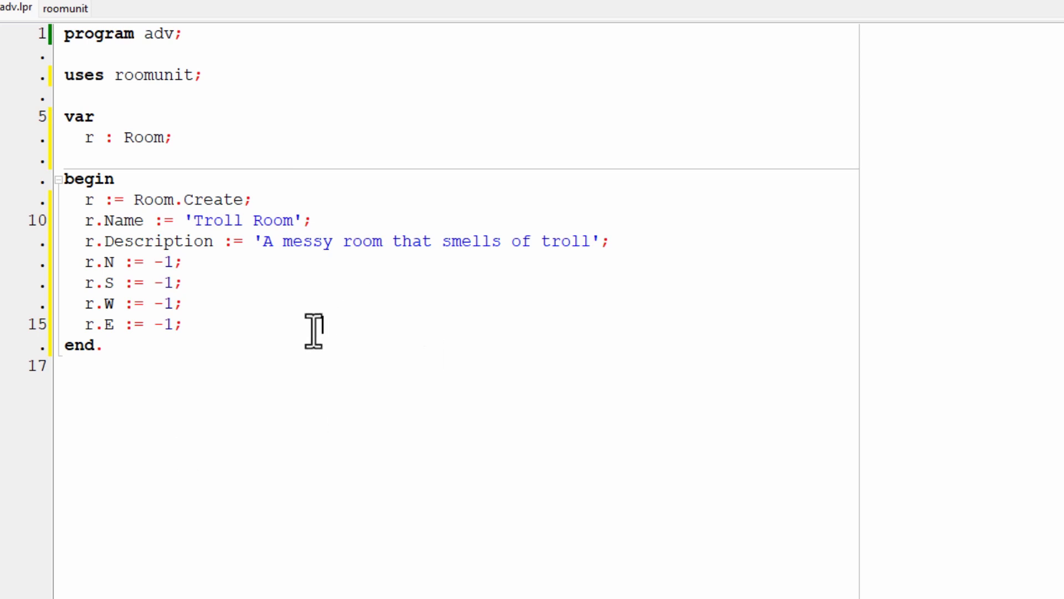
Add an empty Writeln(); statement before end.
{"action": "type", "text": "W"}
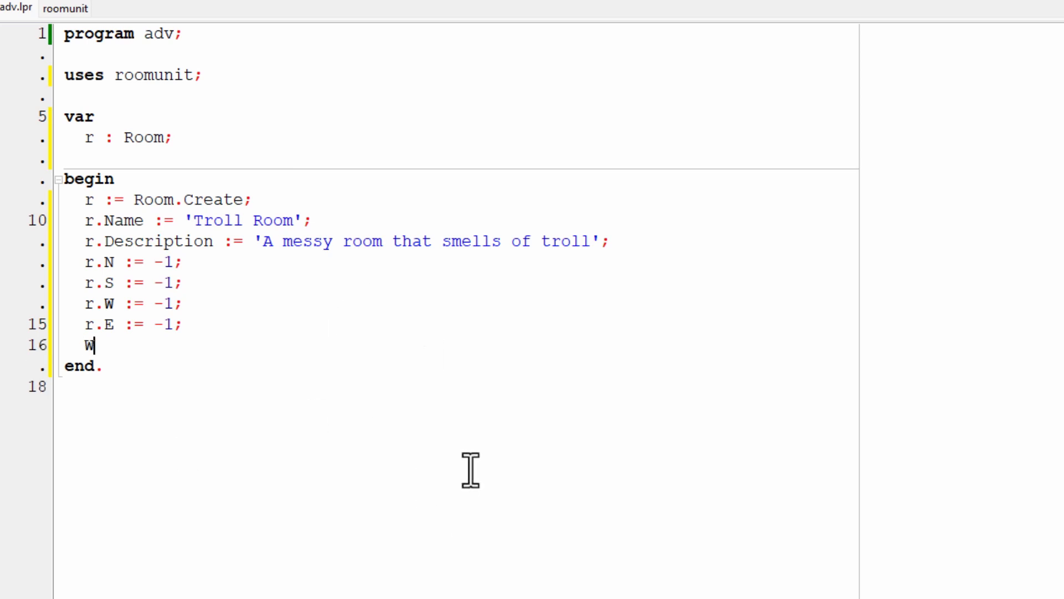
{"action": "type", "text": "riteln"}
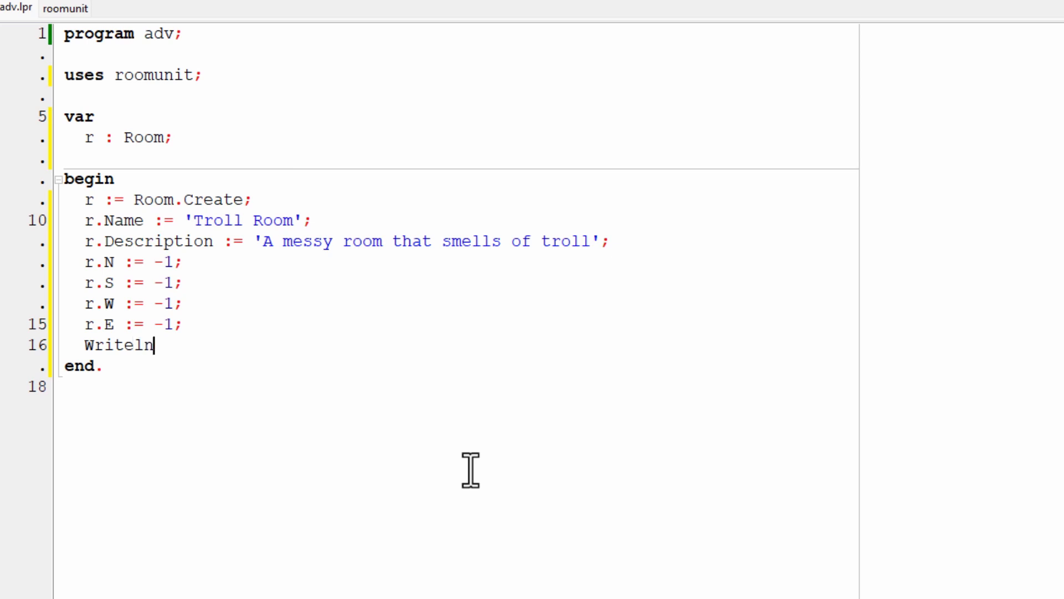
{"action": "type", "text": "()"}
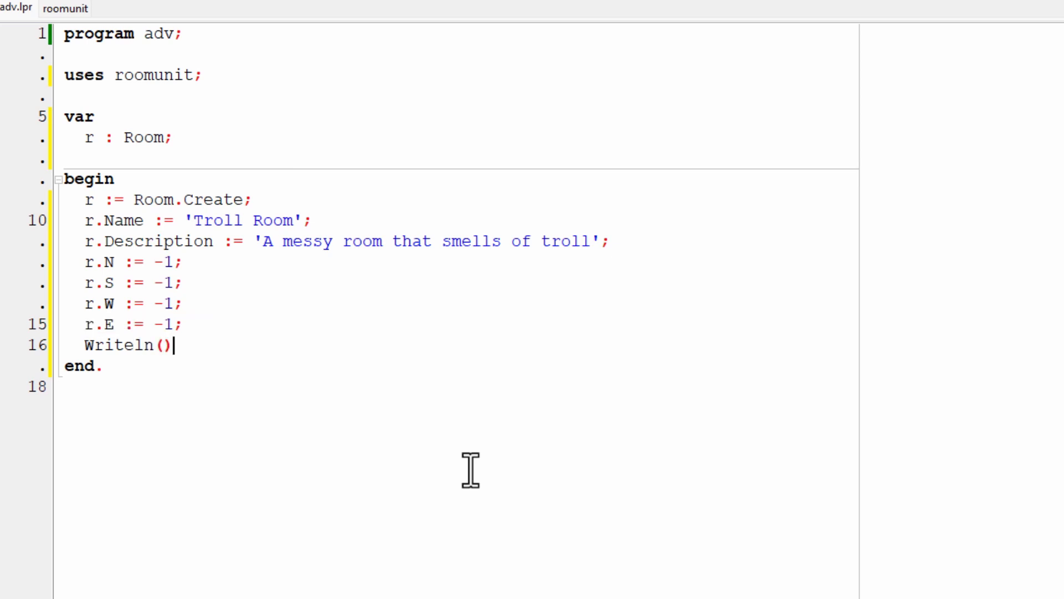
{"action": "type", "text": ";"}
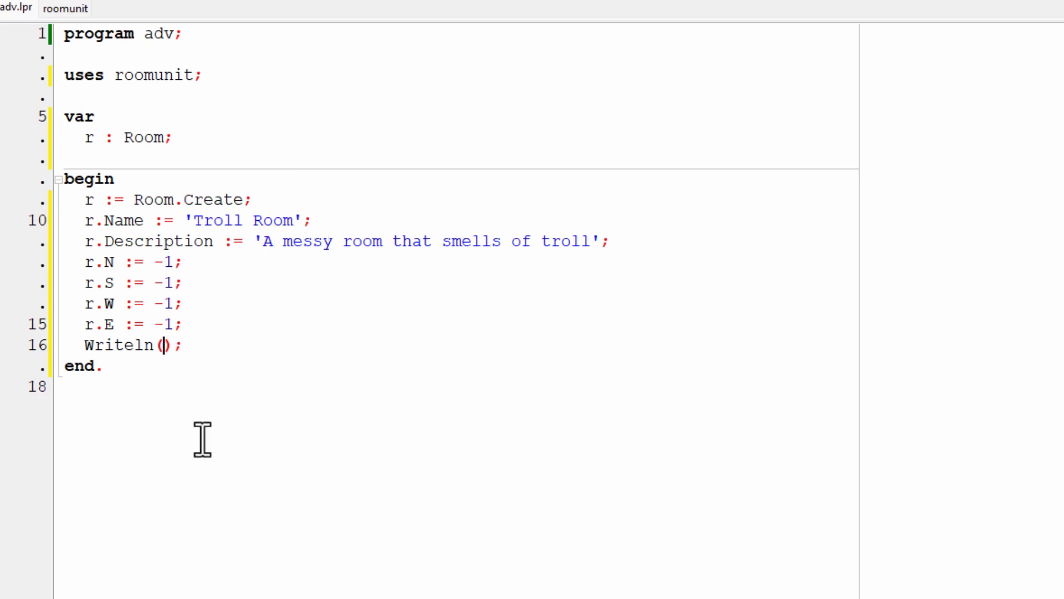
Fill Writeln with 'You are in the ' and r.GetDescription using code completion.
{"action": "type", "text": "'"}
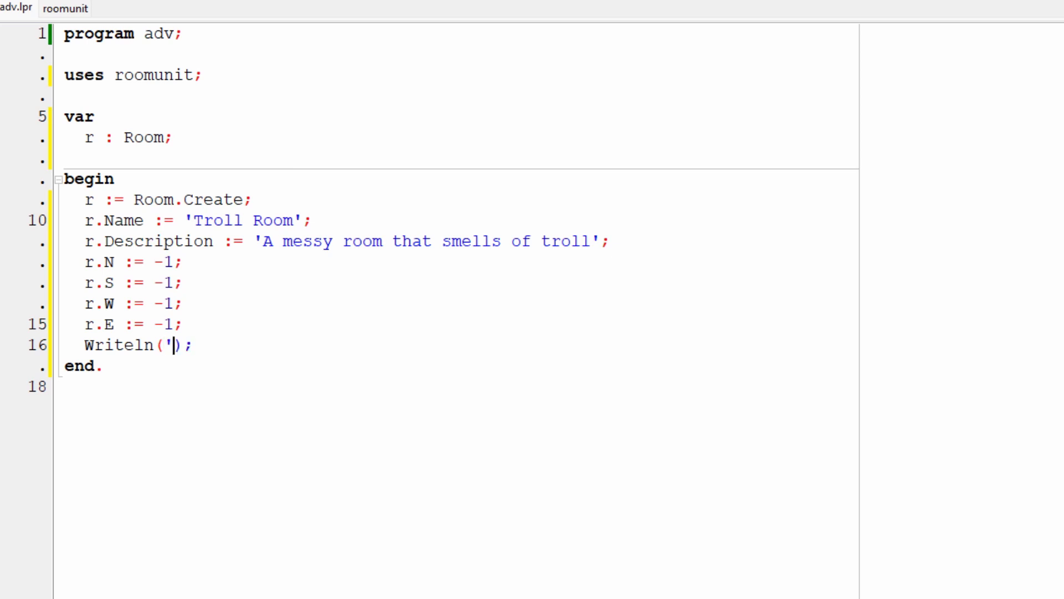
{"action": "type", "text": "You a"}
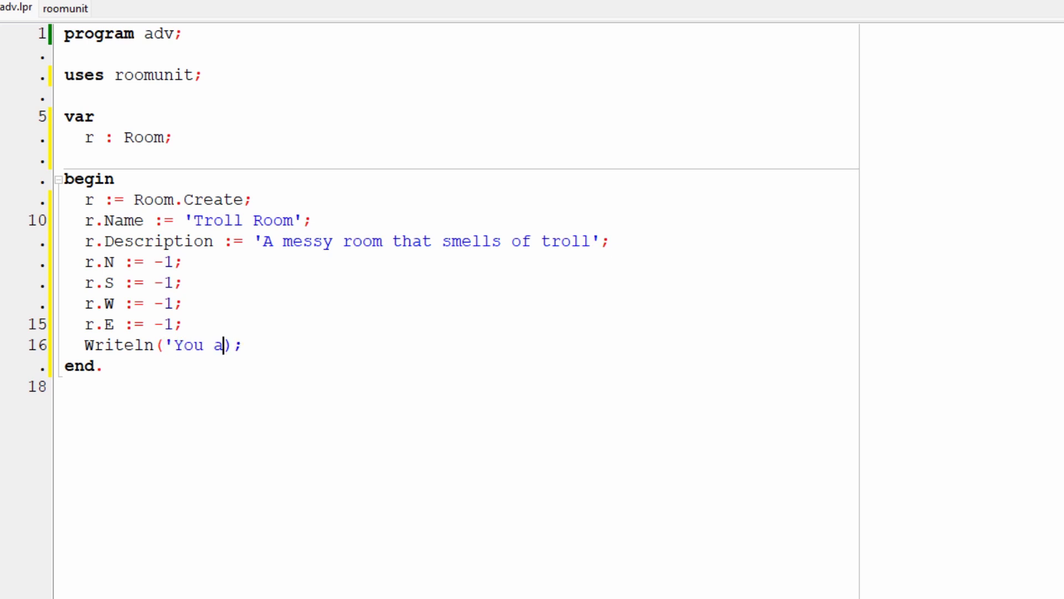
{"action": "type", "text": "re in the"}
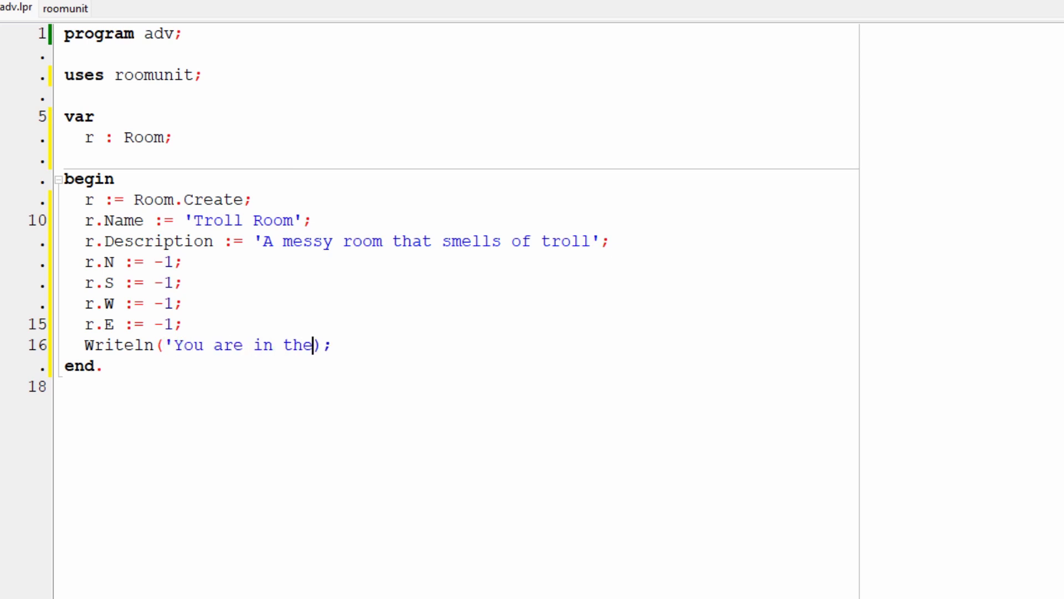
{"action": "type", "text": "',"}
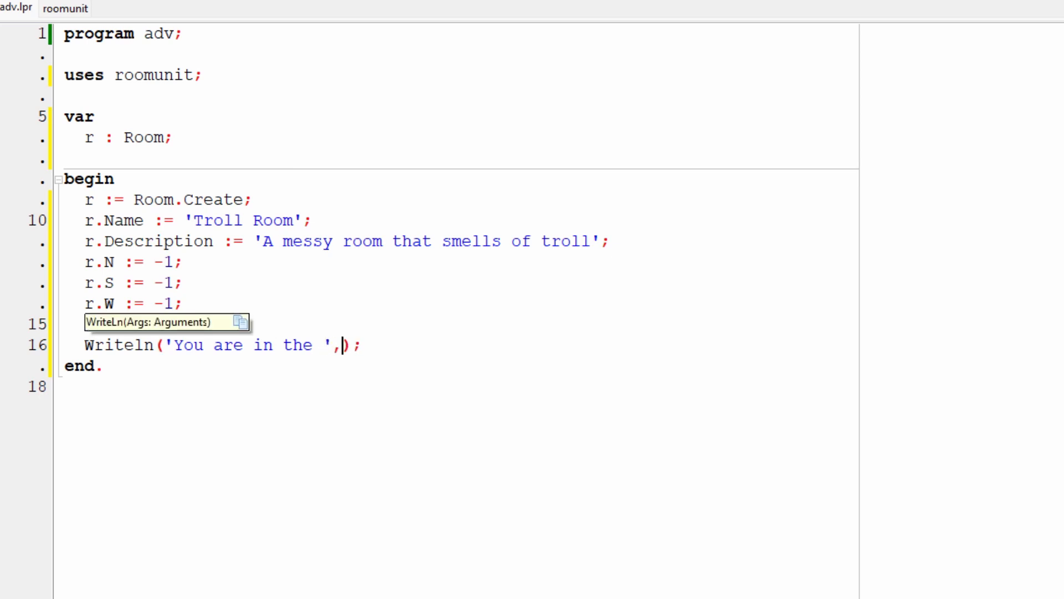
{"action": "type", "text": "r"}
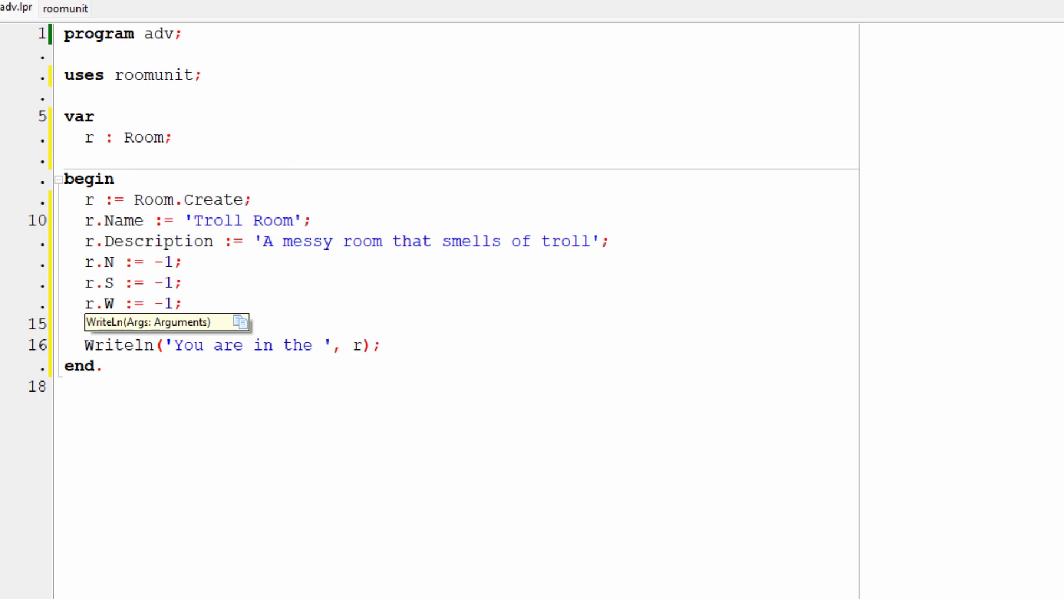
{"action": "type", "text": ".G"}
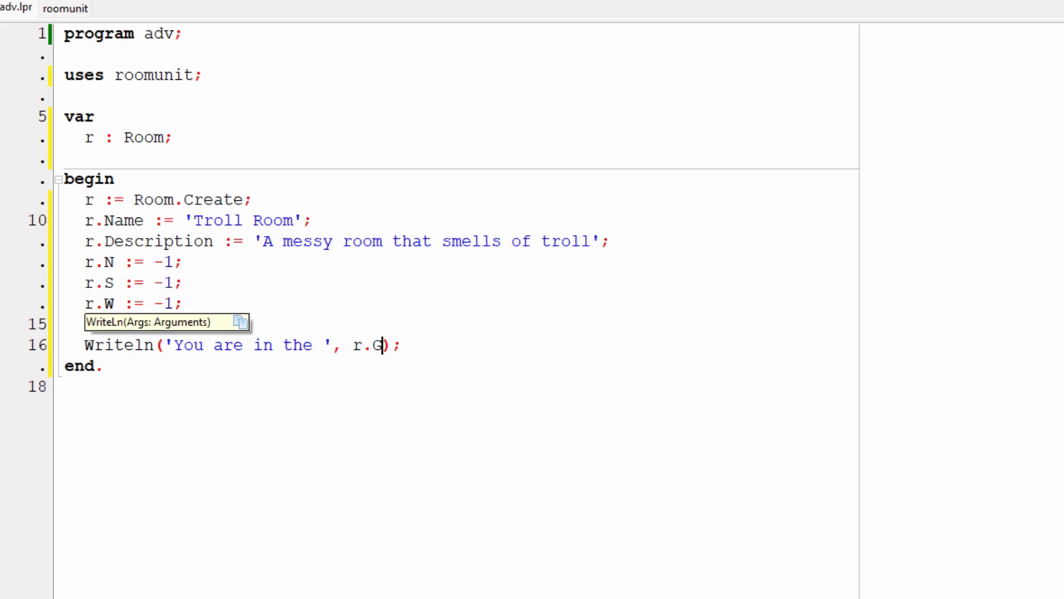
{"action": "type", "text": "G"}
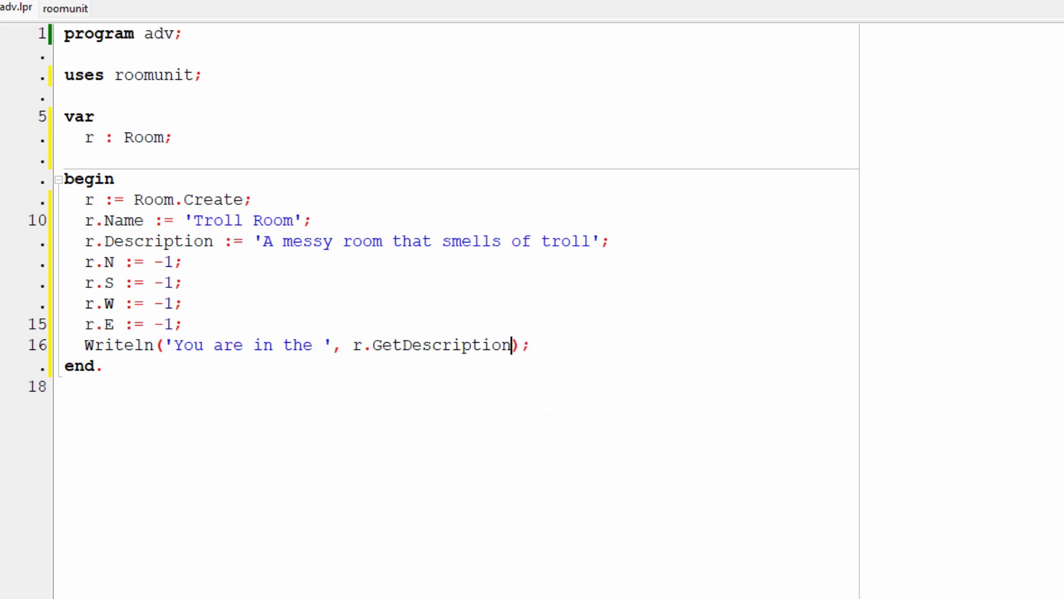
{"action": "type", "text": "()"}
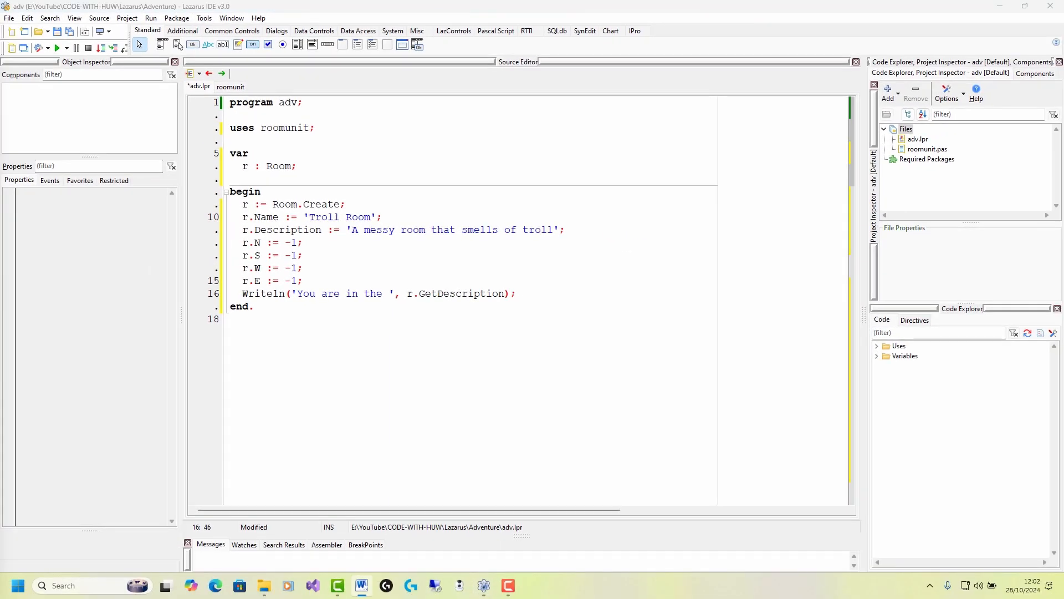
{"action": "mouse_move", "coordinate": [846, 421]}
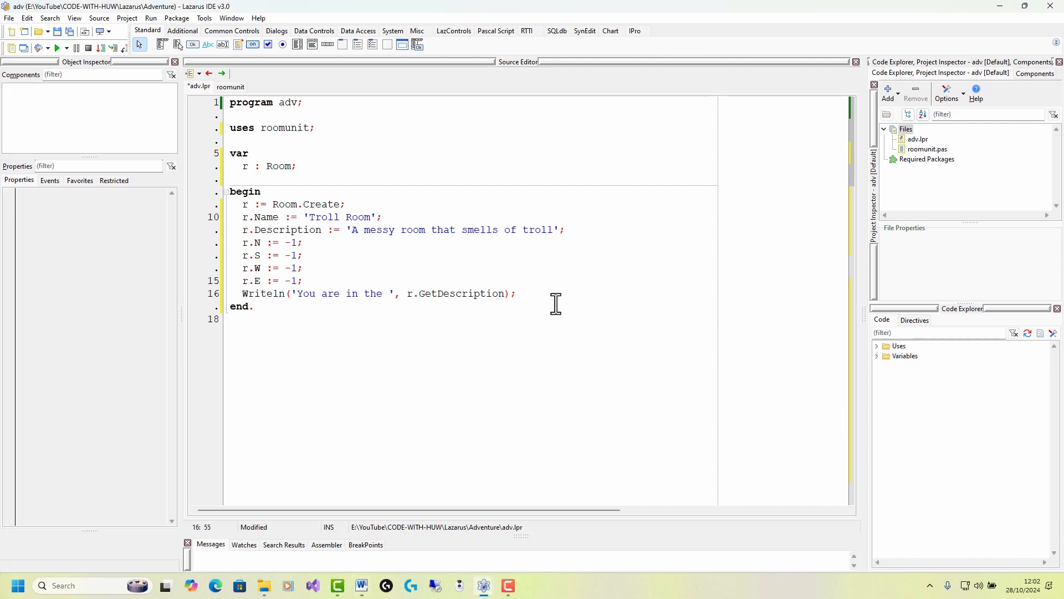
Add Readln; after the Writeln line.
{"action": "type", "text": "Readln"}
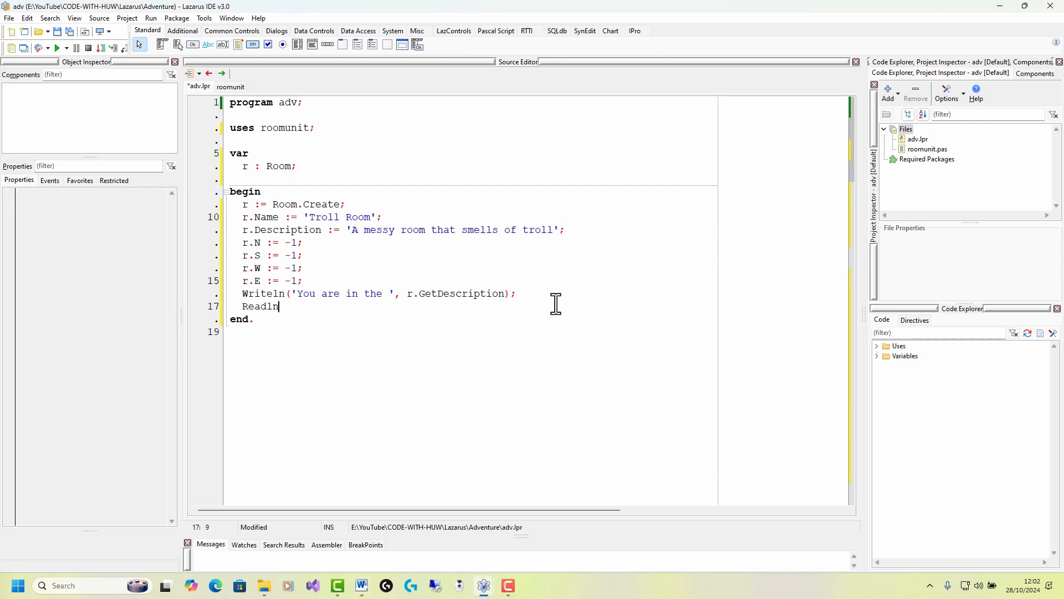
{"action": "type", "text": ";"}
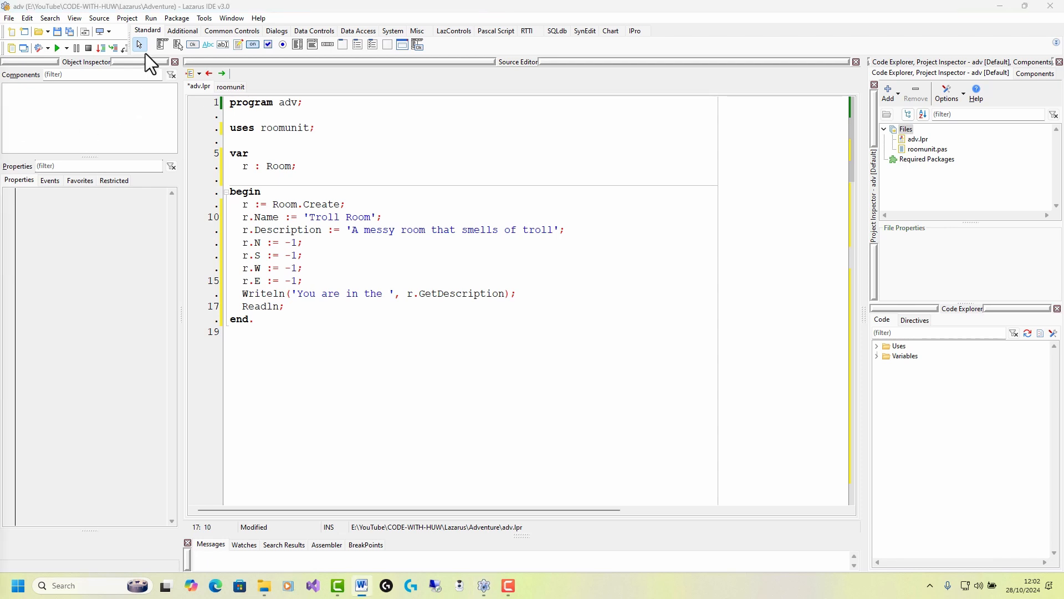
{"action": "mouse_move", "coordinate": [62, 55]}
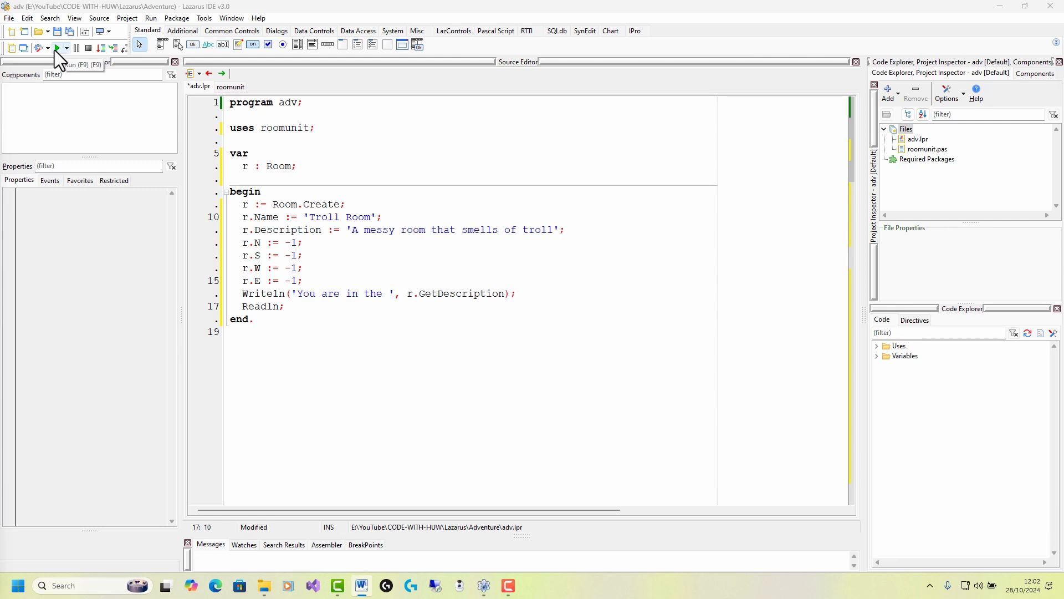
Run, accept the Dwarf 3 debug format, then retype roomunit's space literal and save.
{"action": "left_click", "coordinate": [57, 46]}
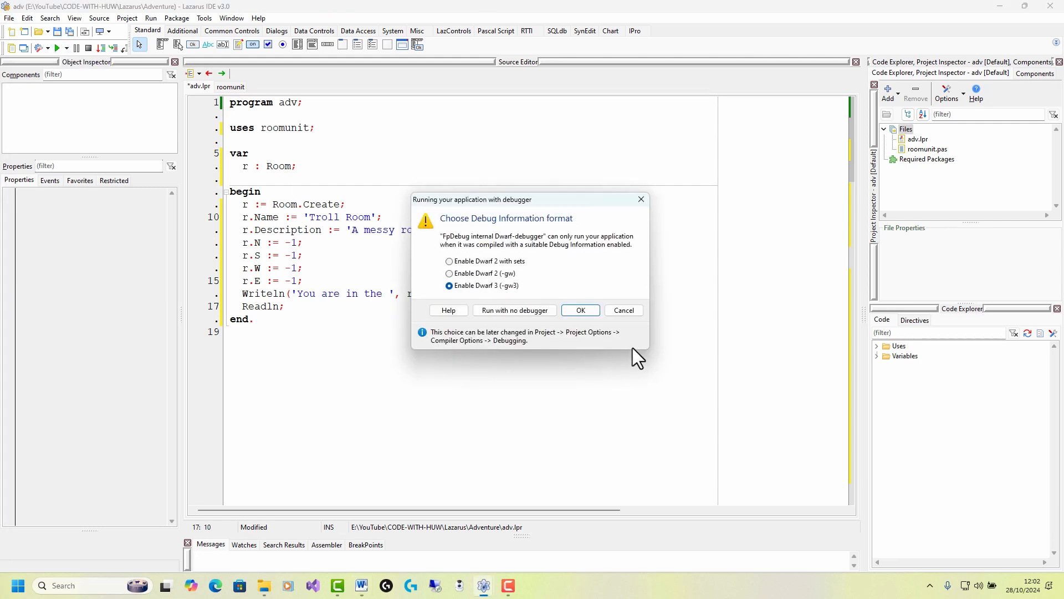
{"action": "mouse_move", "coordinate": [586, 324]}
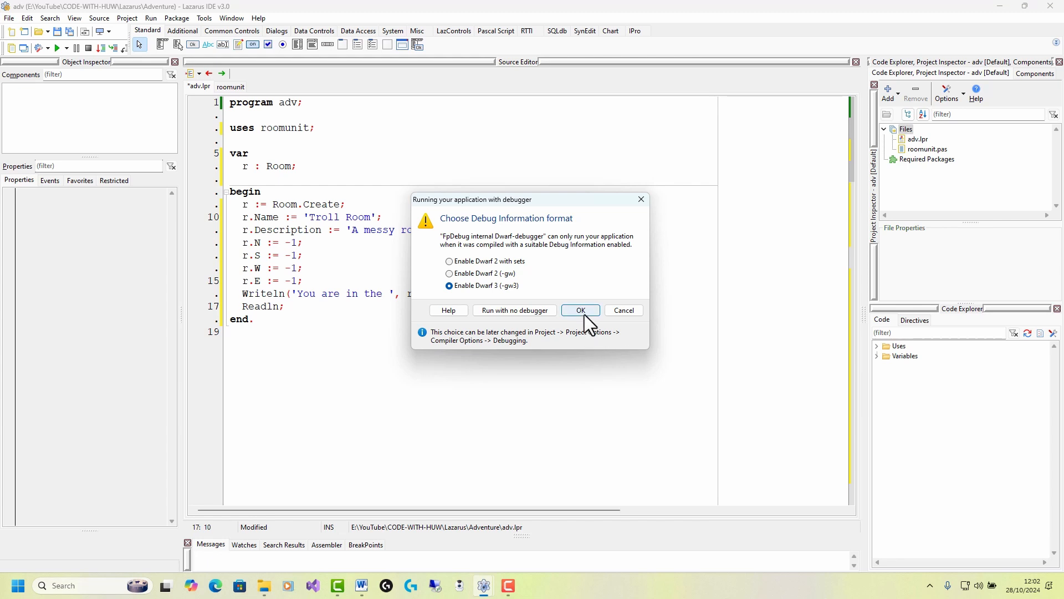
{"action": "left_click", "coordinate": [580, 310]}
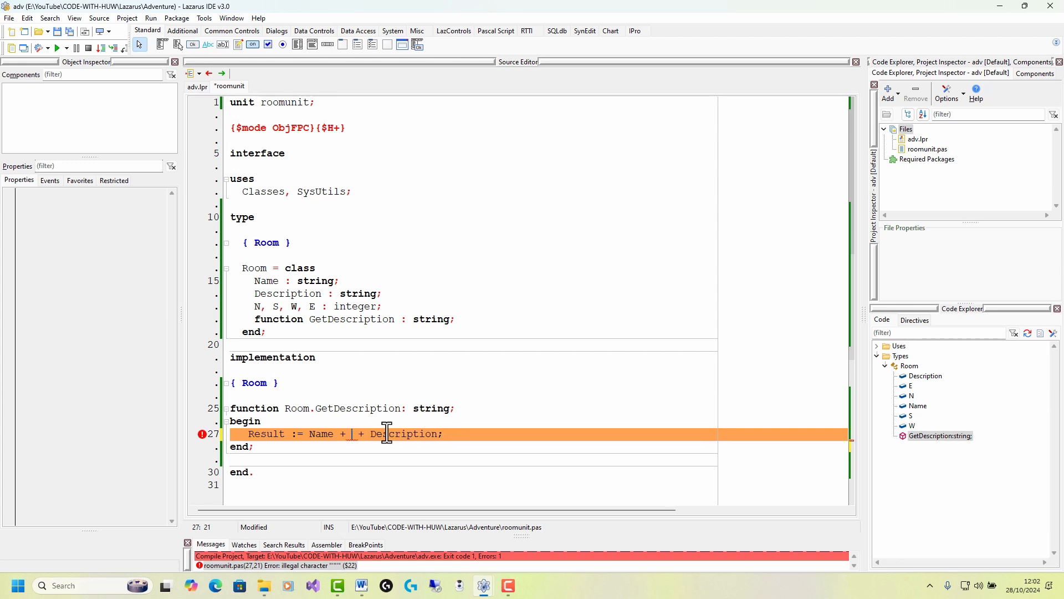
{"action": "type", "text": "'"}
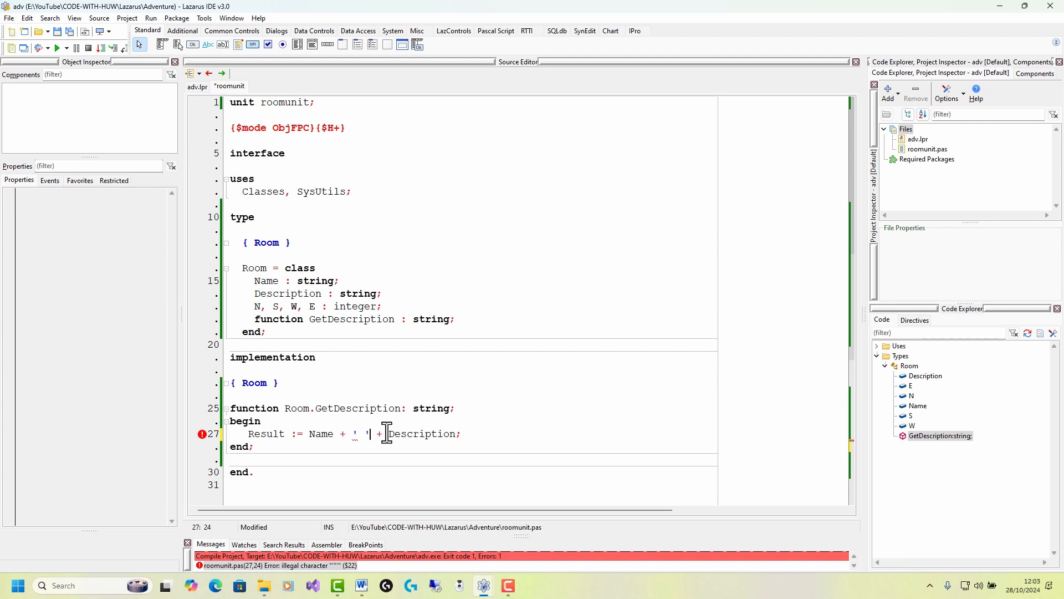
{"action": "key", "text": "ctrl+s"}
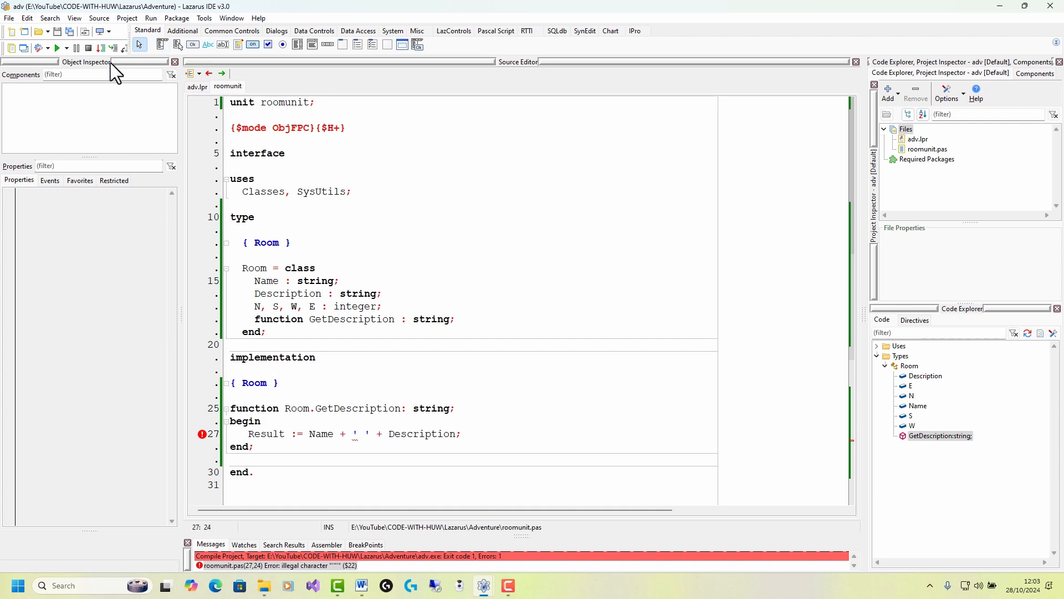
Rerun adv for the Troll Room output, then select Description and GetDescription in adv.lpr.
{"action": "left_click", "coordinate": [62, 47]}
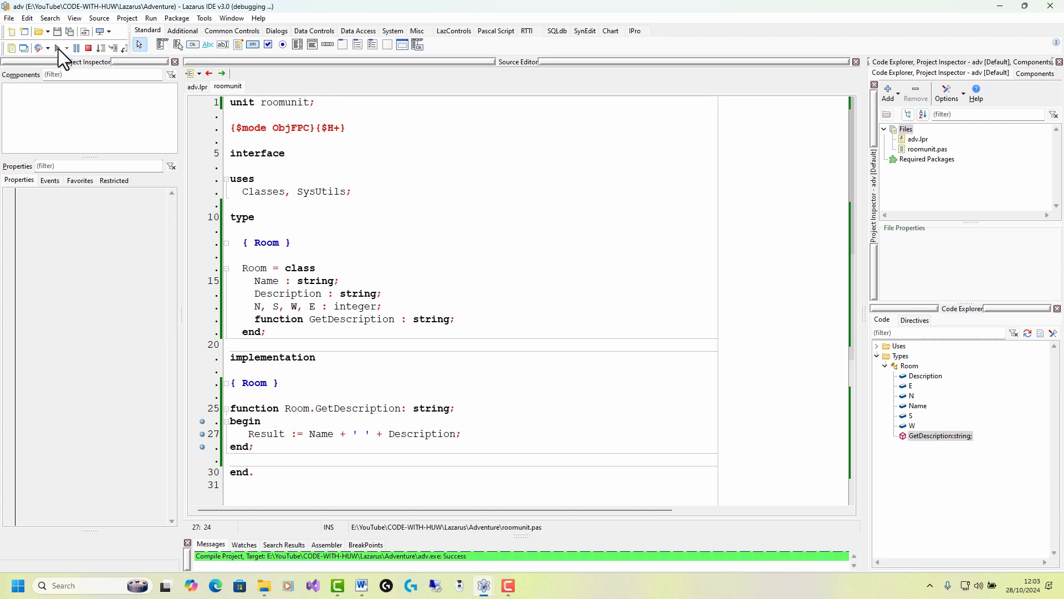
{"action": "left_click", "coordinate": [60, 47]}
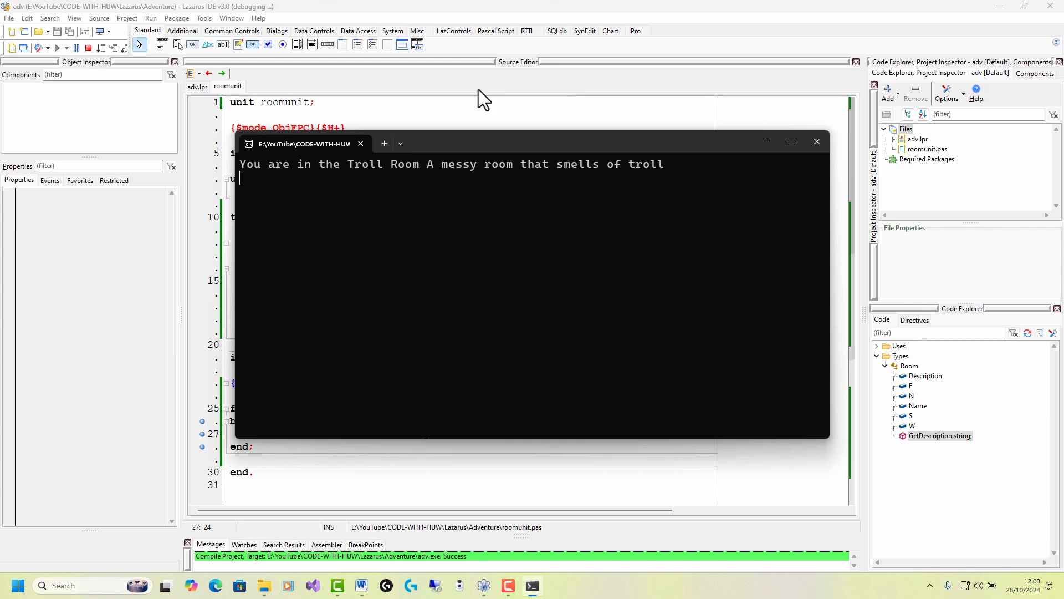
{"action": "left_click", "coordinate": [816, 140]}
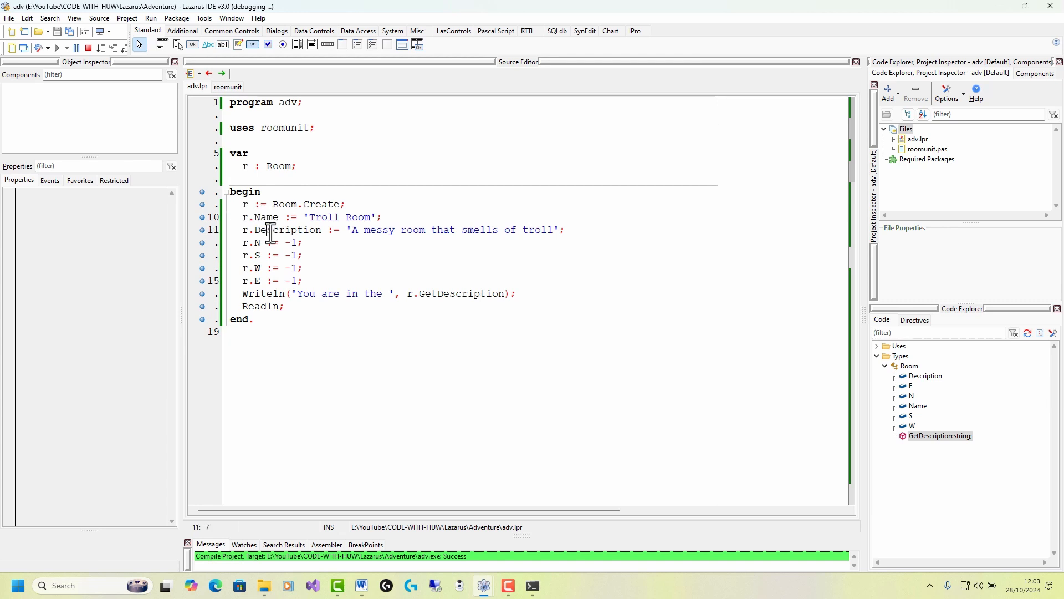
{"action": "double_click", "coordinate": [288, 229]}
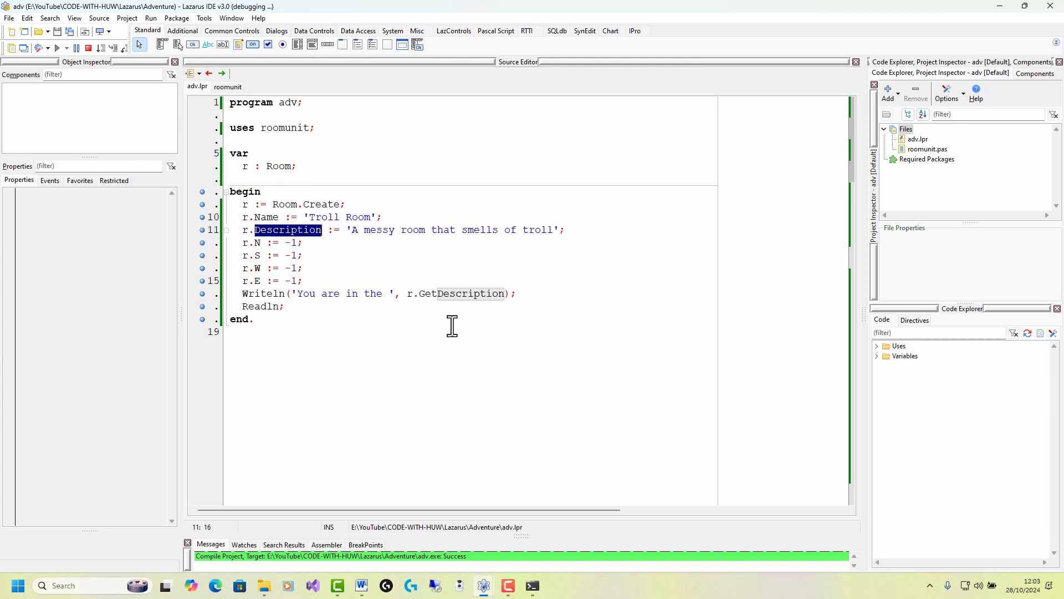
{"action": "double_click", "coordinate": [461, 294]}
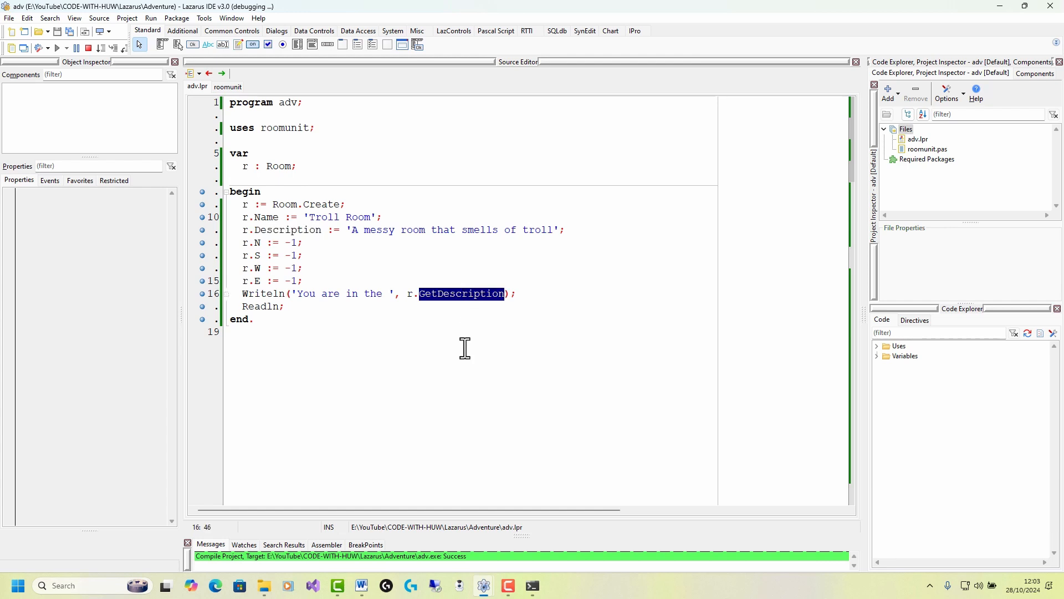
{"action": "mouse_move", "coordinate": [383, 306]}
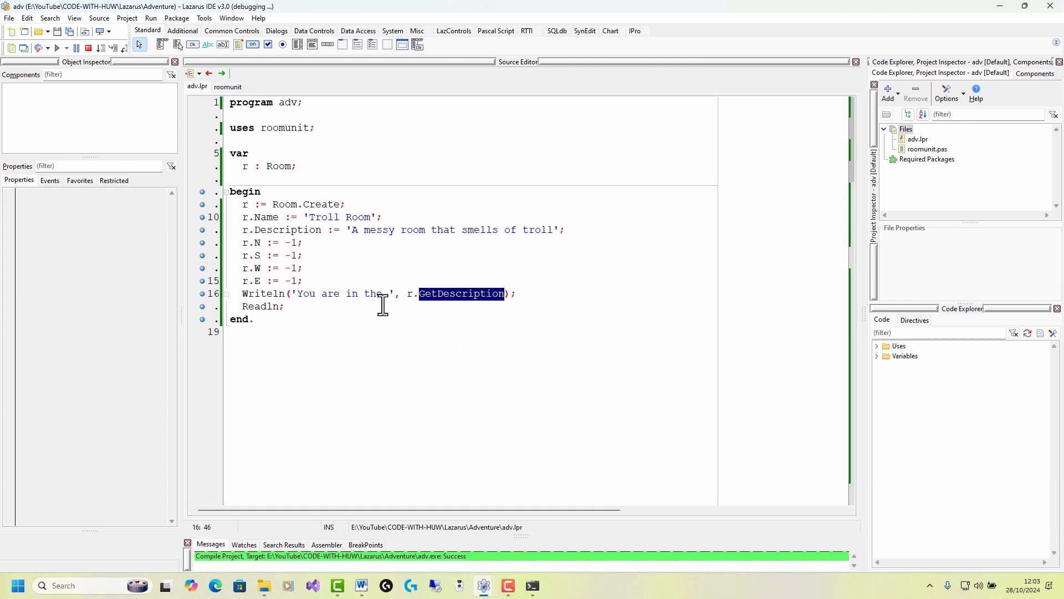